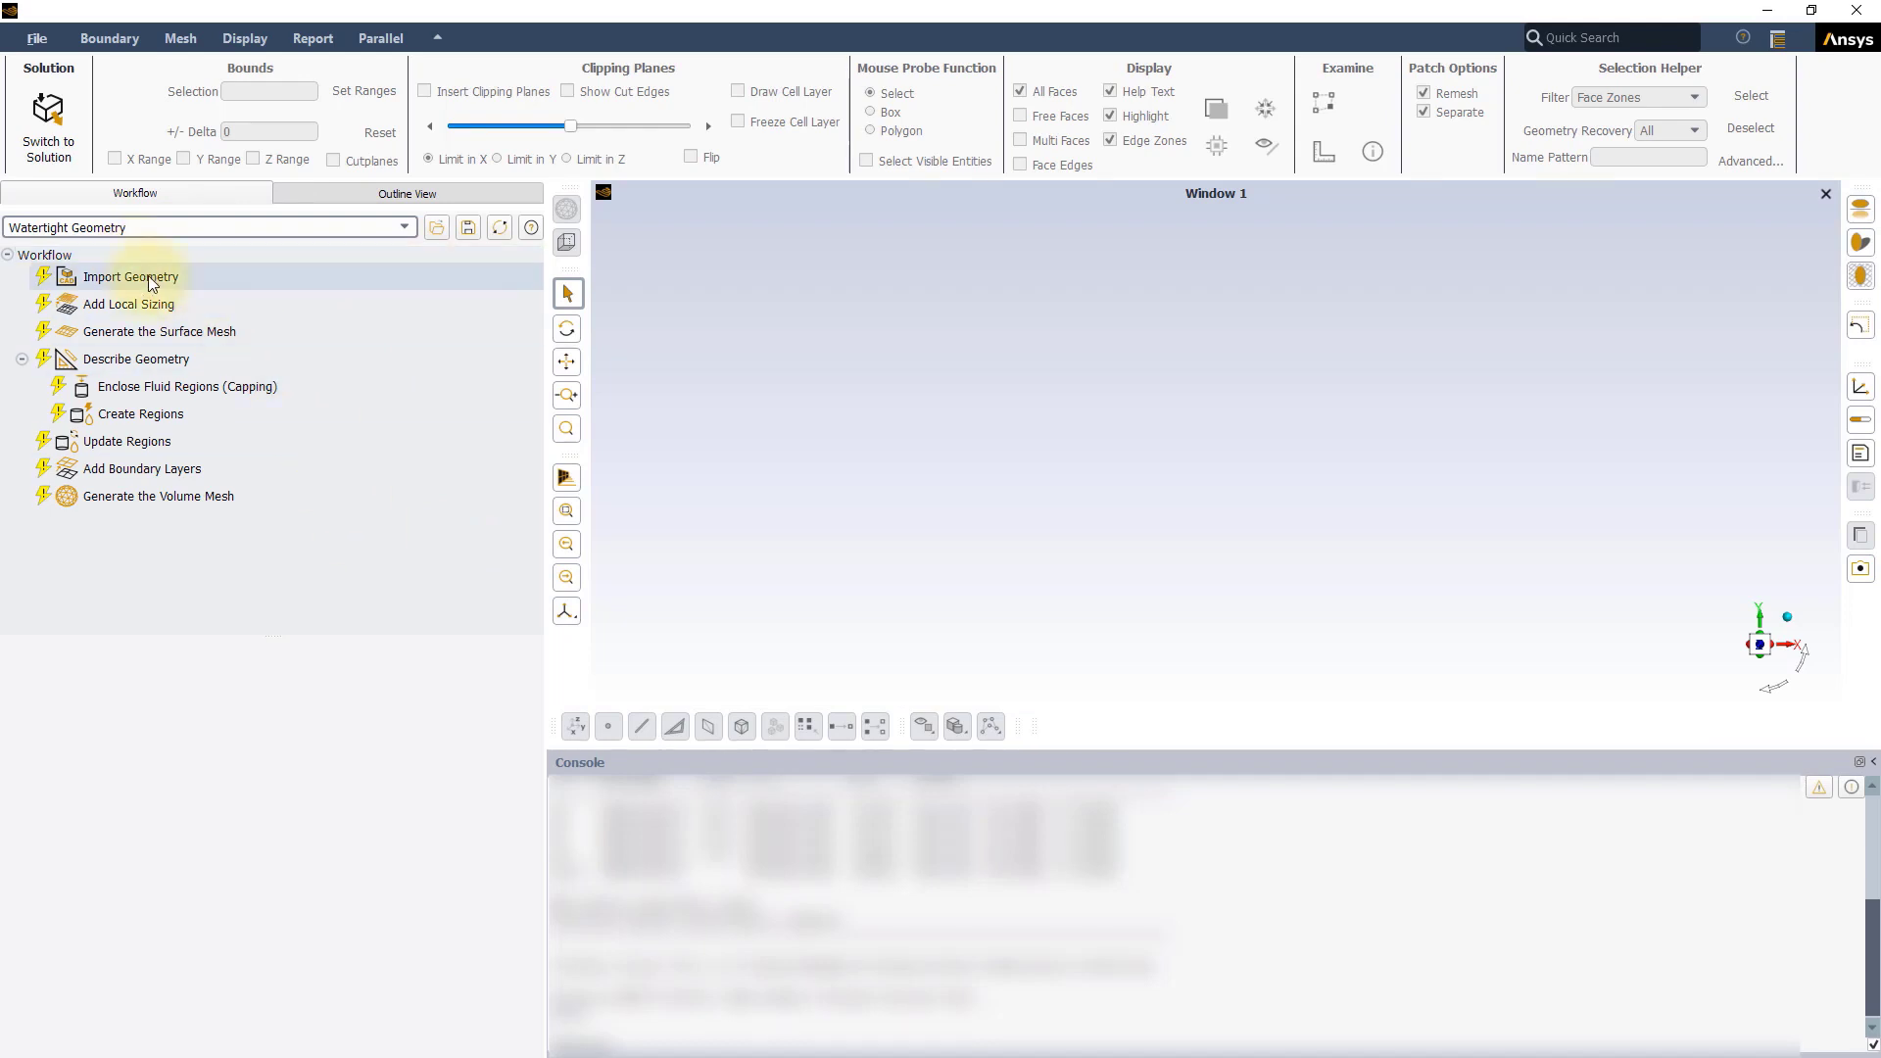
- Import the Asymmetric-Periodic-body.scdoc CAD file into the watertight geometry workflow
click(129, 277)
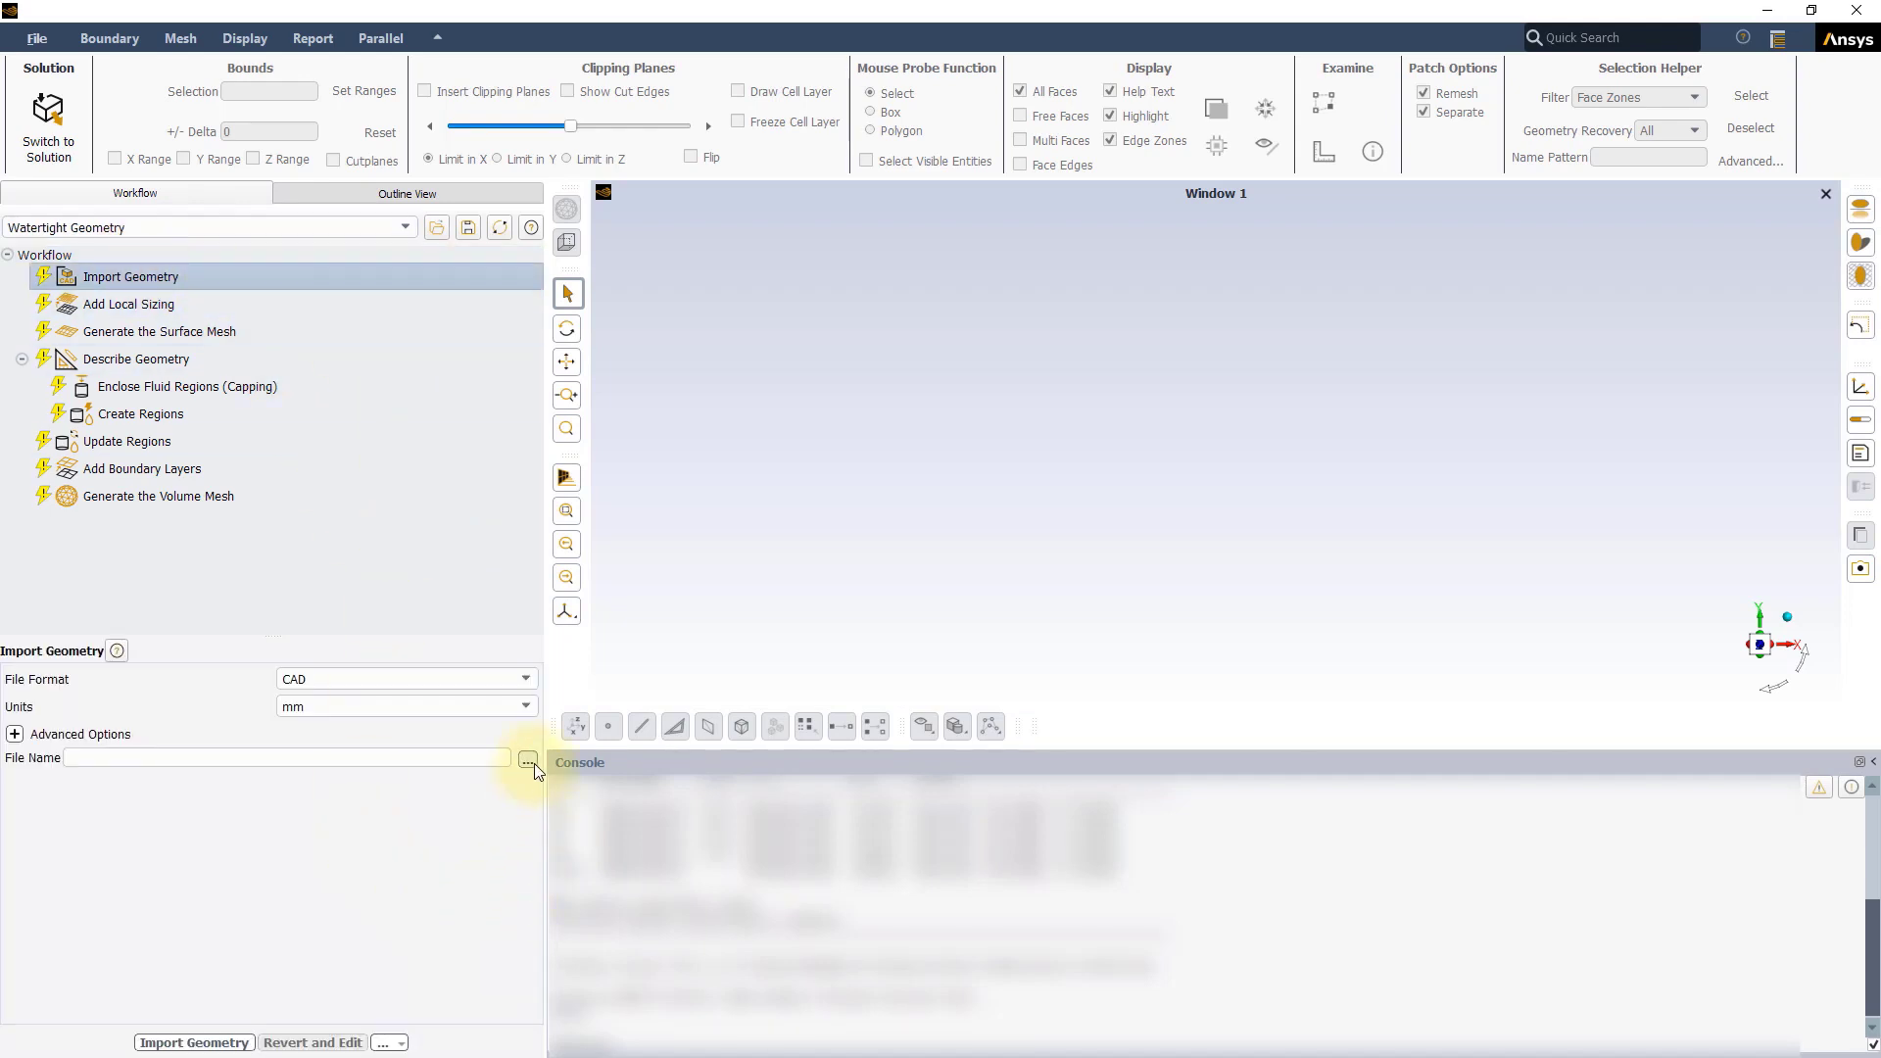
click(527, 760)
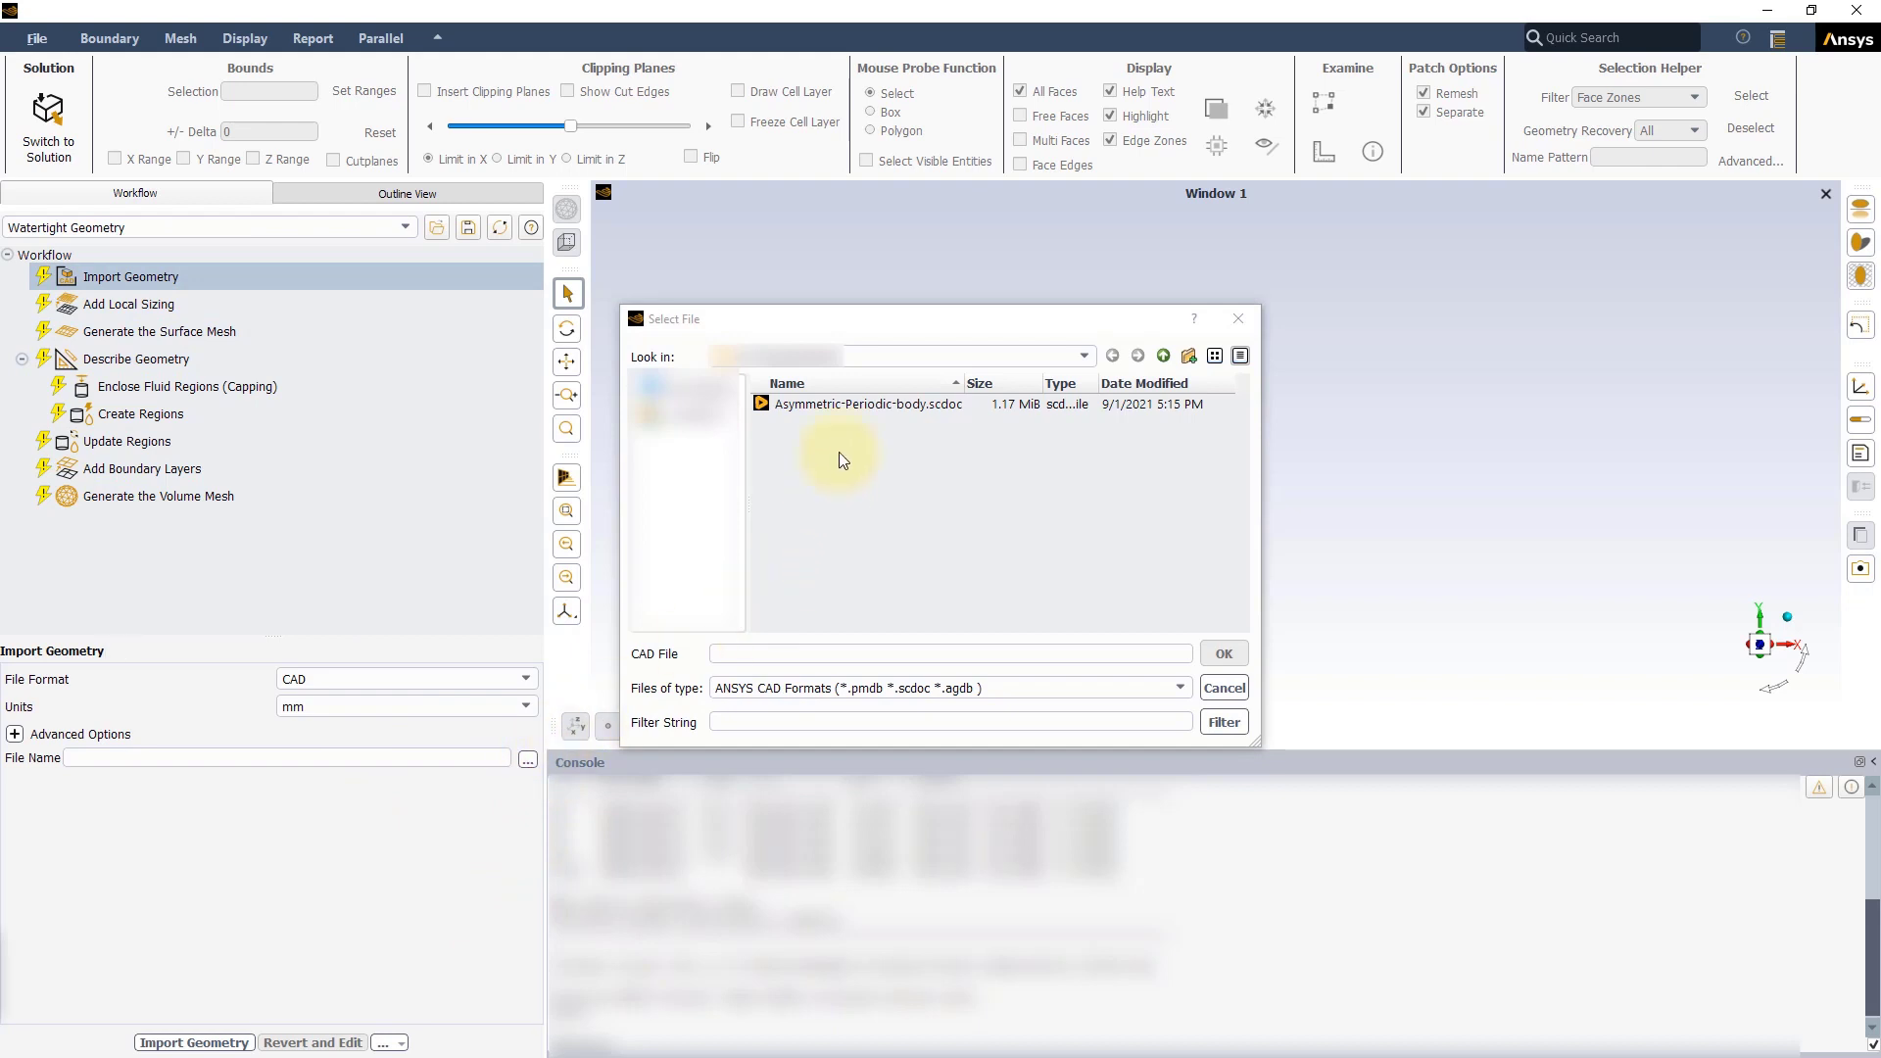
click(868, 403)
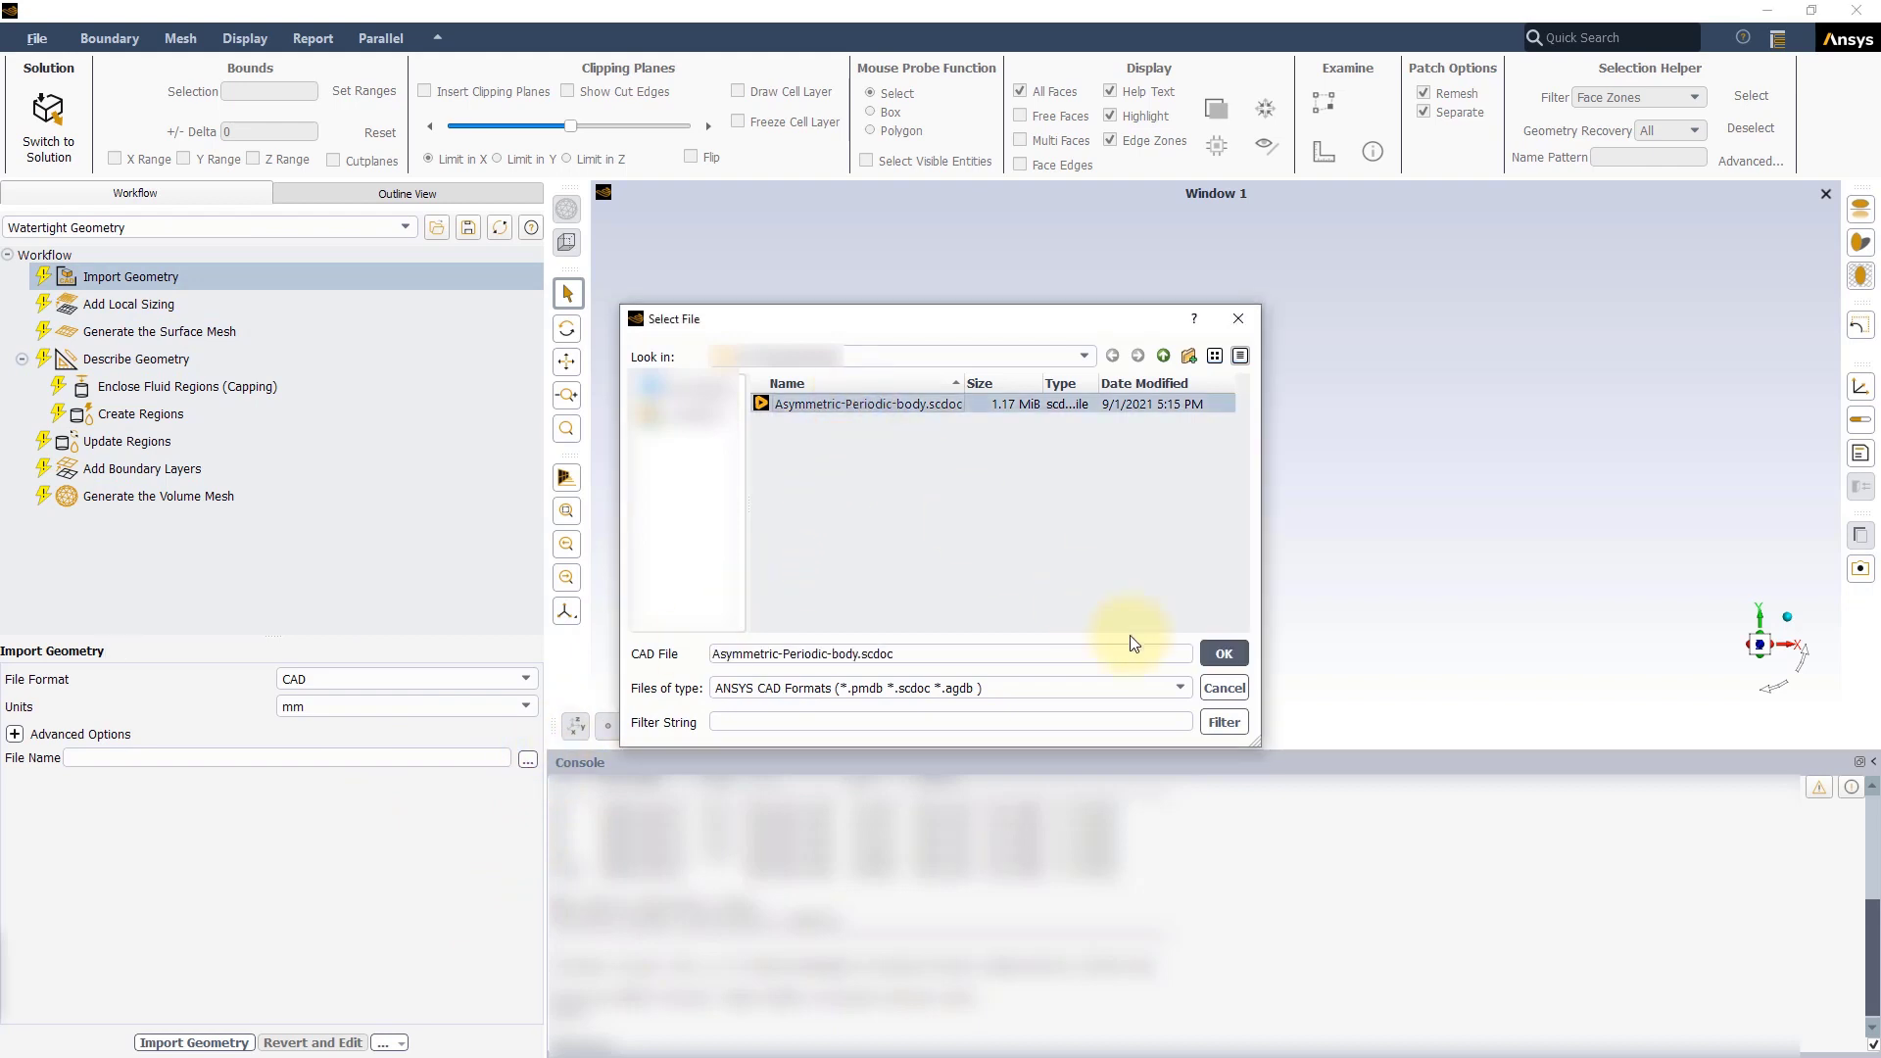
click(1222, 654)
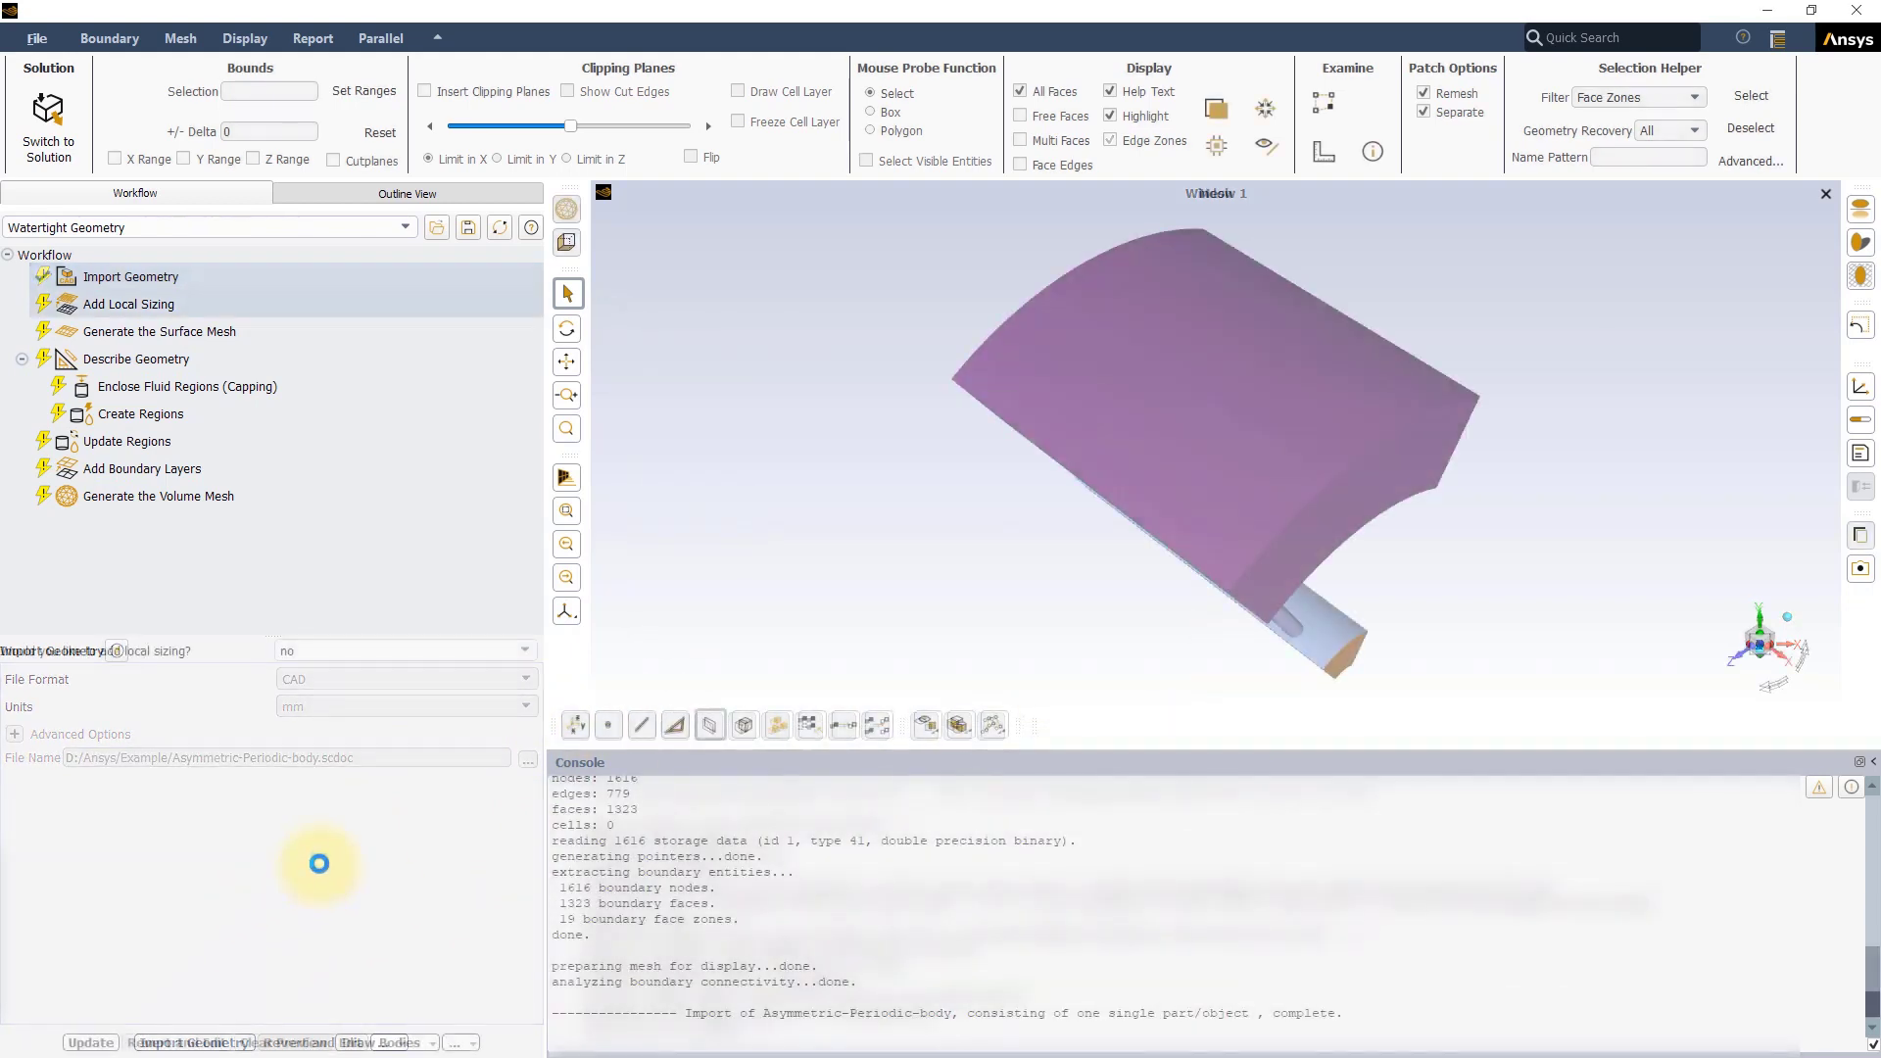
- Add curvature local sizing curvature_1 on pipe1–pipe3 with a 12 degree normal angle
click(525, 650)
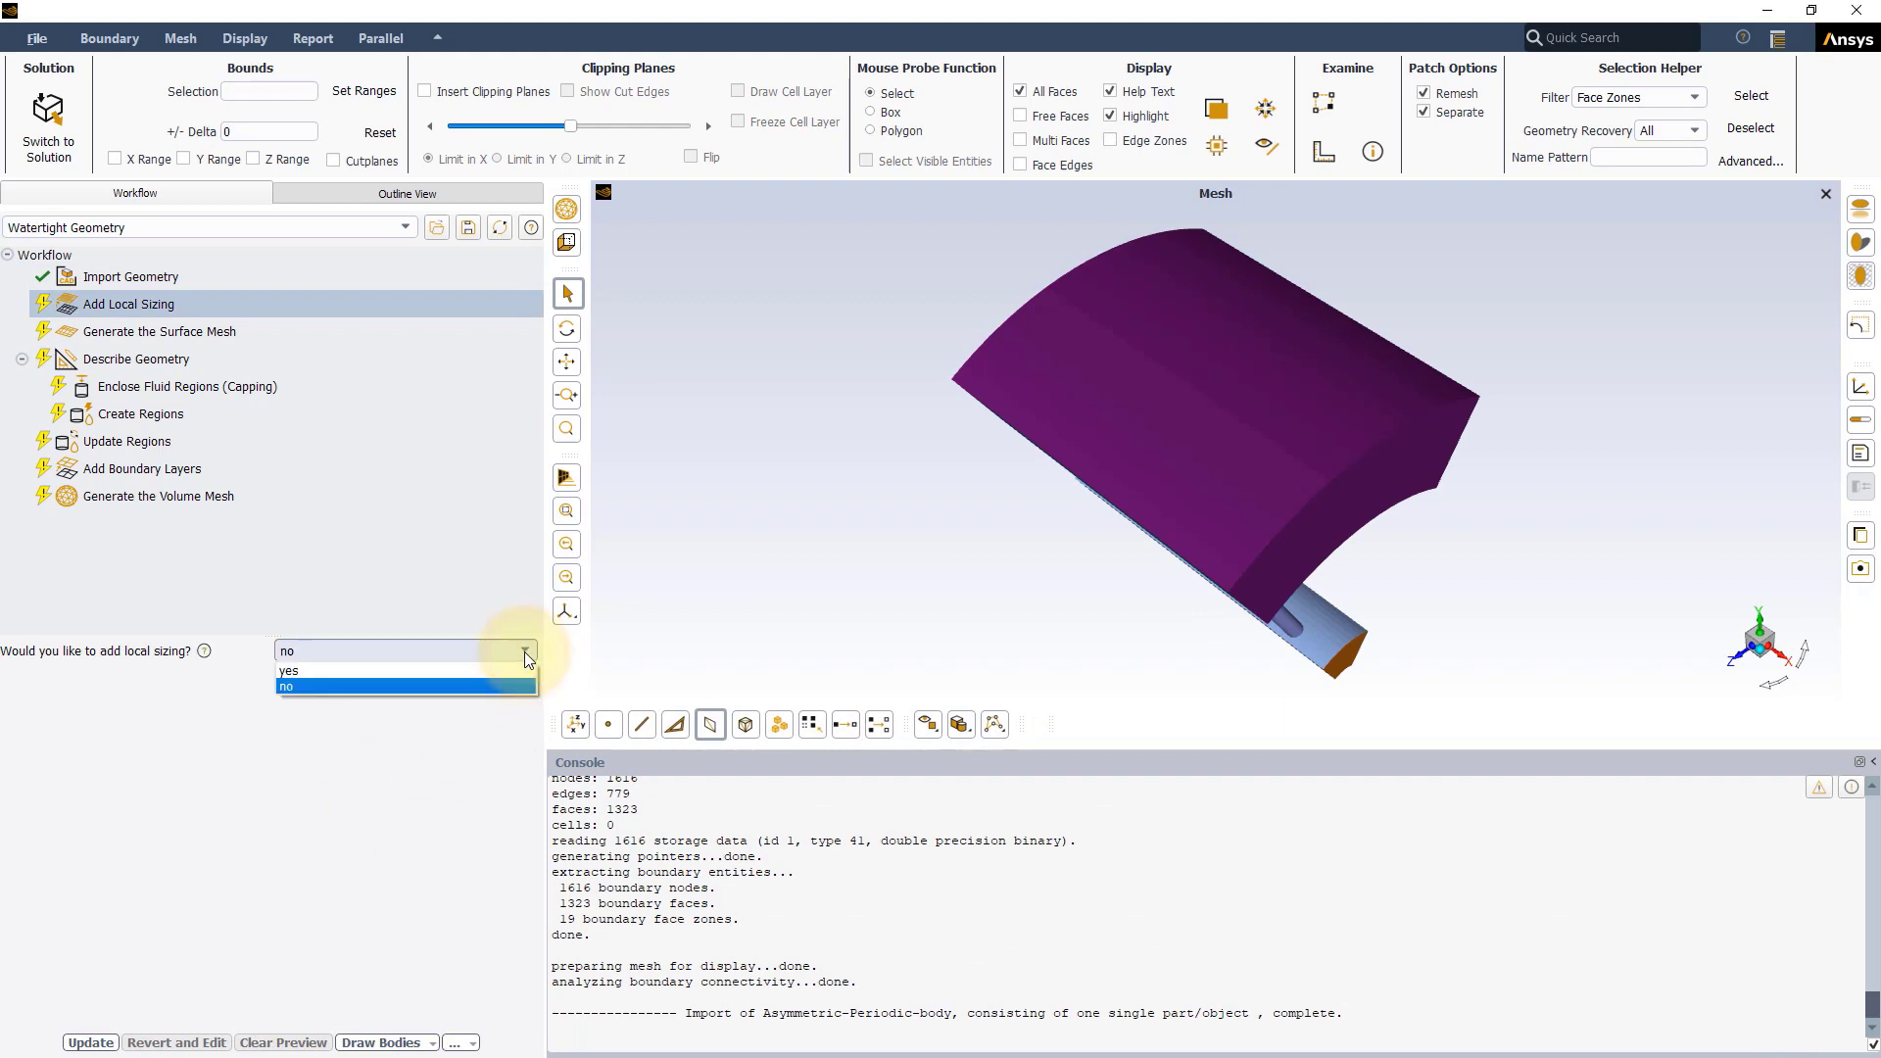
click(288, 670)
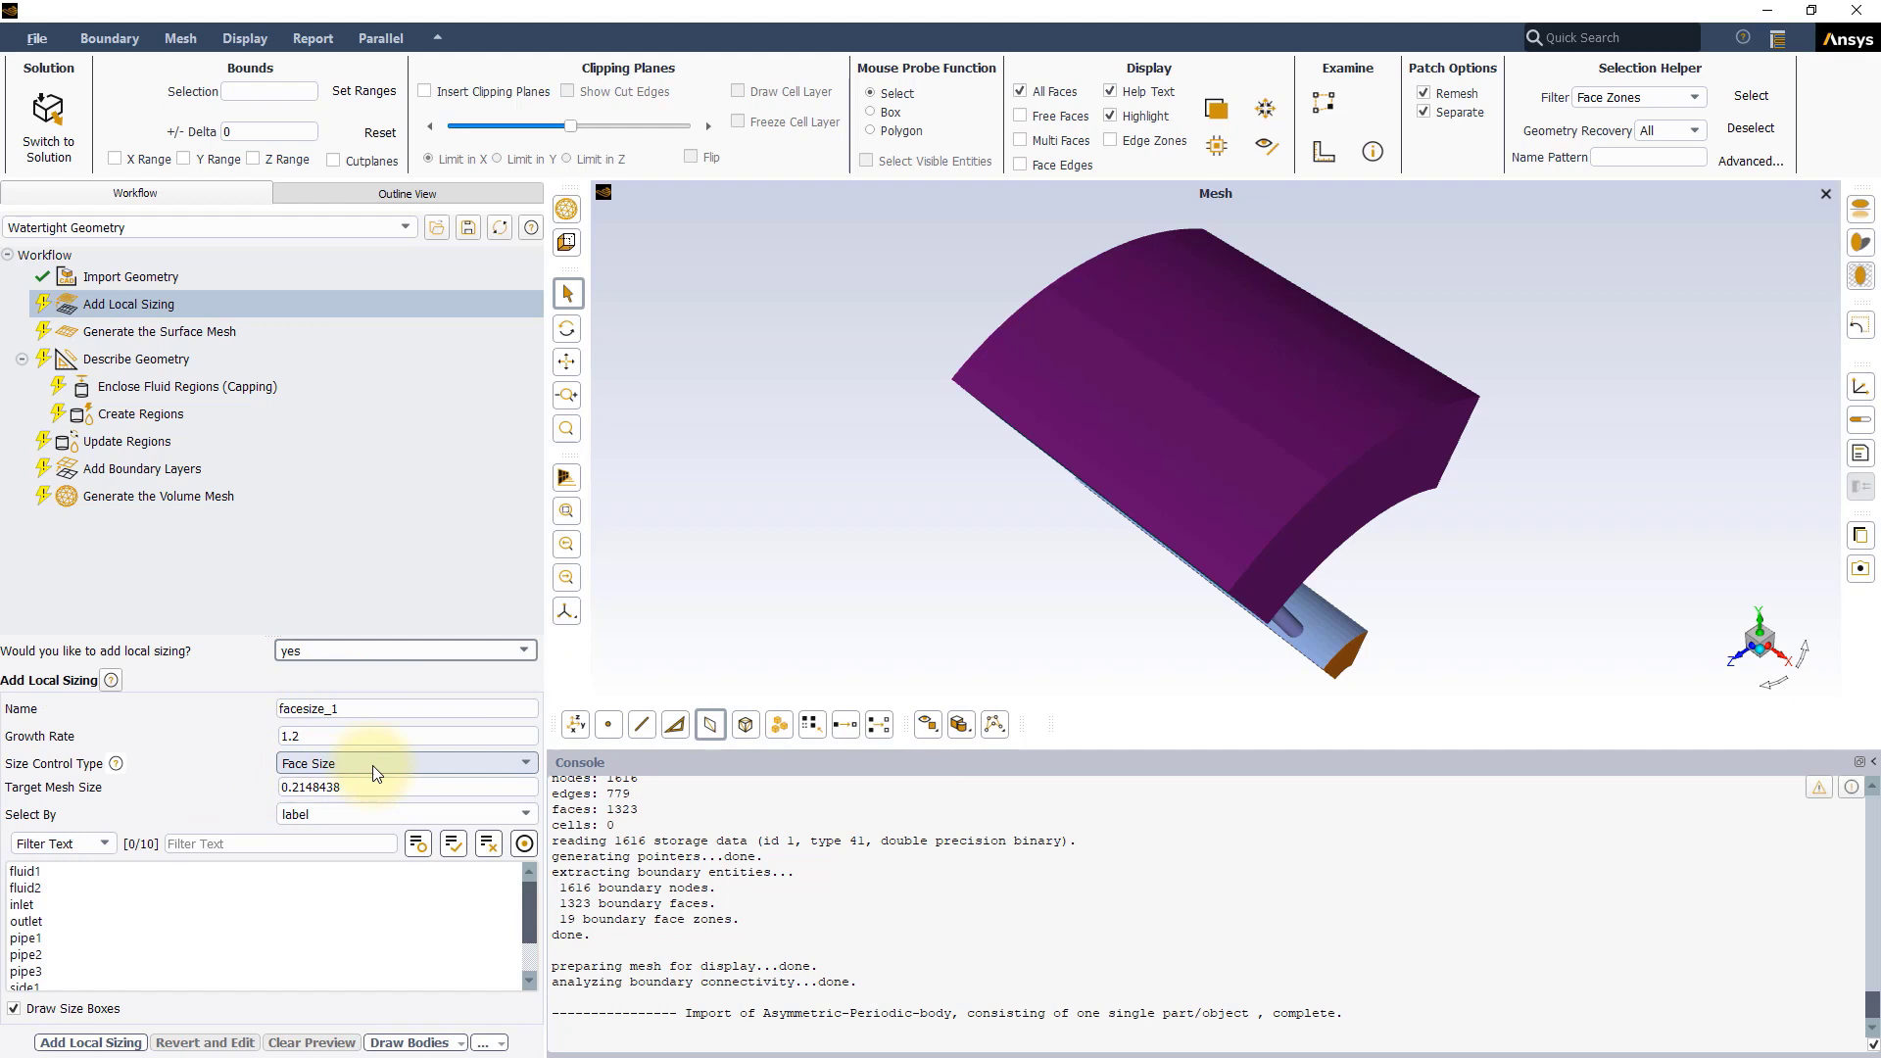
click(405, 762)
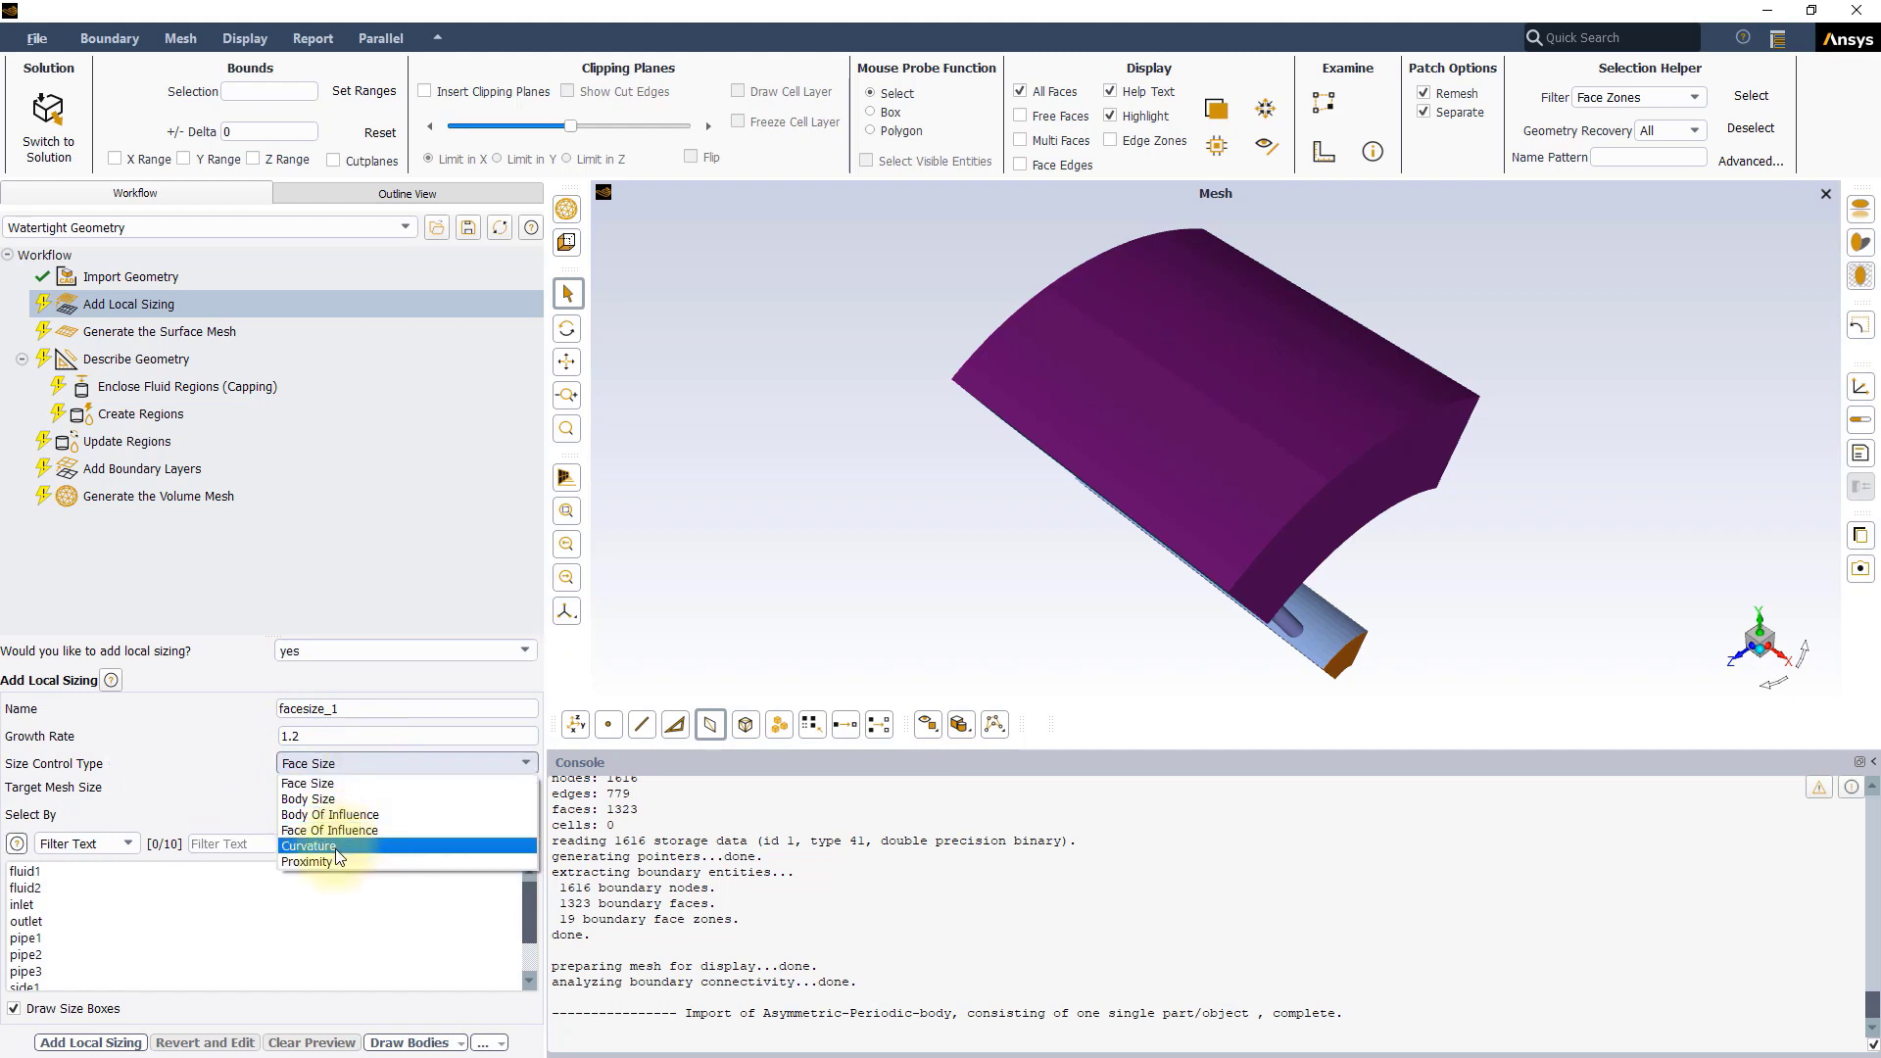
click(307, 847)
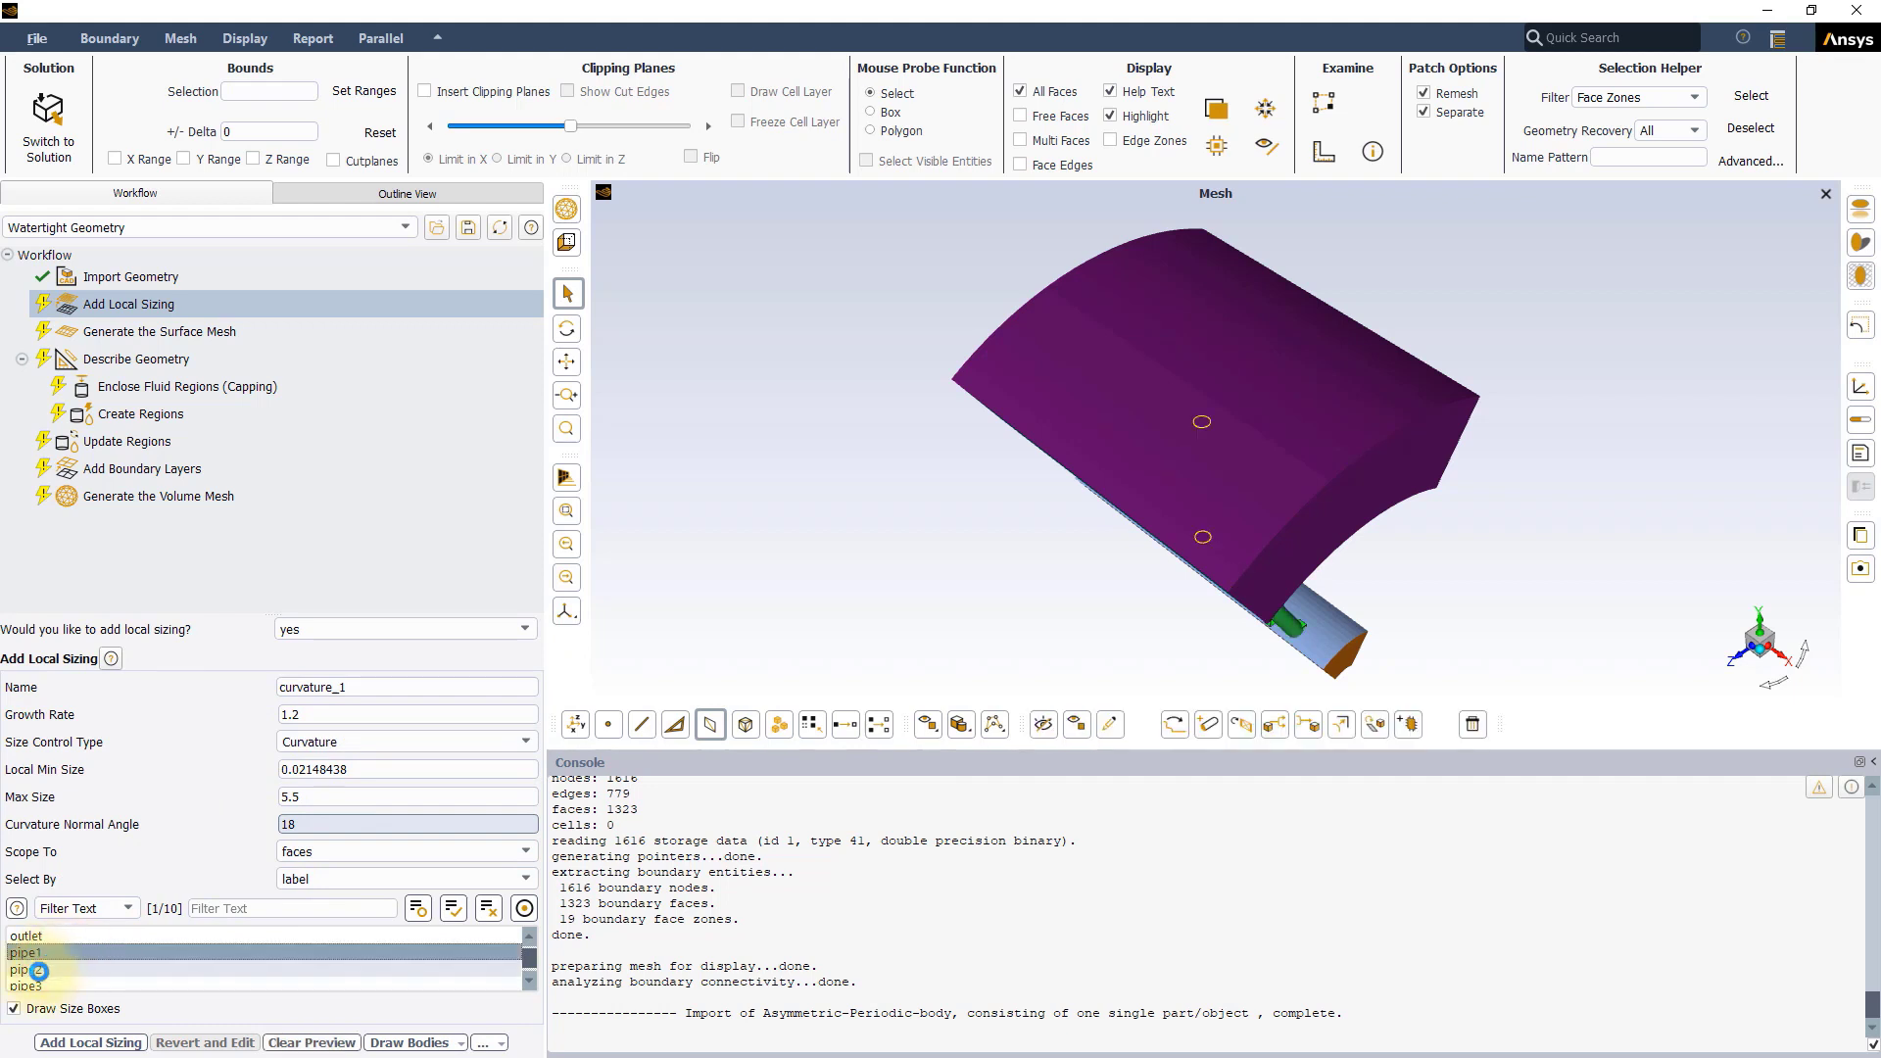
click(35, 972)
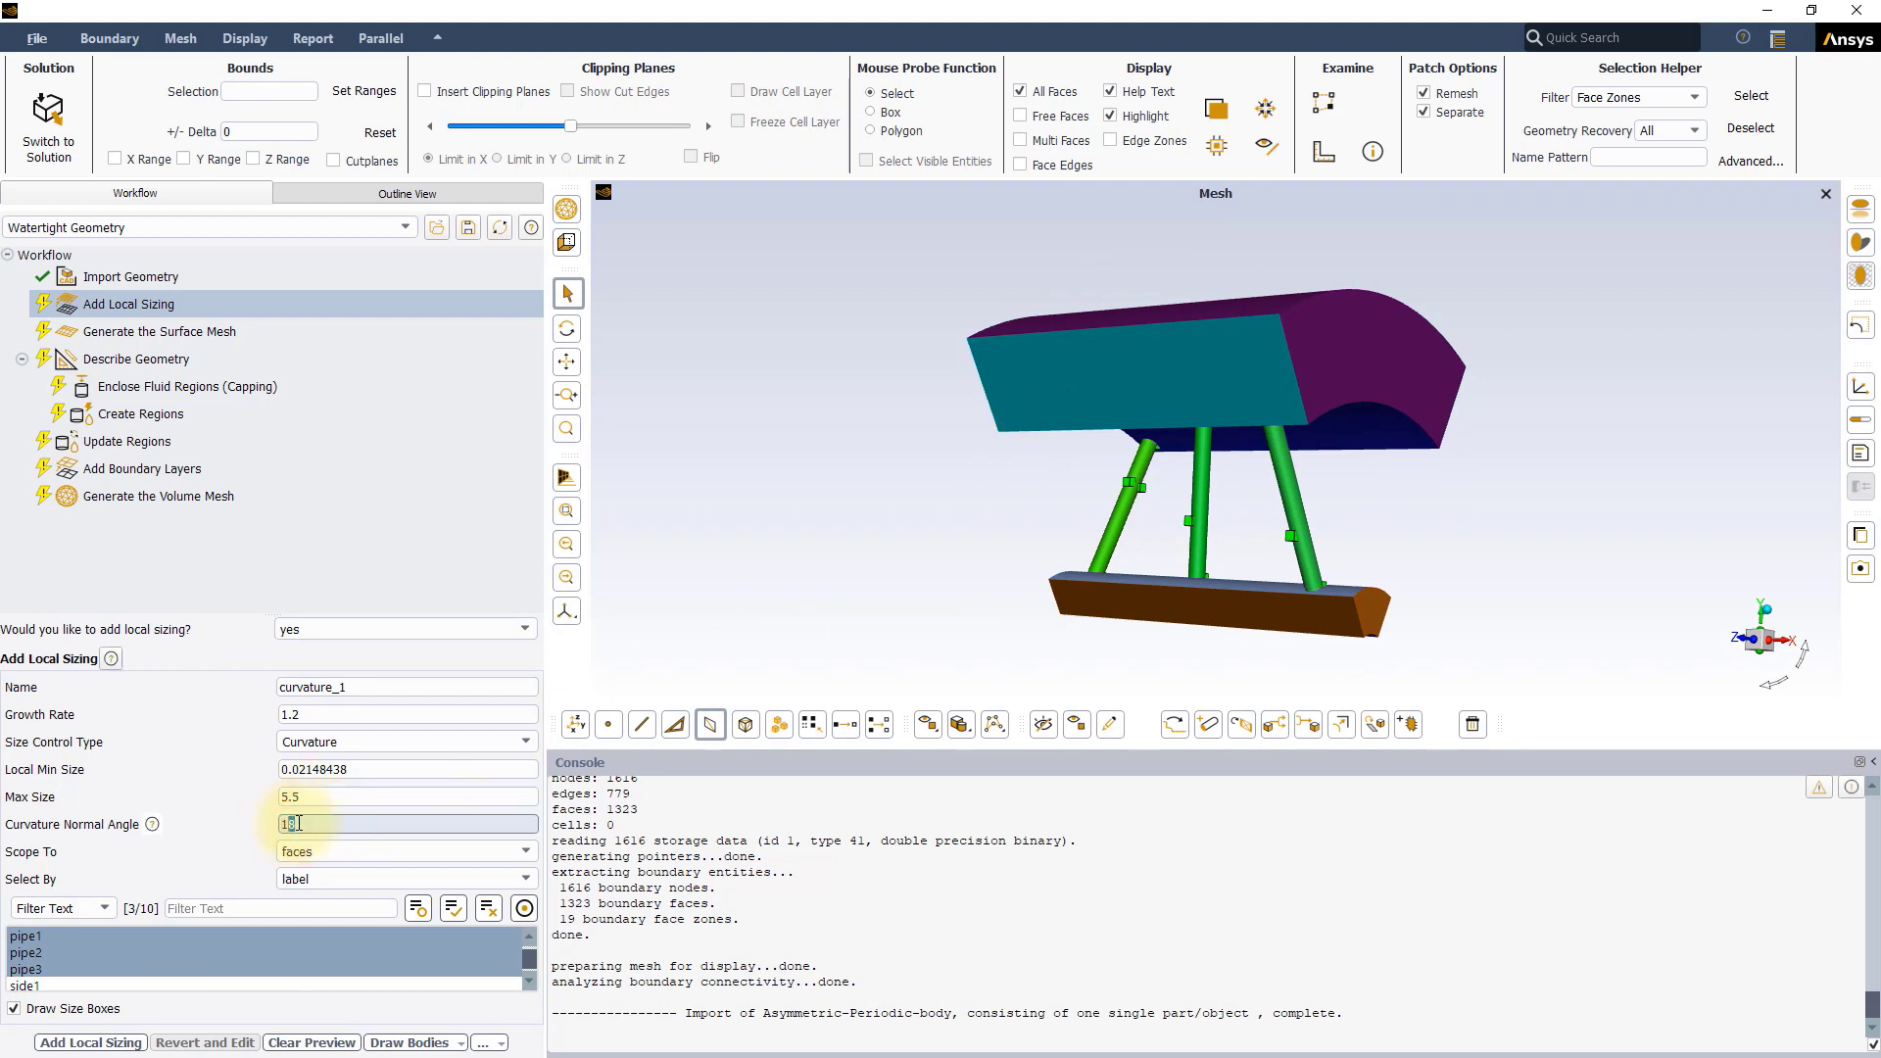
text(12)
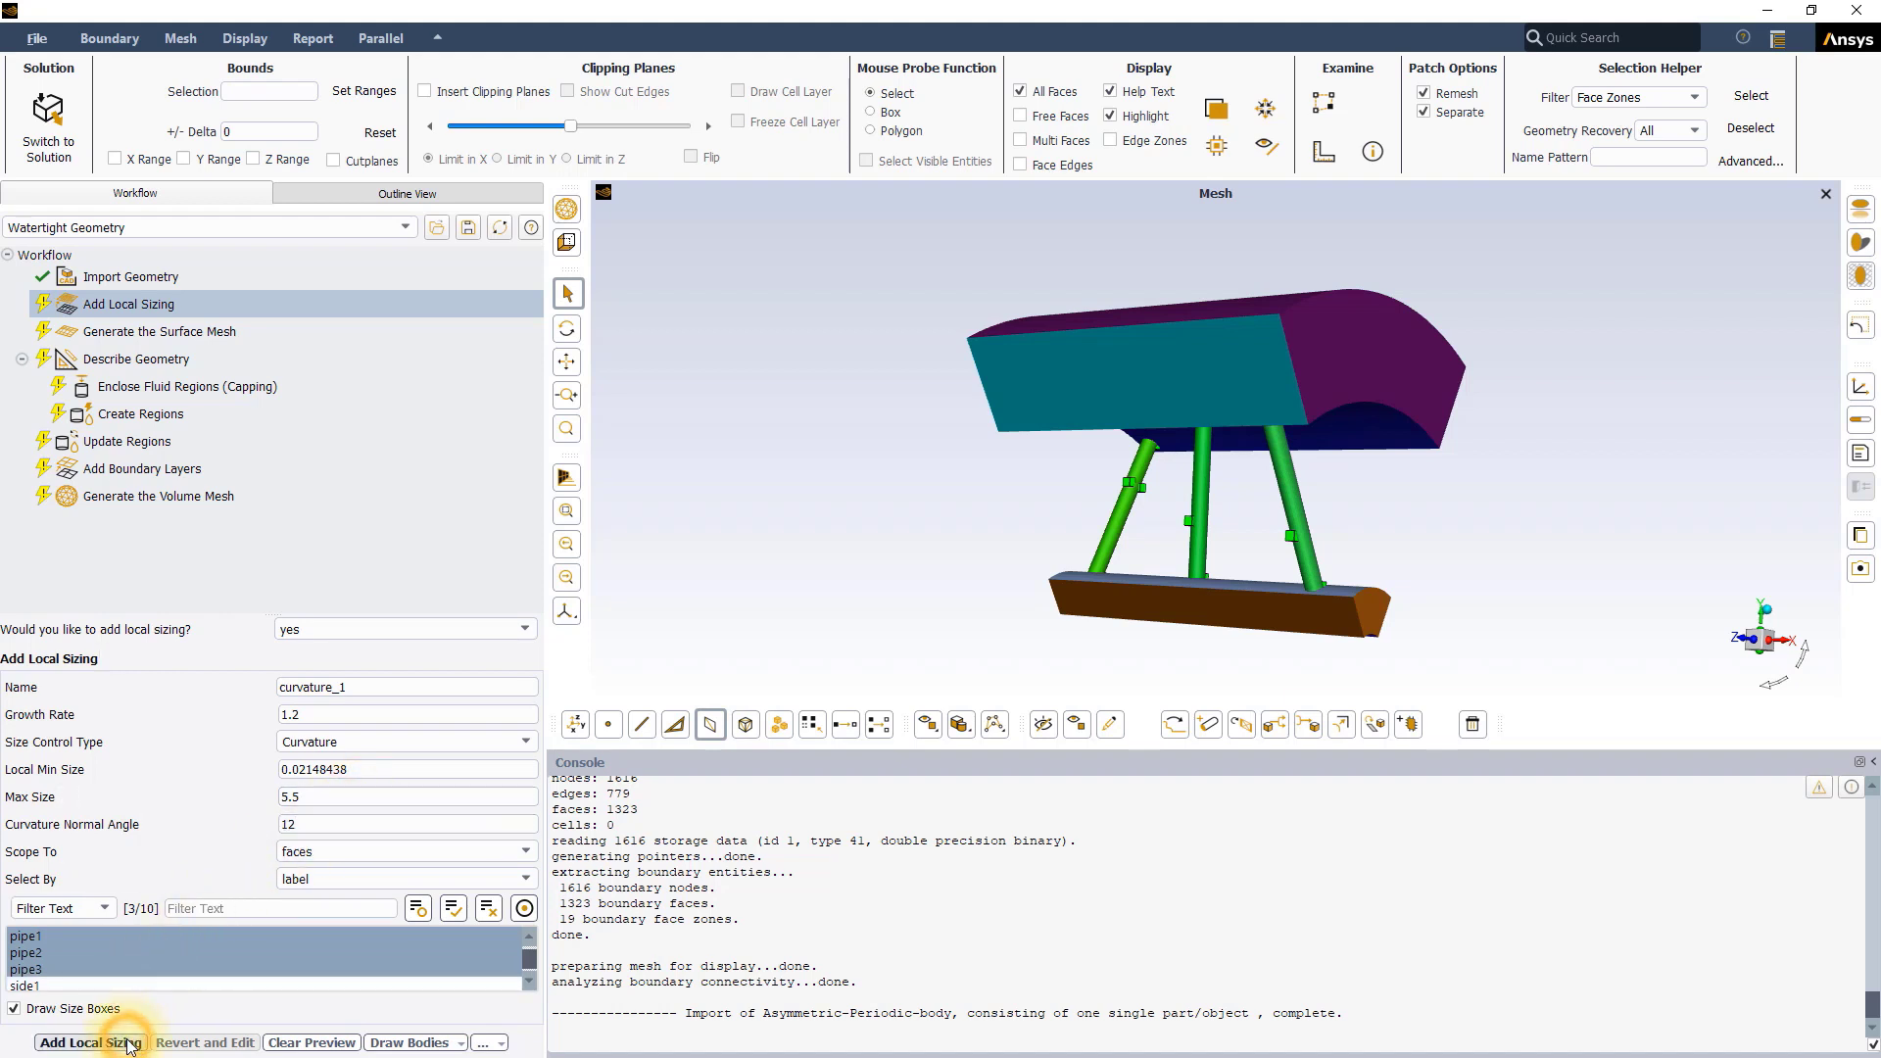
click(90, 1040)
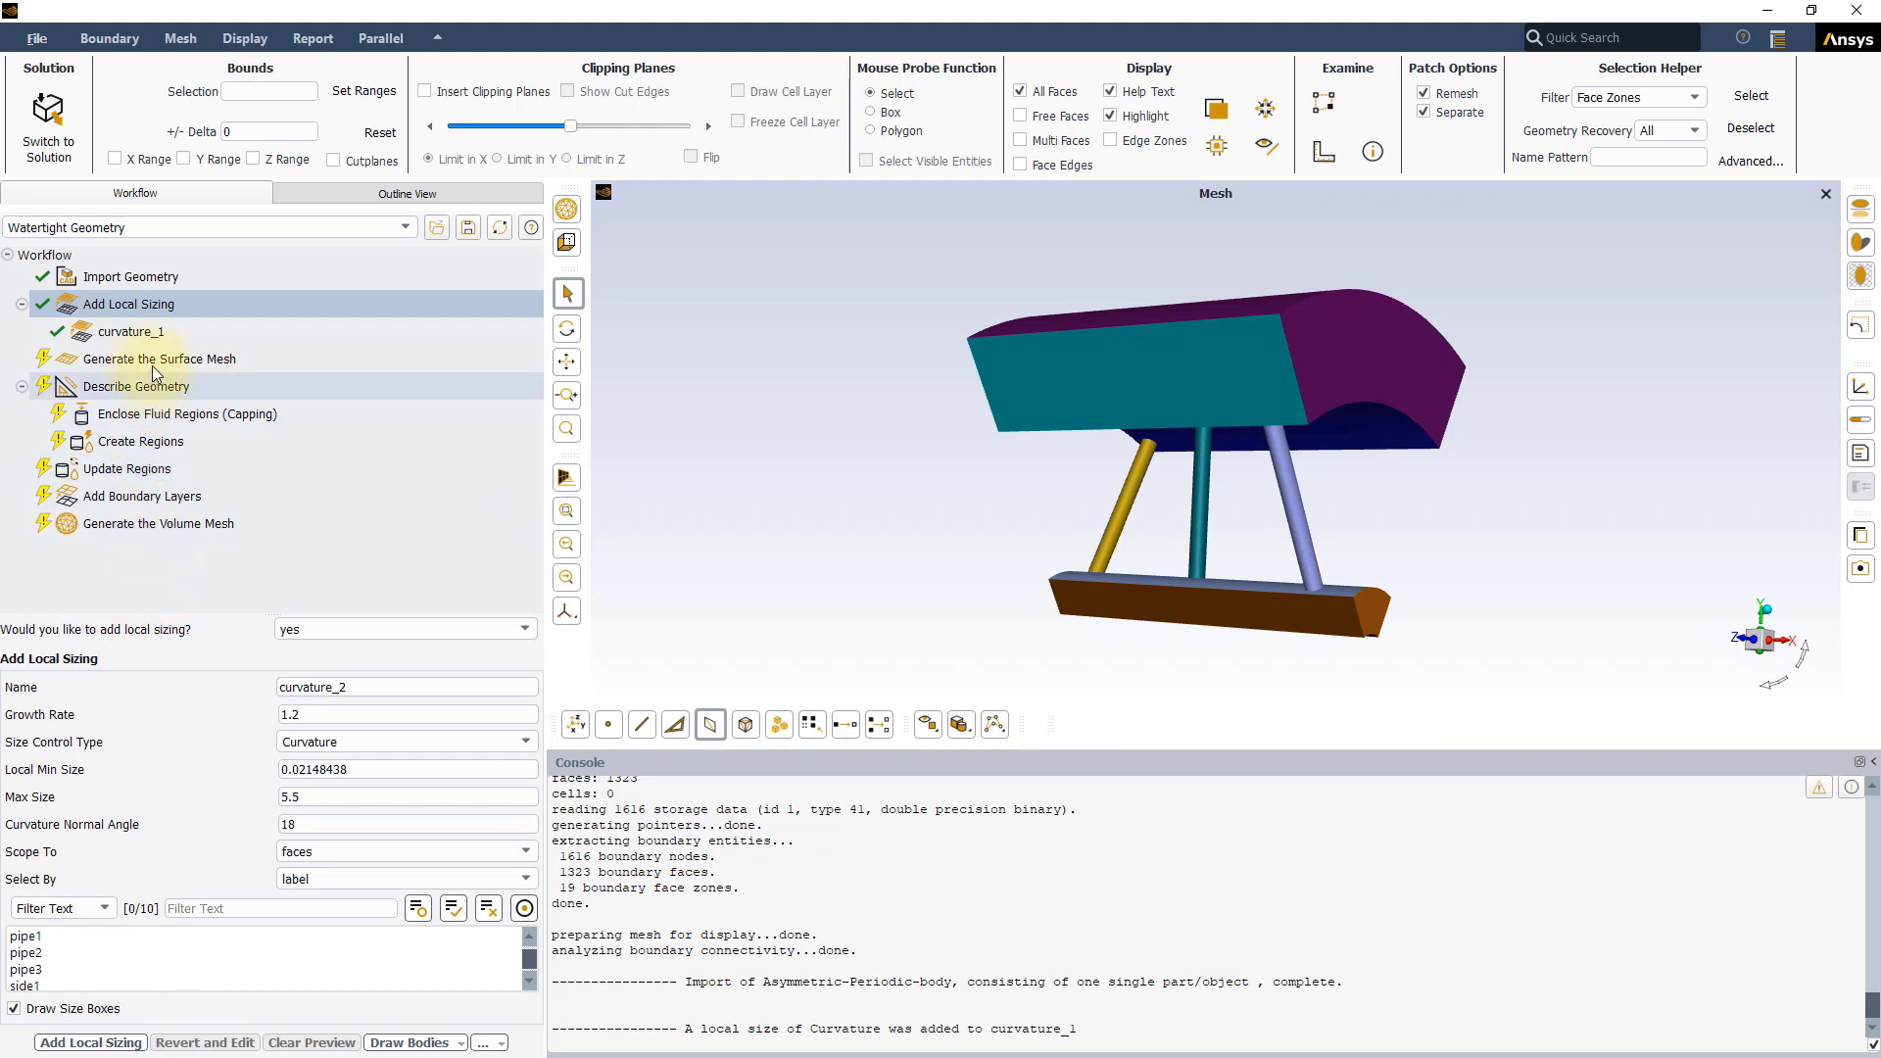
- Generate the surface mesh with maximum size 15 and minimum size 5
click(159, 359)
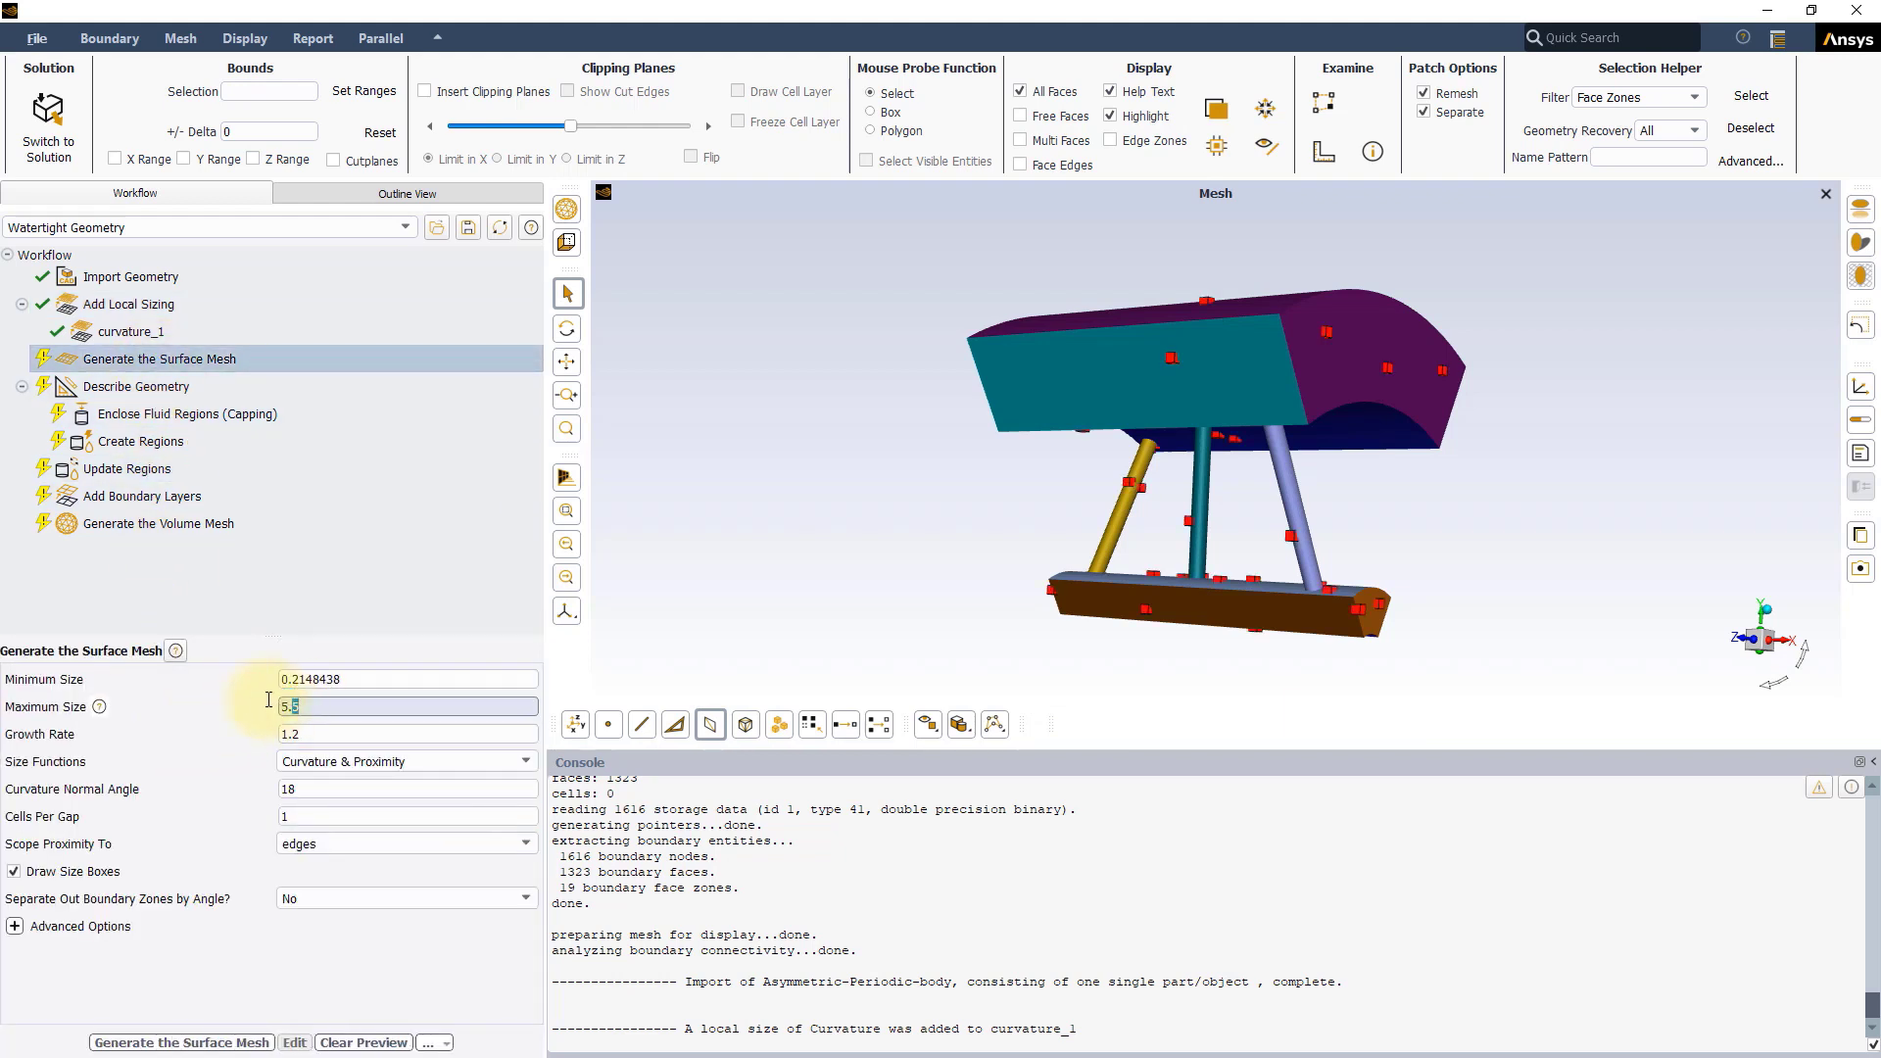
text(15)
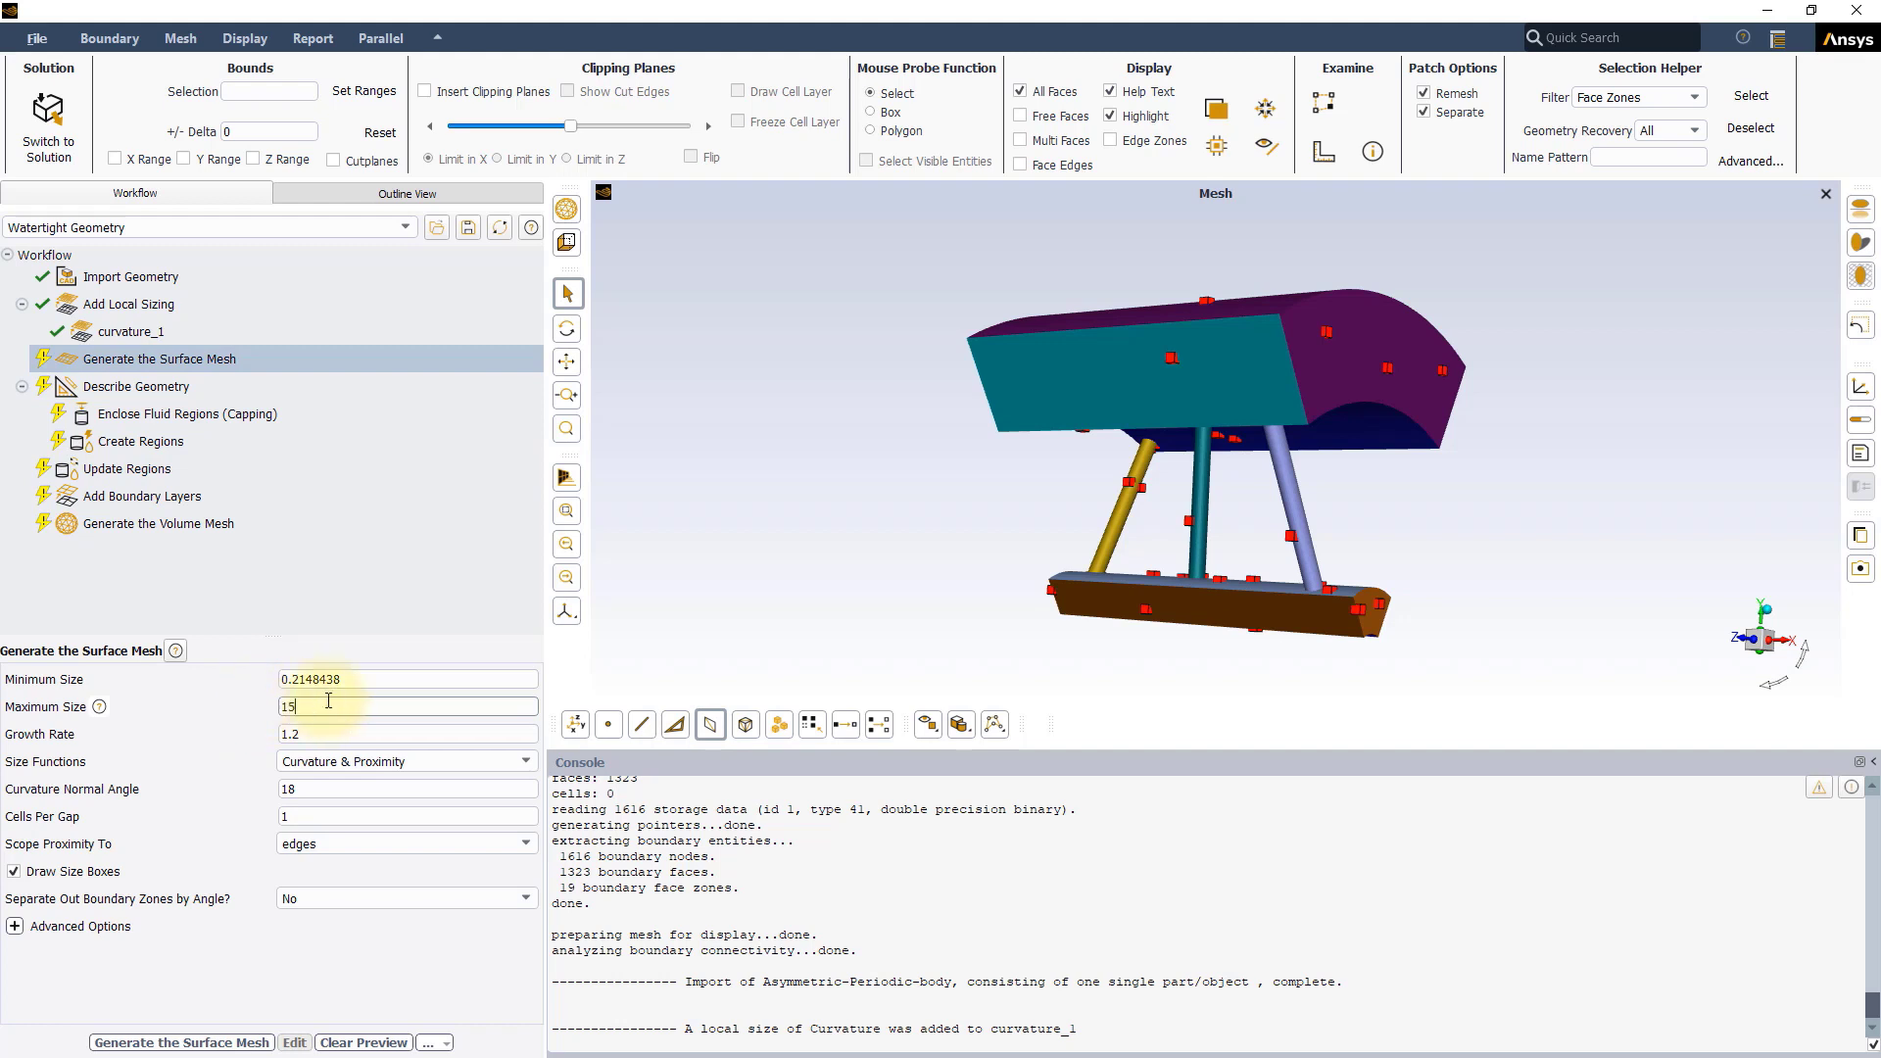
triple_click(405, 680)
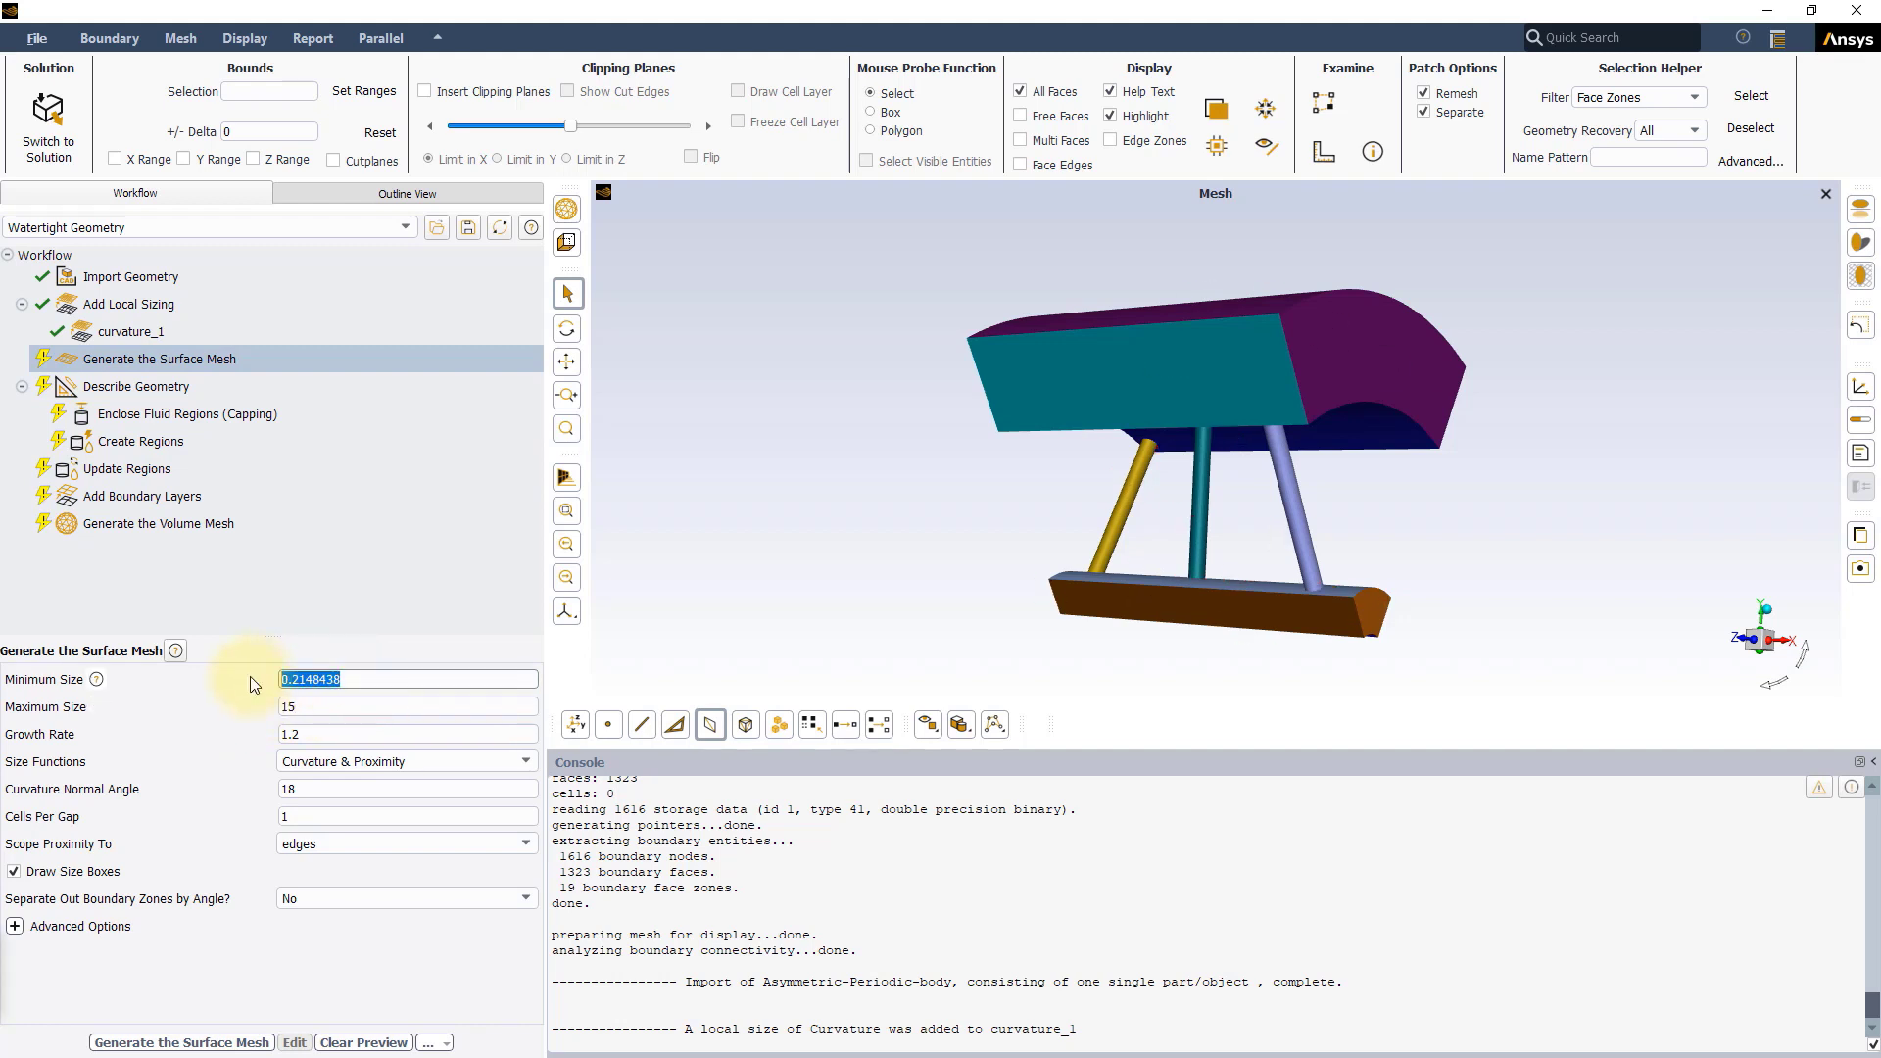
text(5)
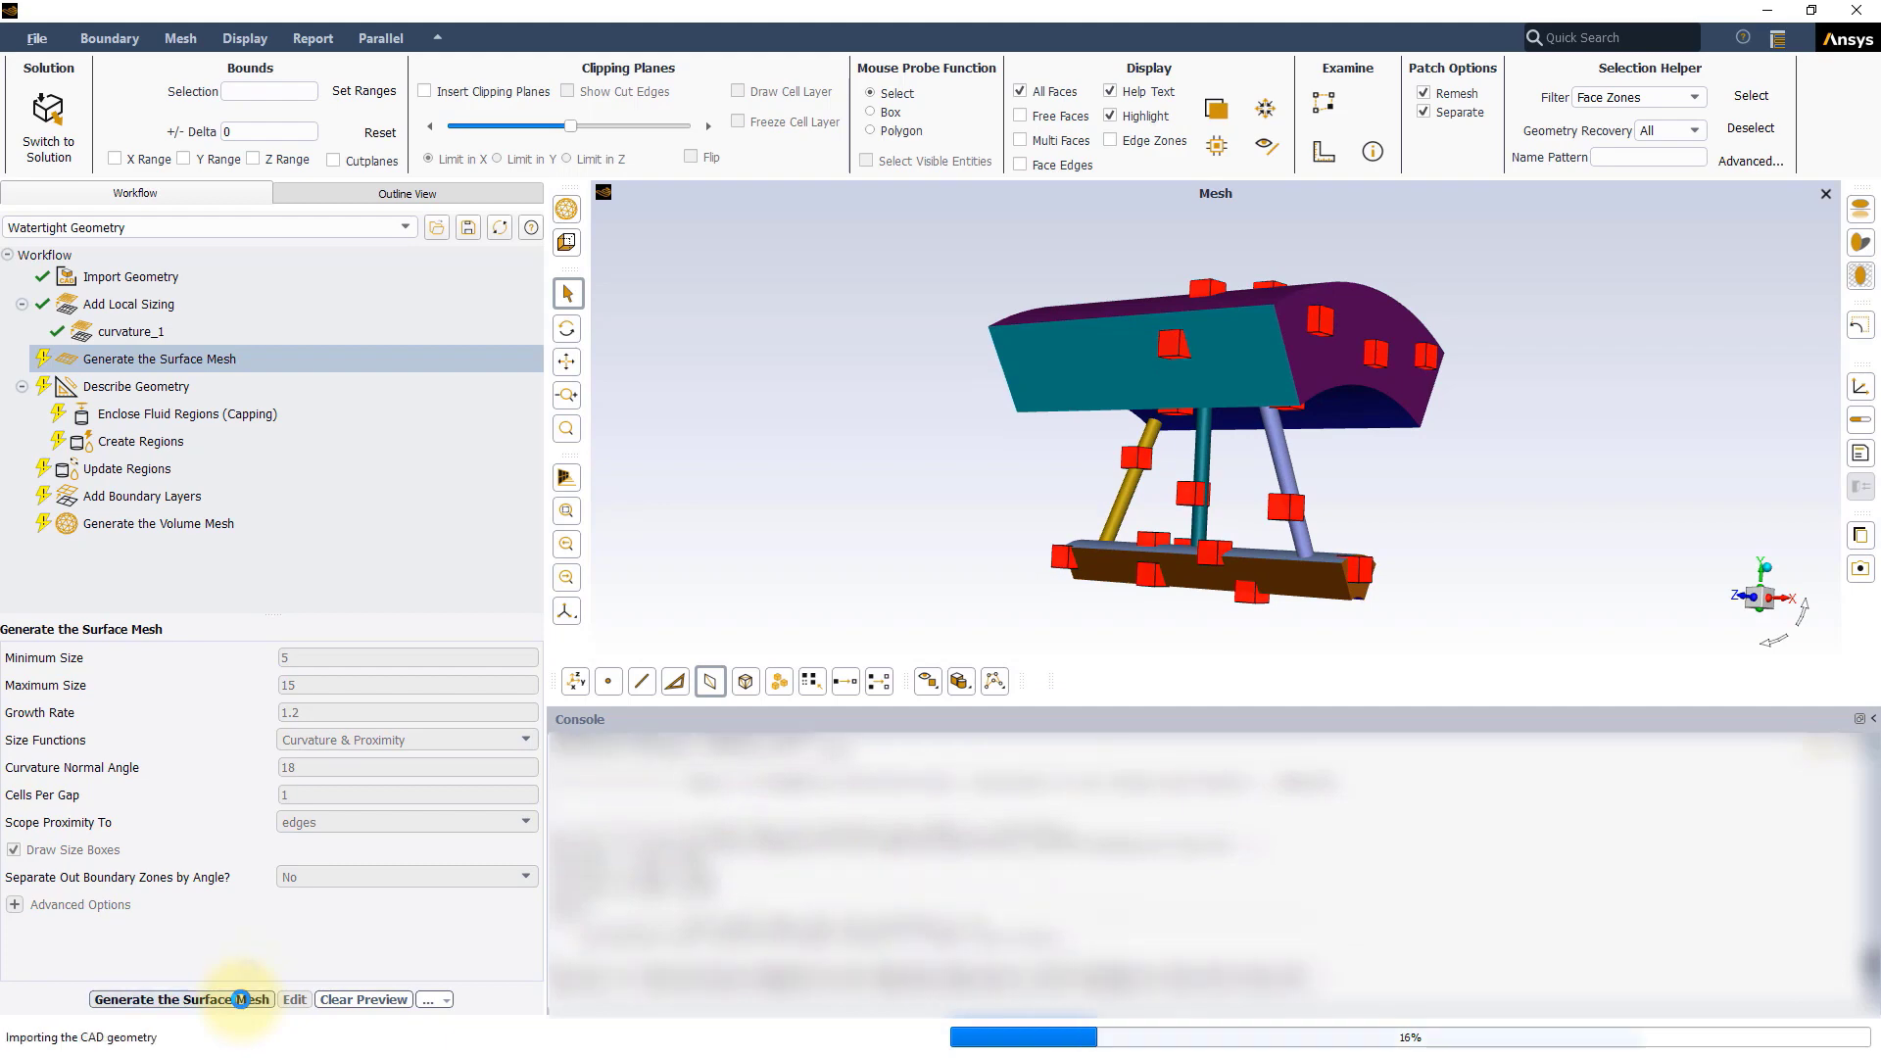
click(180, 999)
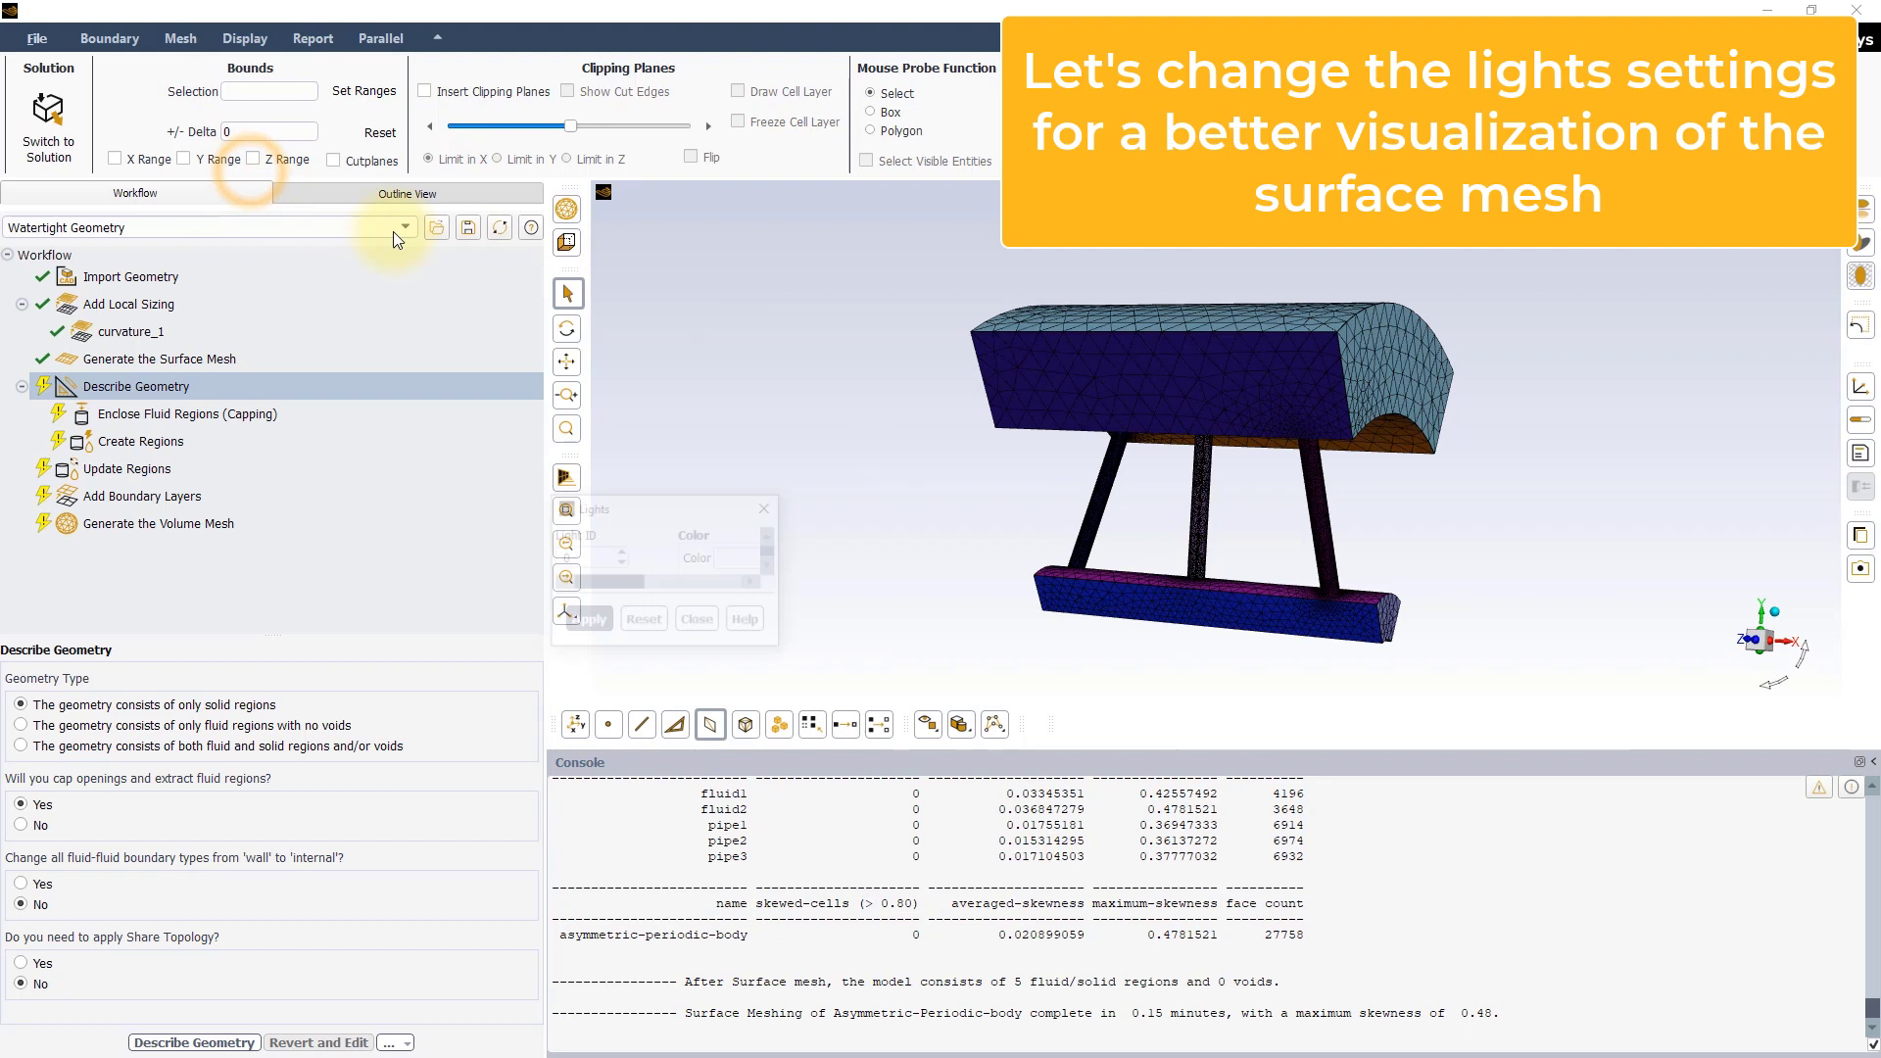
- Set the Lighting Method to Off in the Lights dialog and apply it
click(1011, 748)
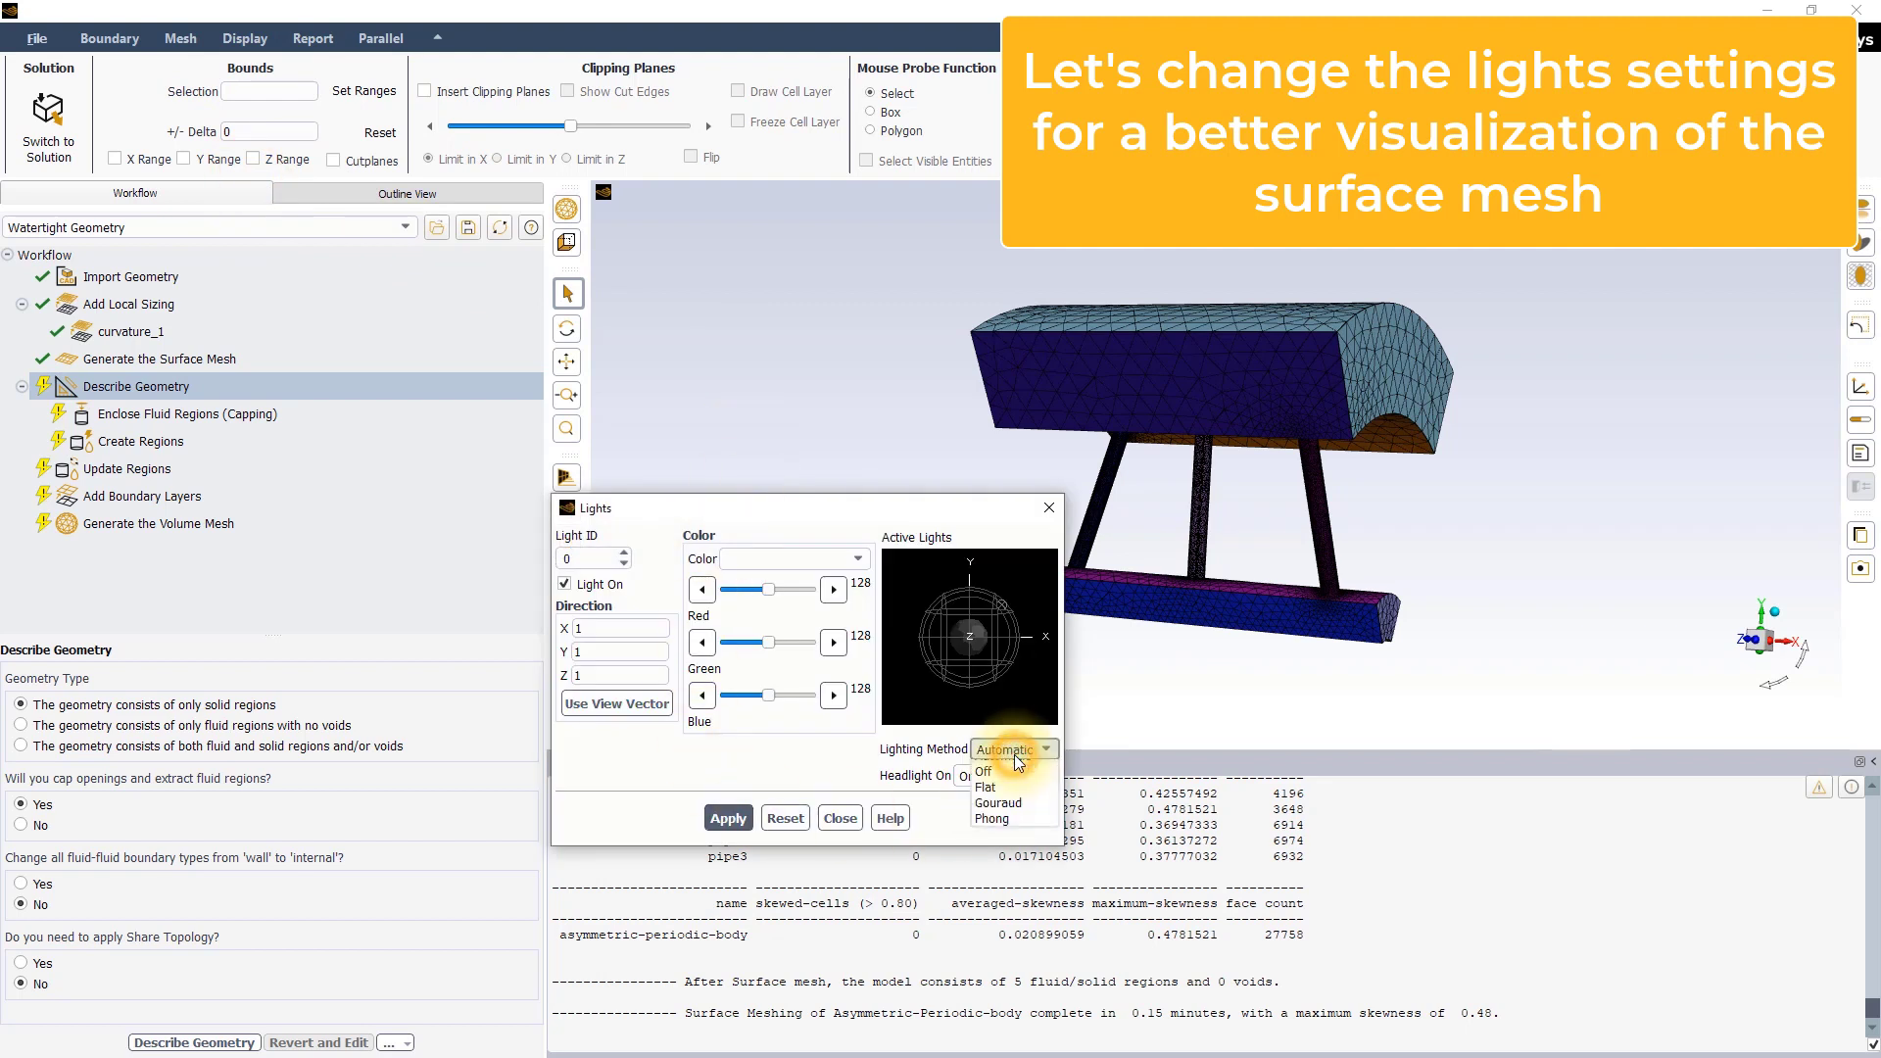
click(982, 770)
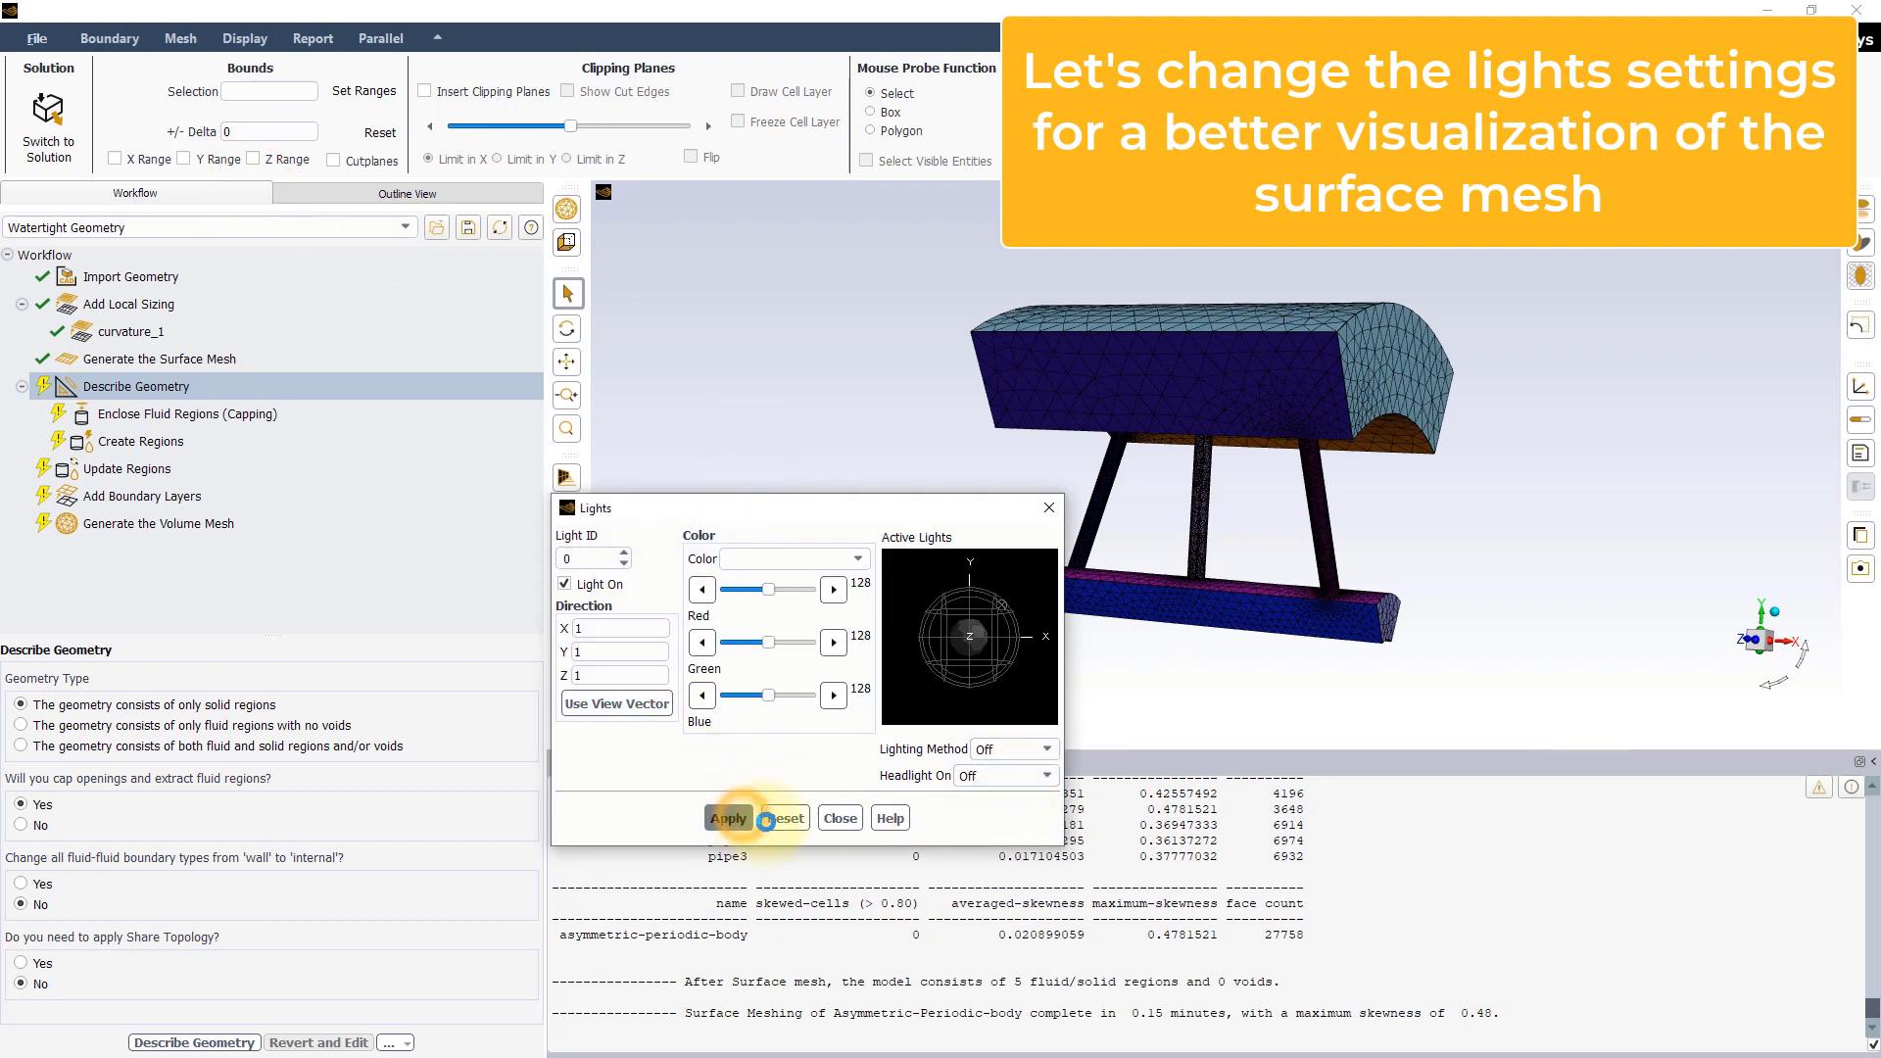
click(727, 817)
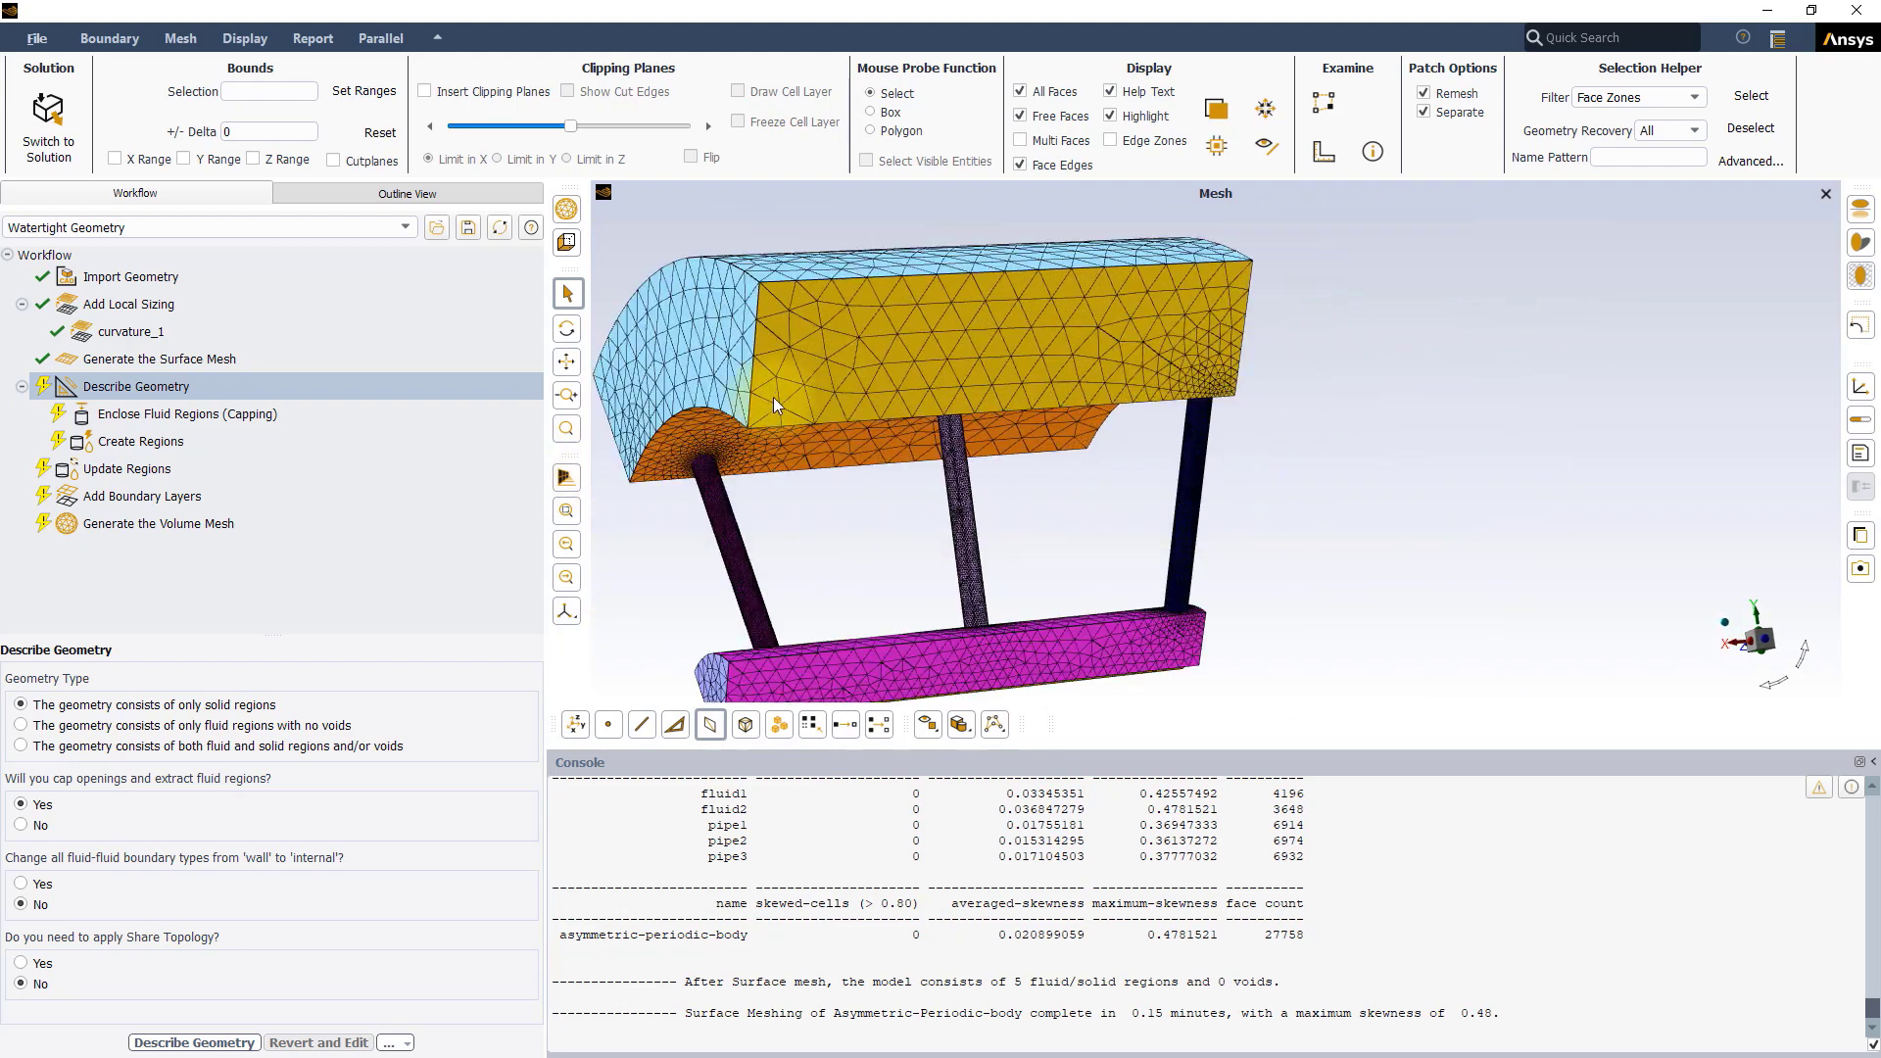
mouse_move(1171, 625)
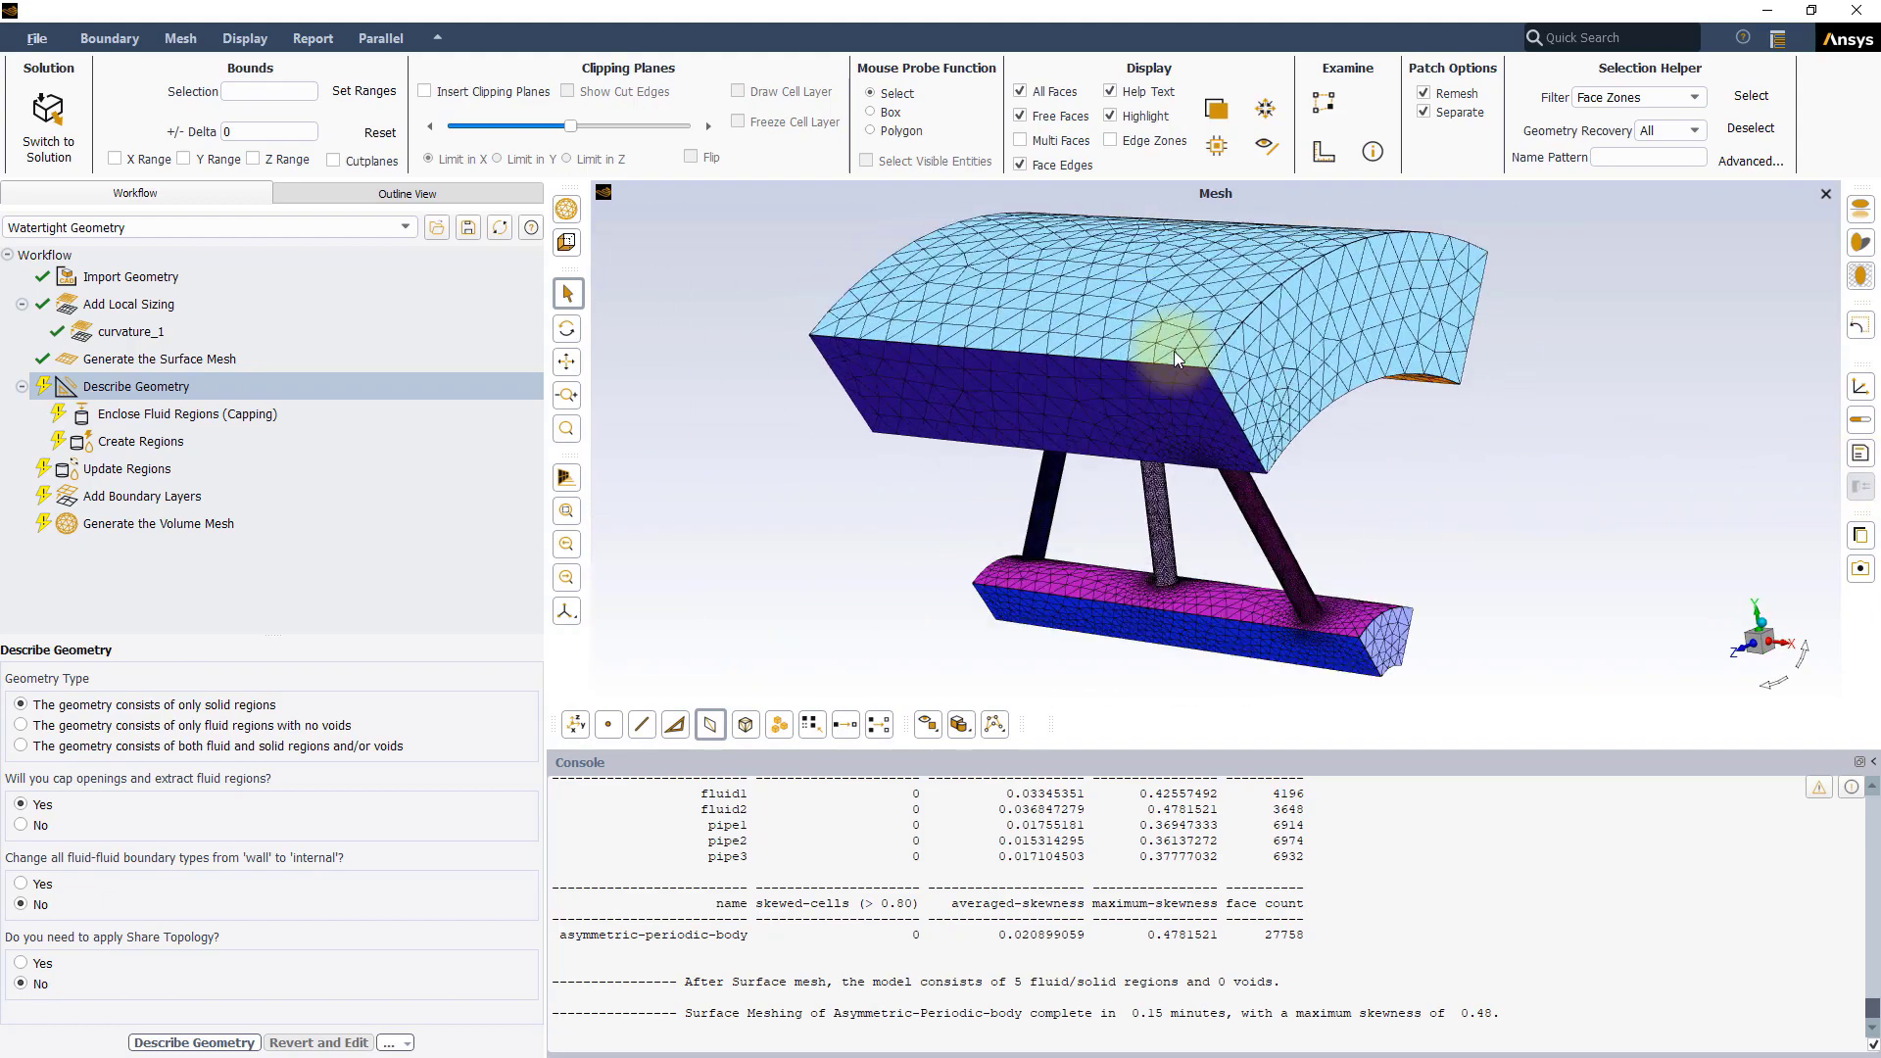
mouse_move(396, 319)
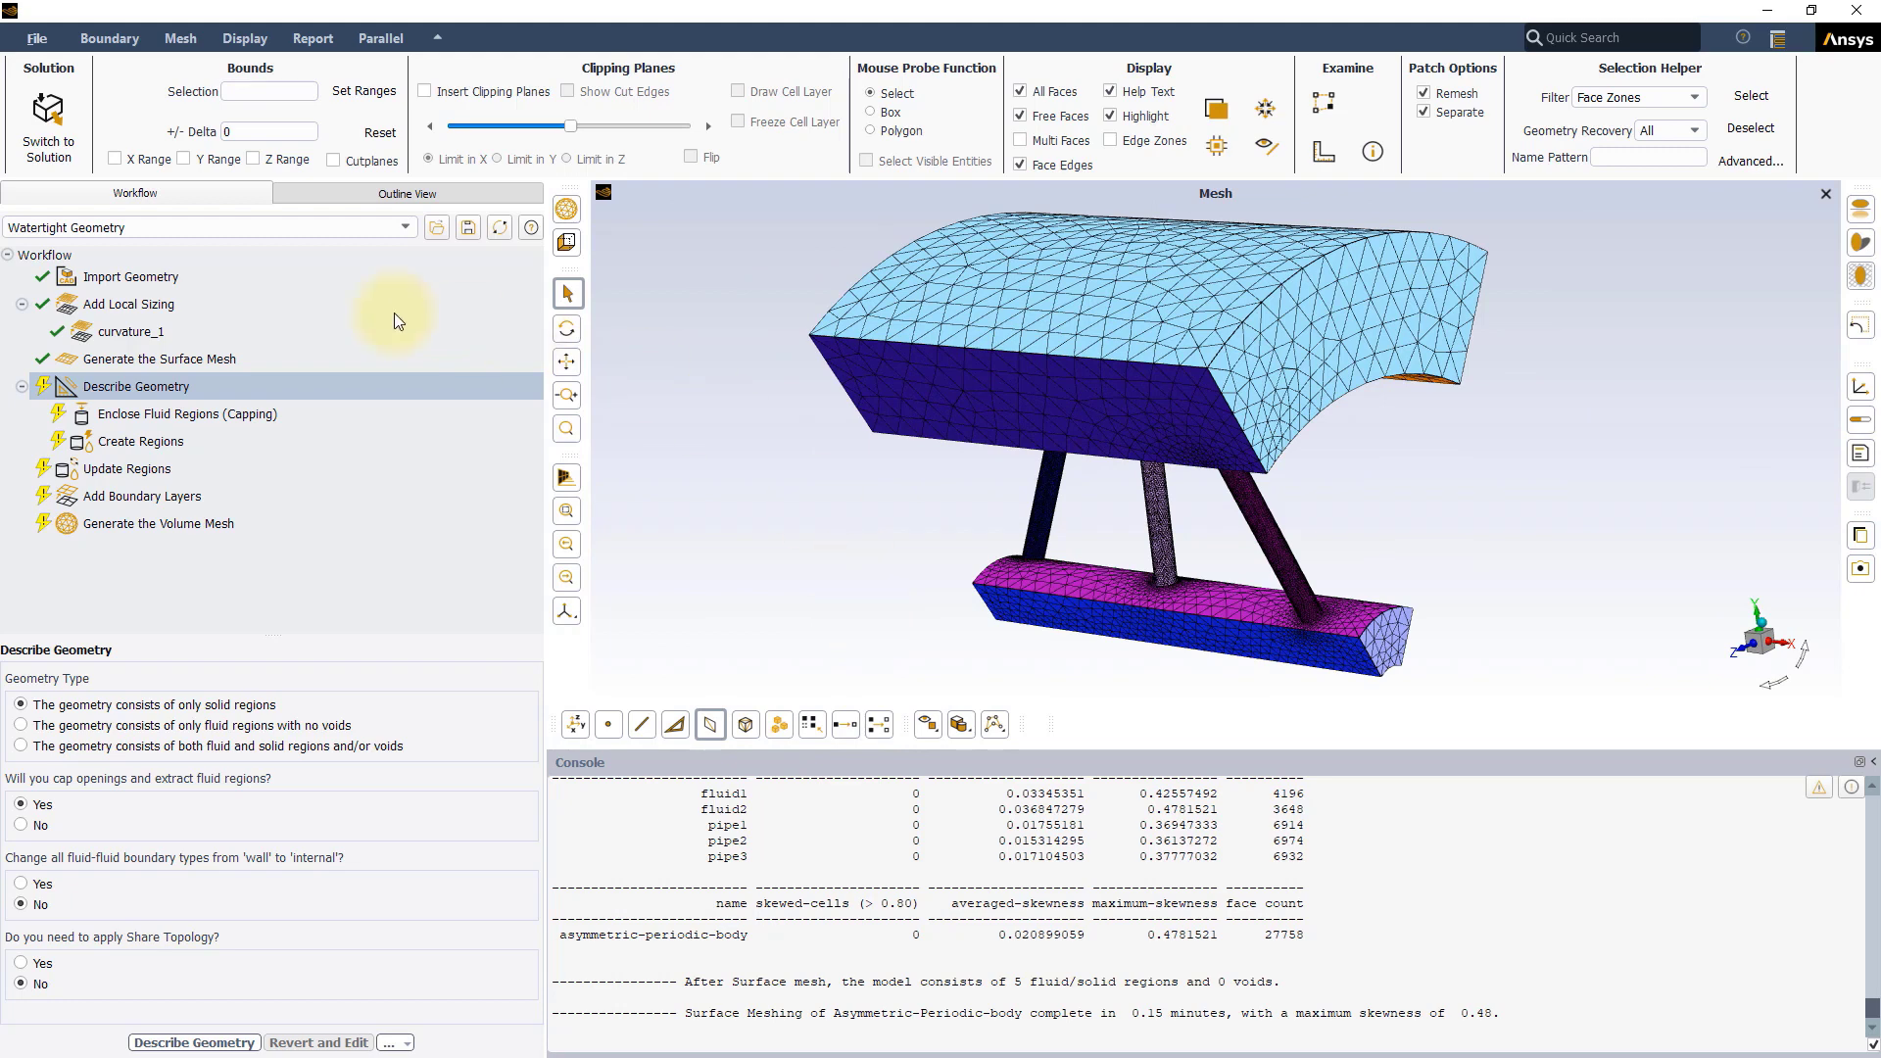
- Insert a Set Up Periodic Boundaries task right after Generate the Surface Mesh
click(169, 357)
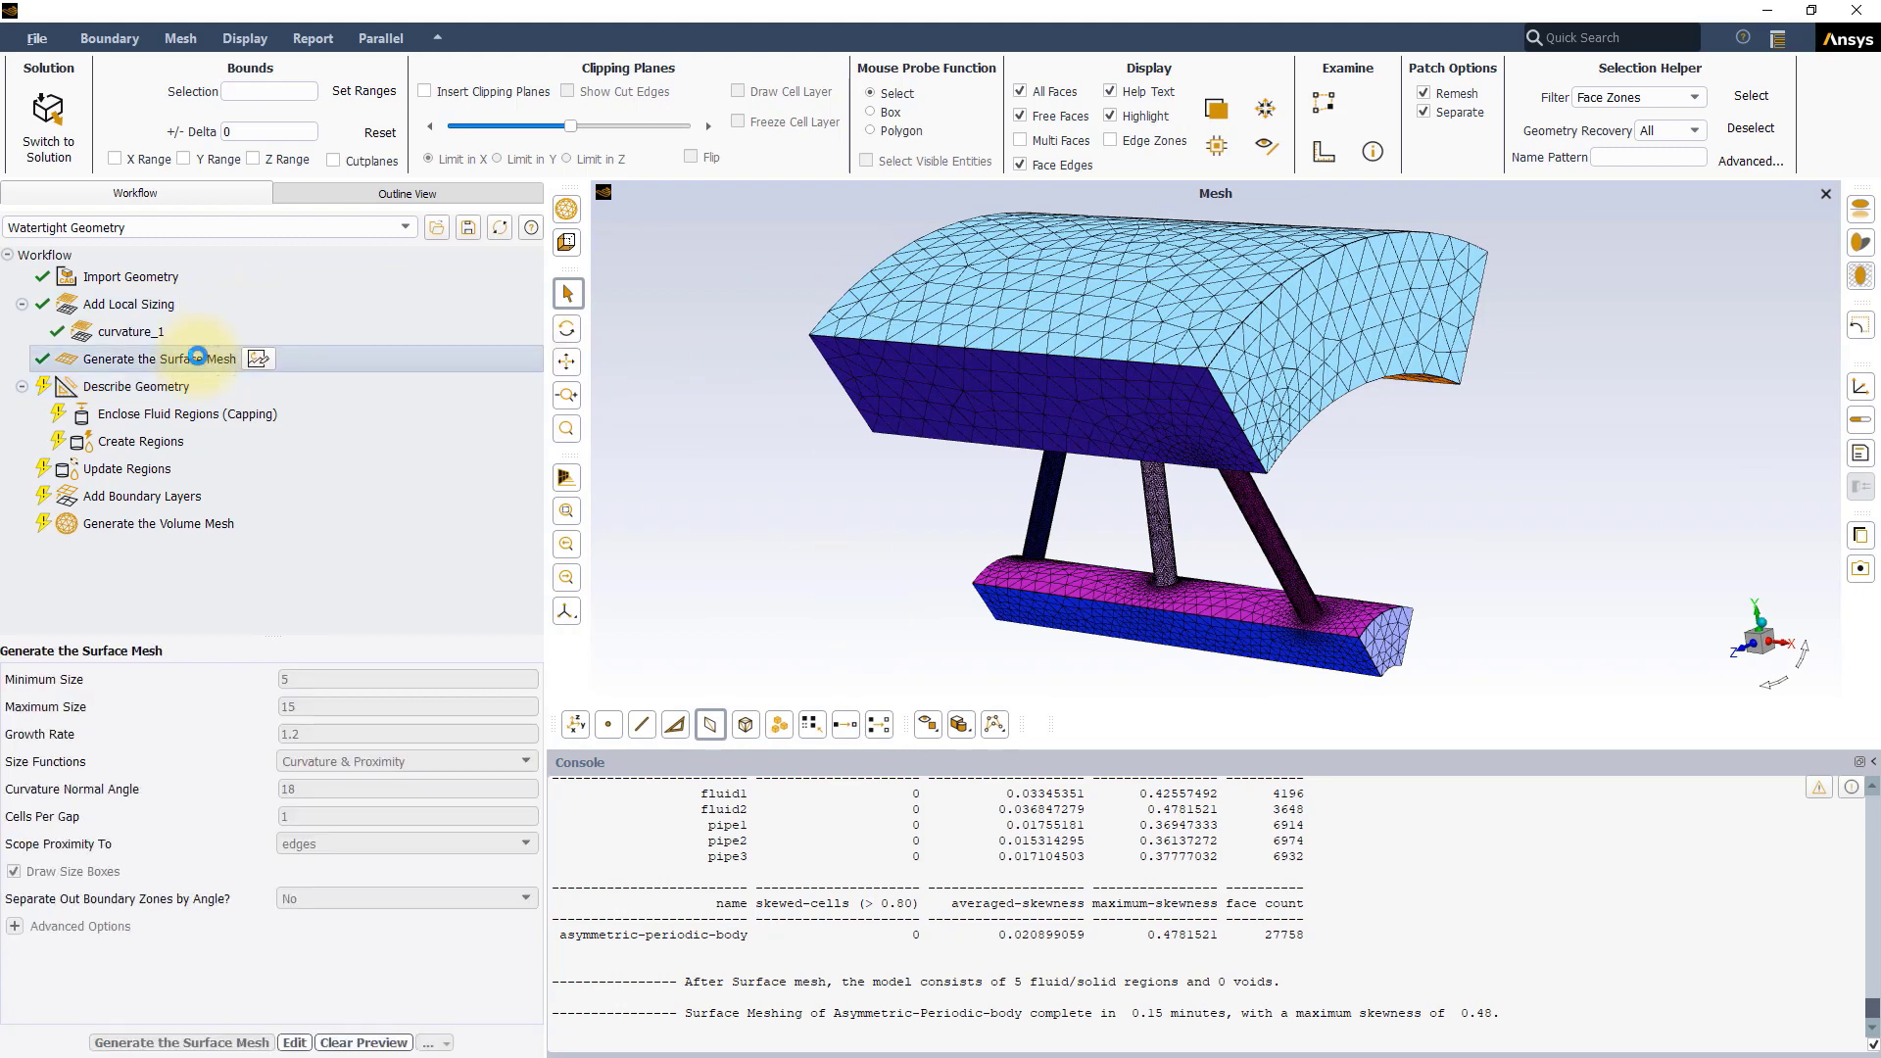
right_click(157, 359)
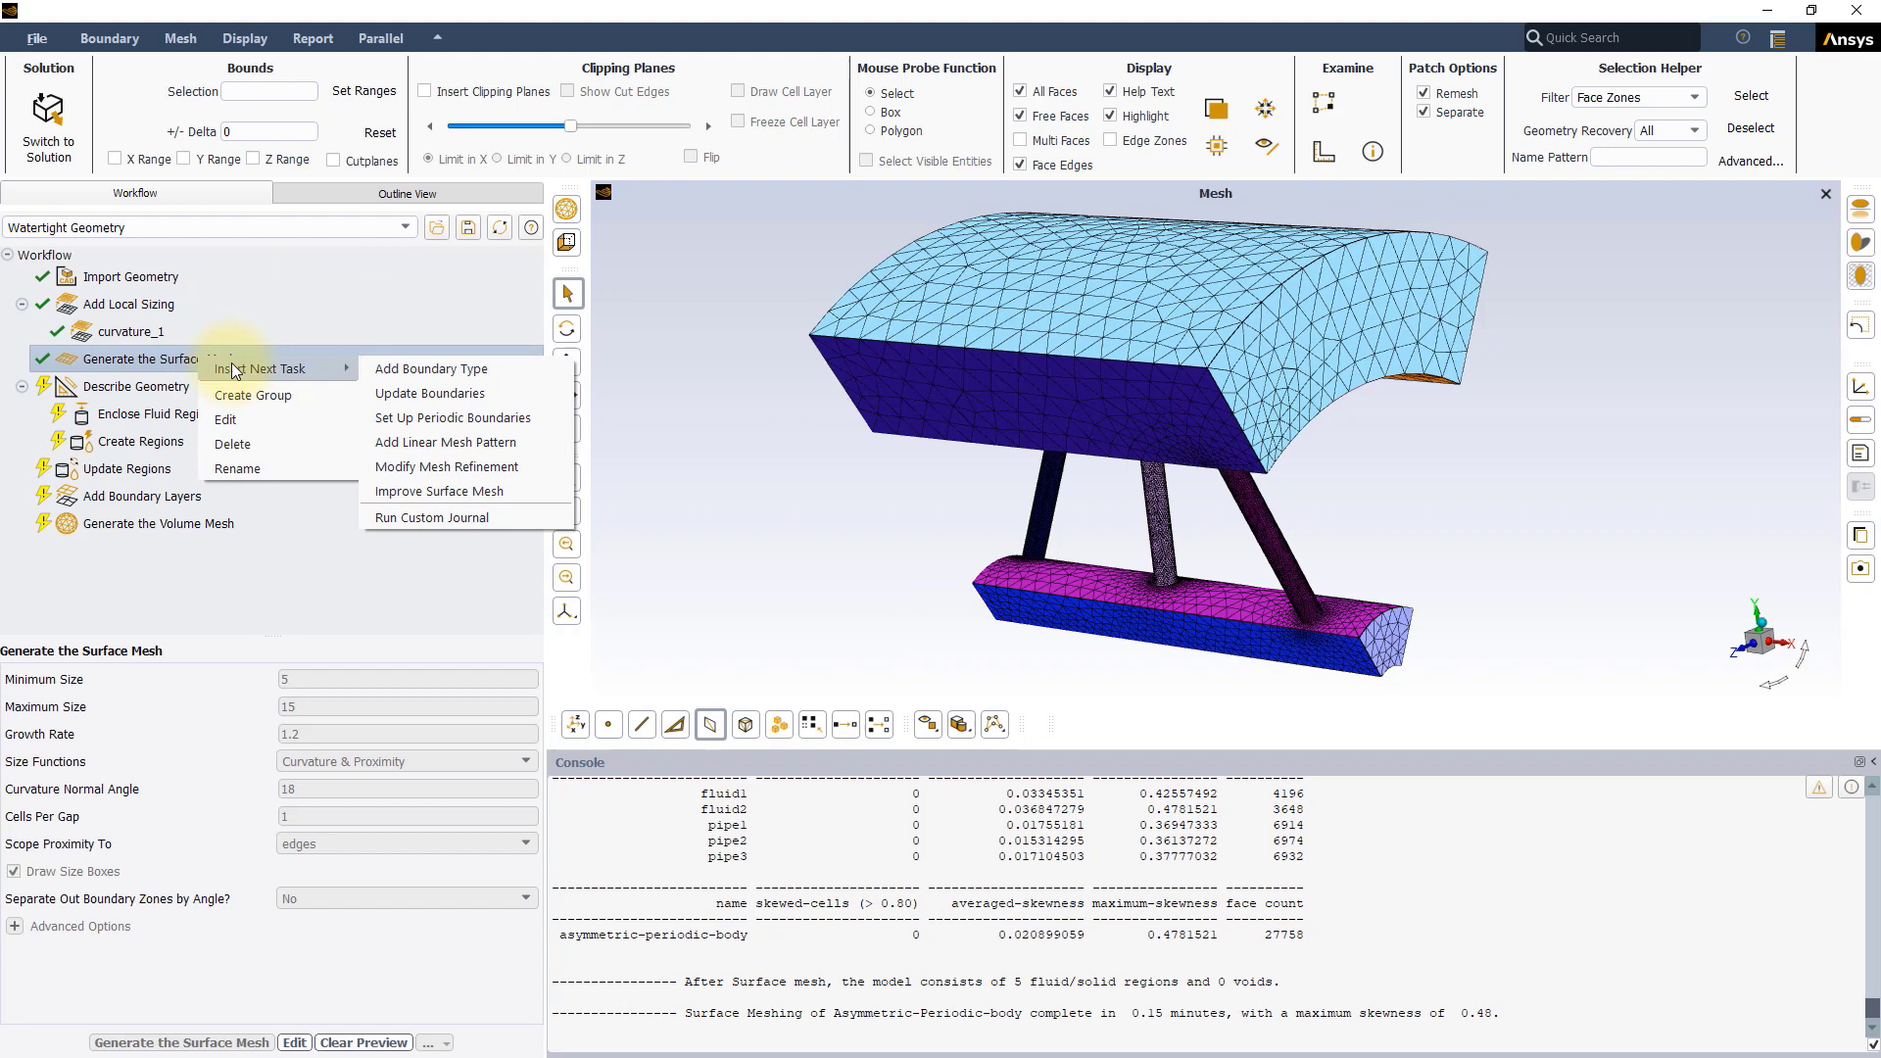
mouse_move(243, 370)
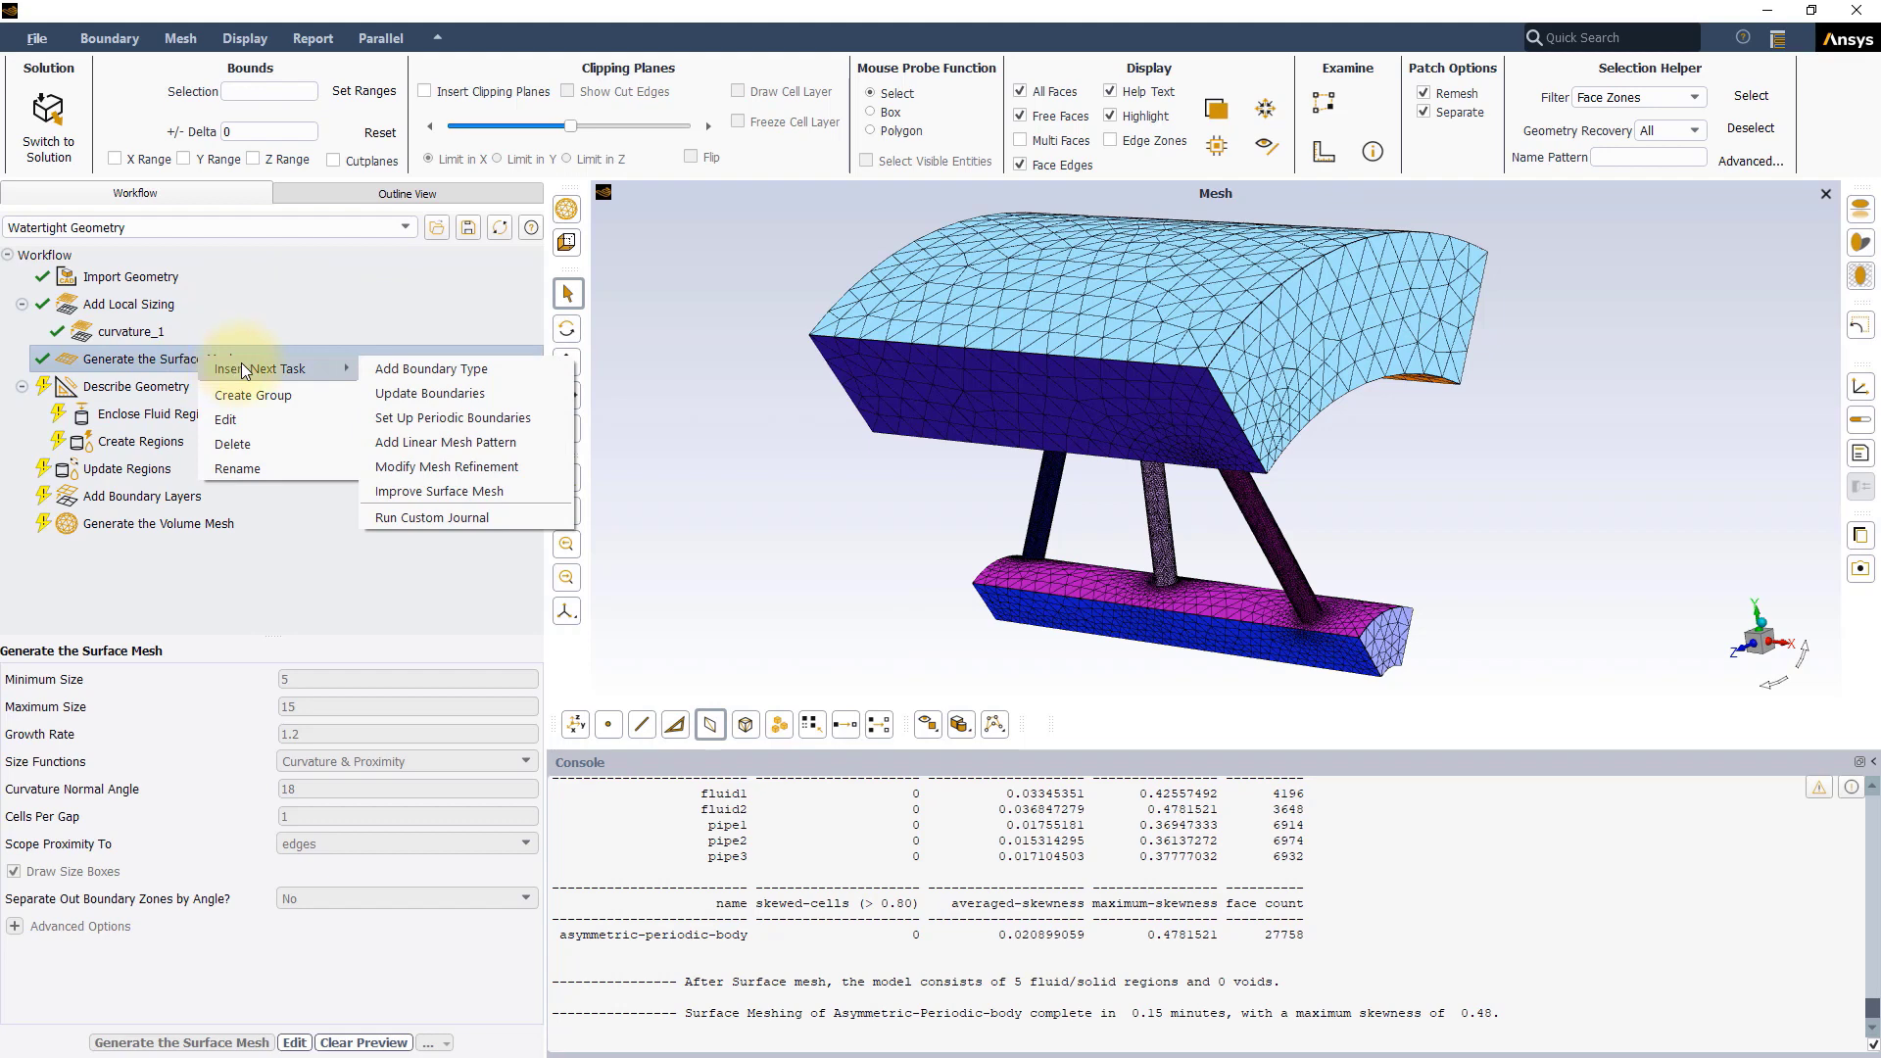
click(450, 417)
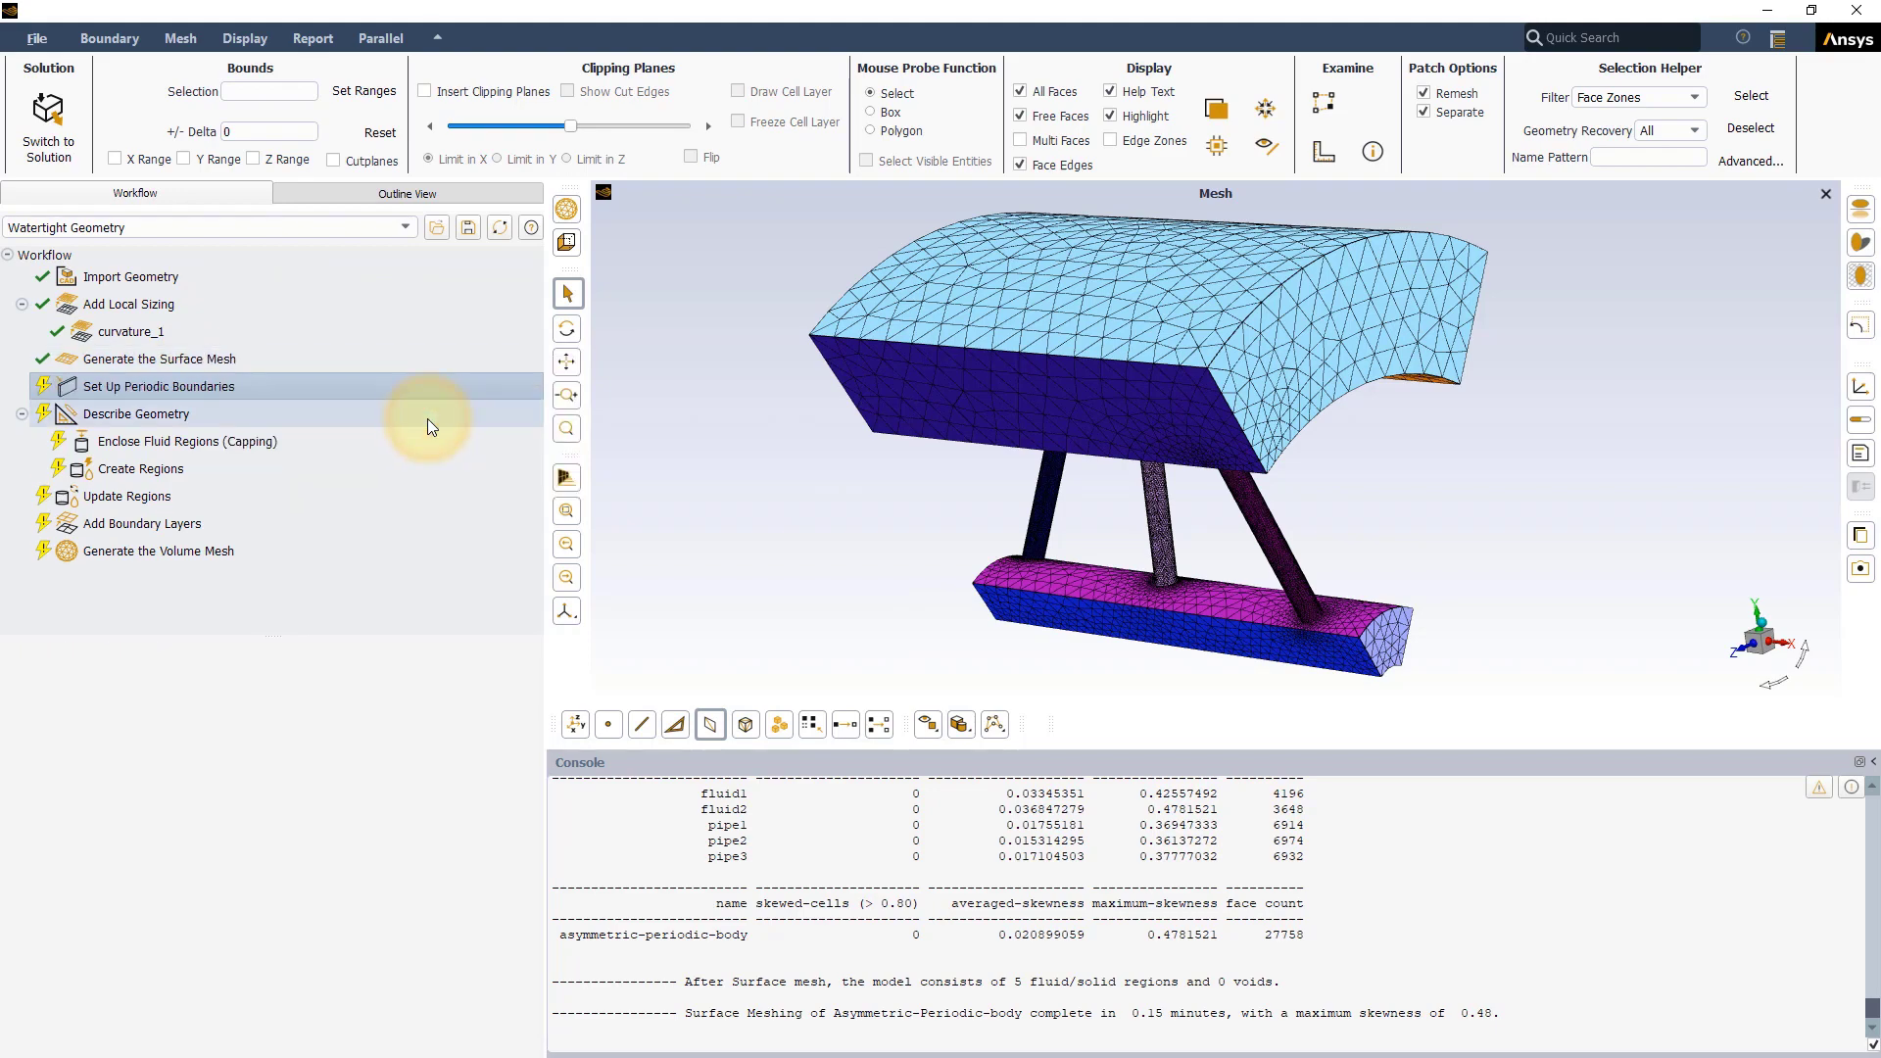
- Set the periodic setup to rotational type with Manual - pick reference side method
click(159, 386)
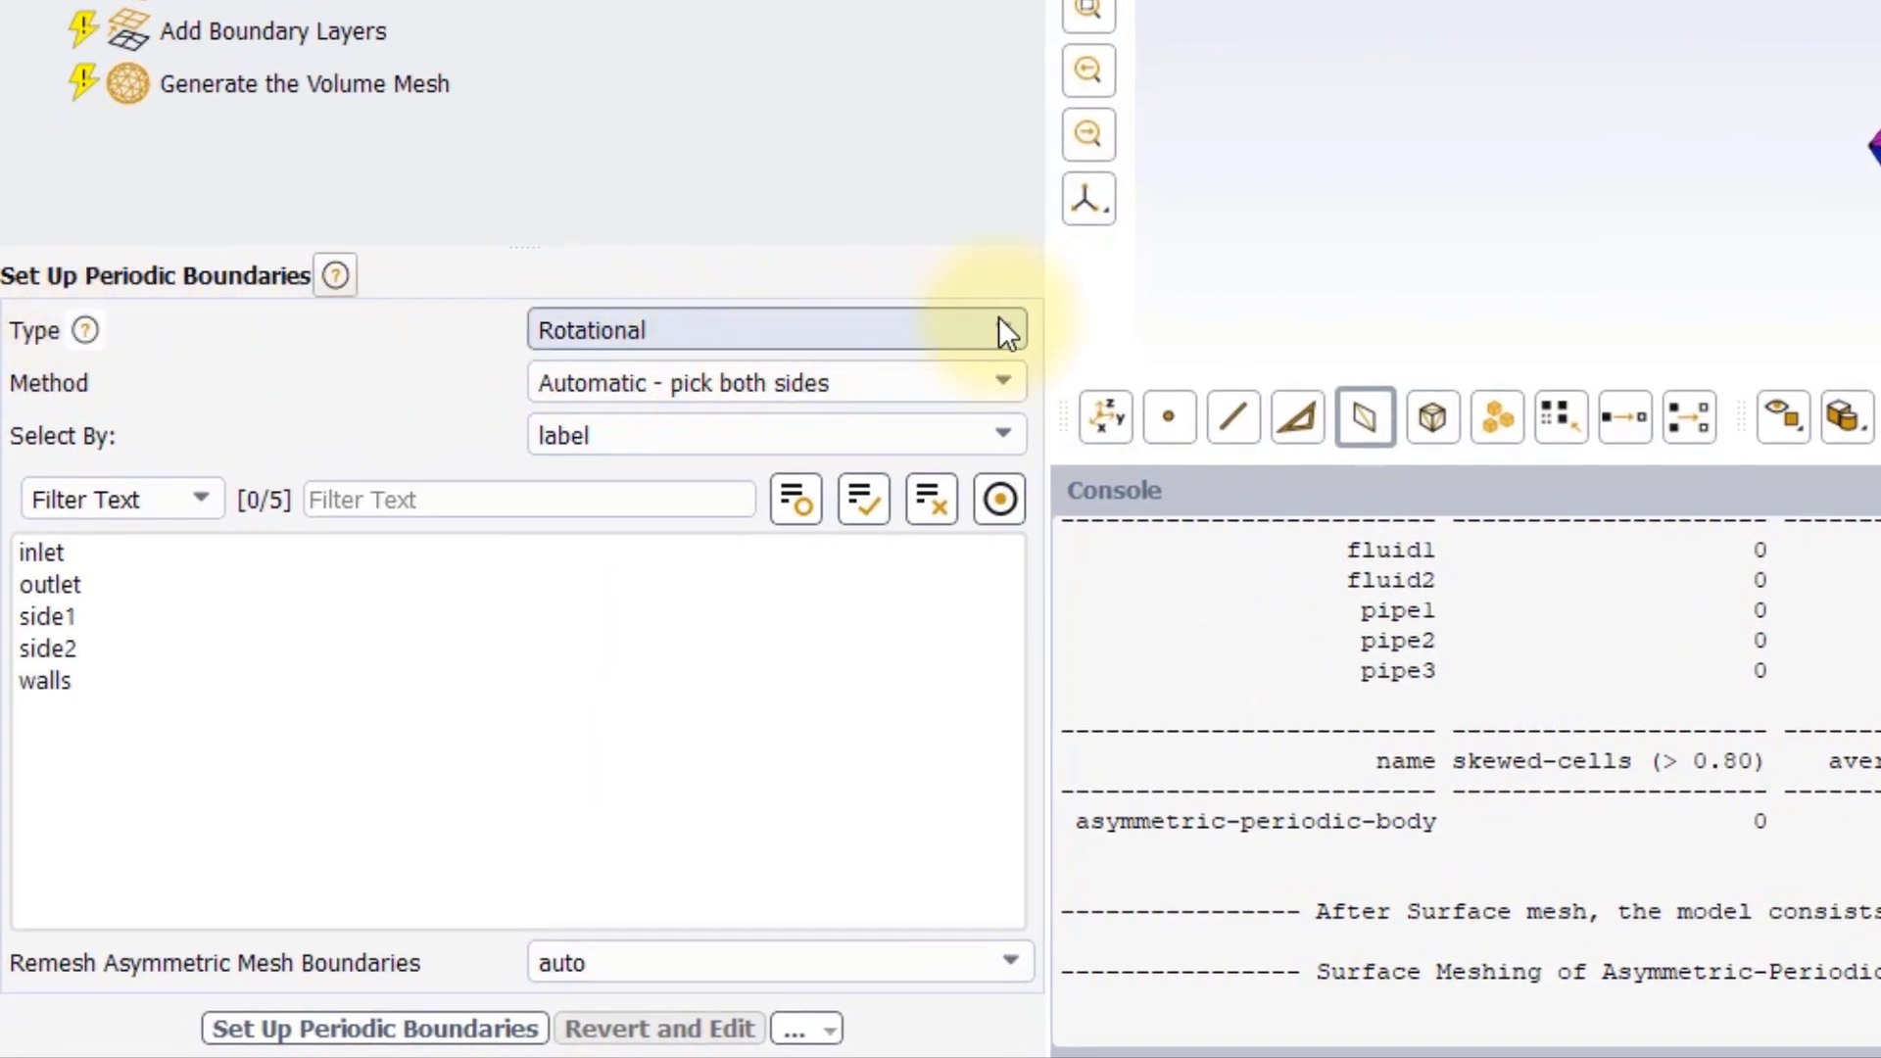
click(1007, 329)
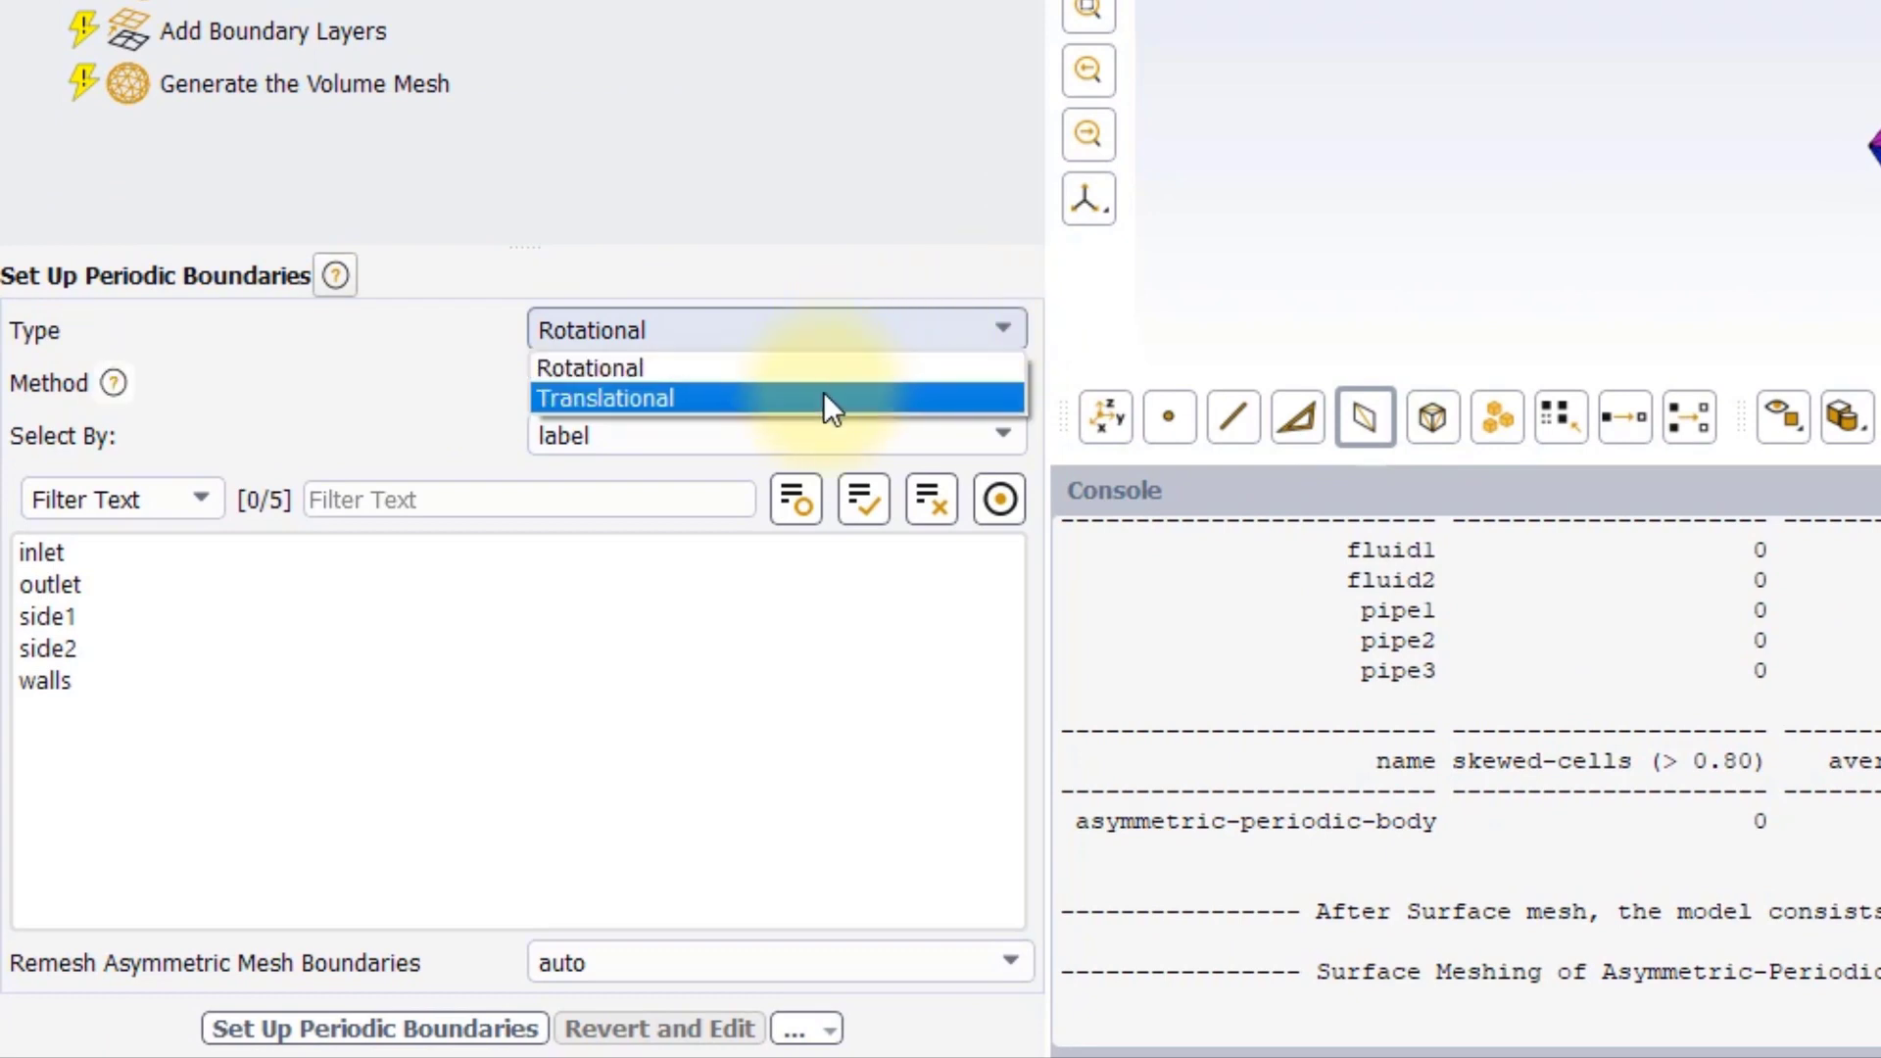
mouse_move(825, 384)
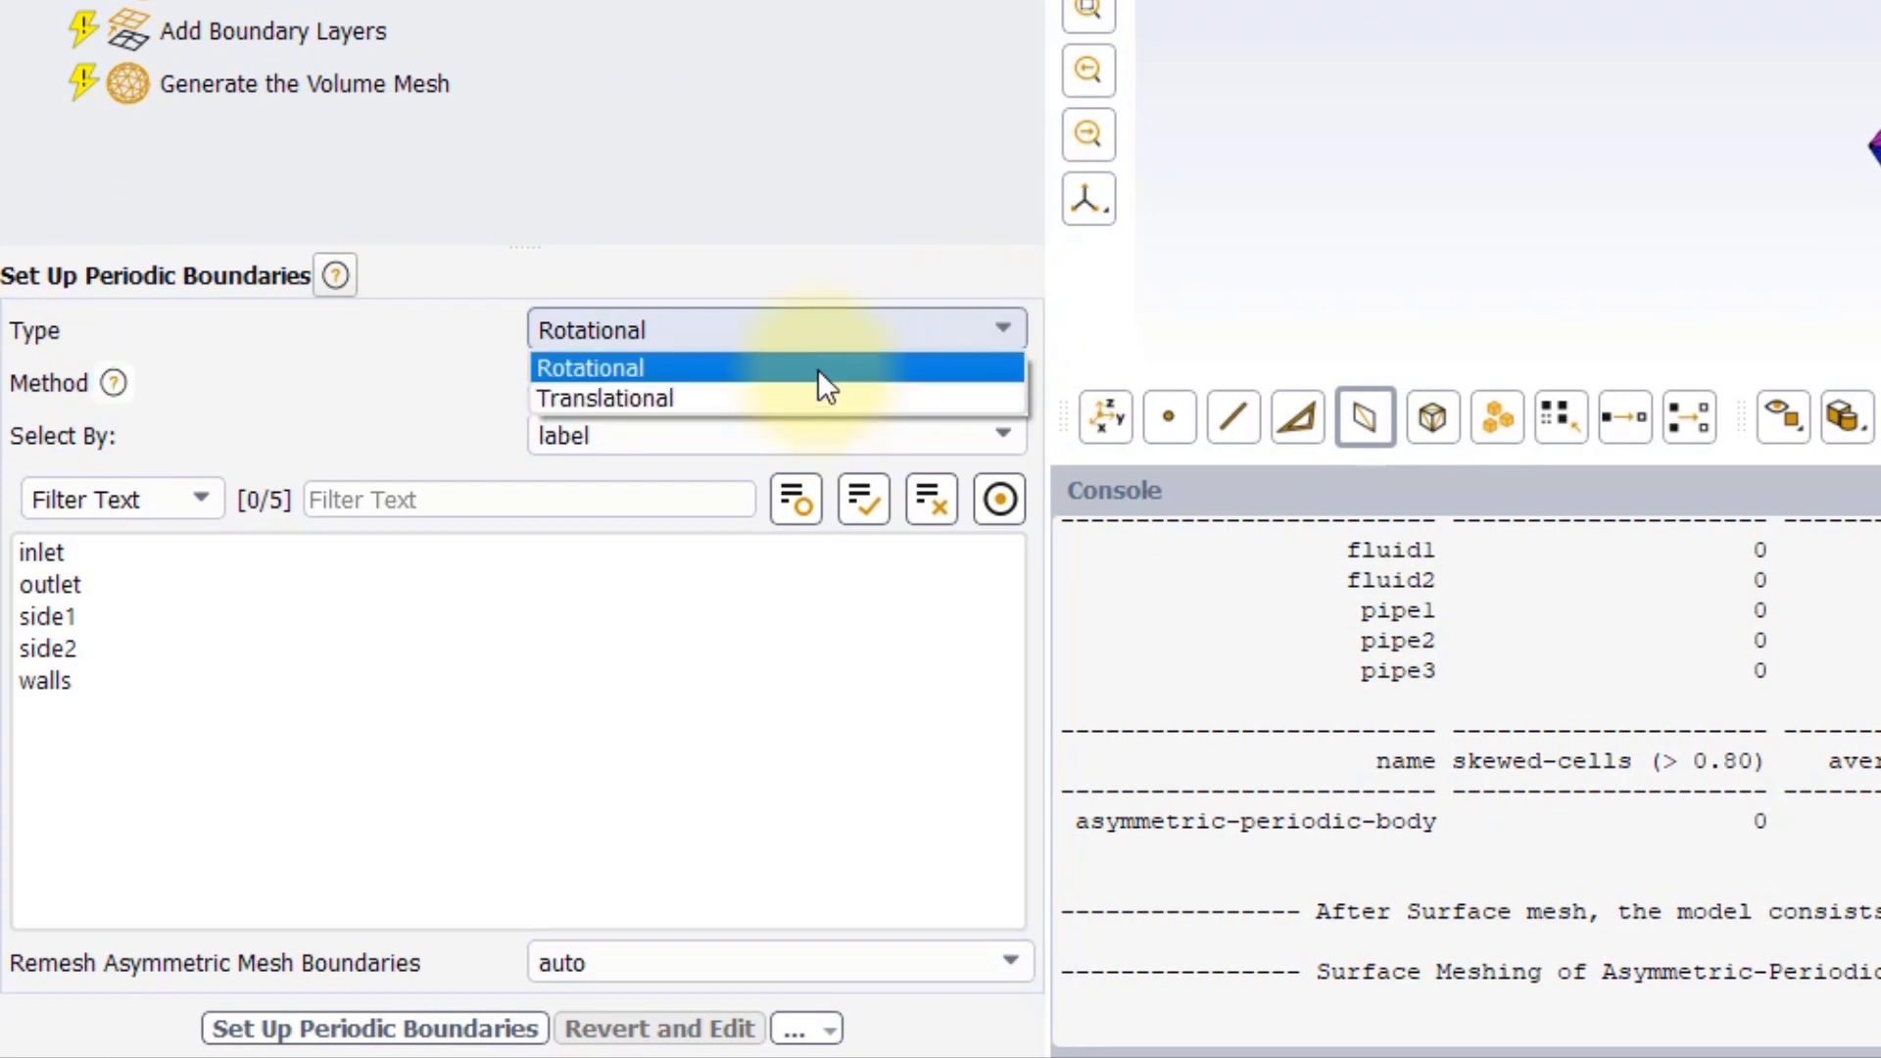
mouse_move(821, 386)
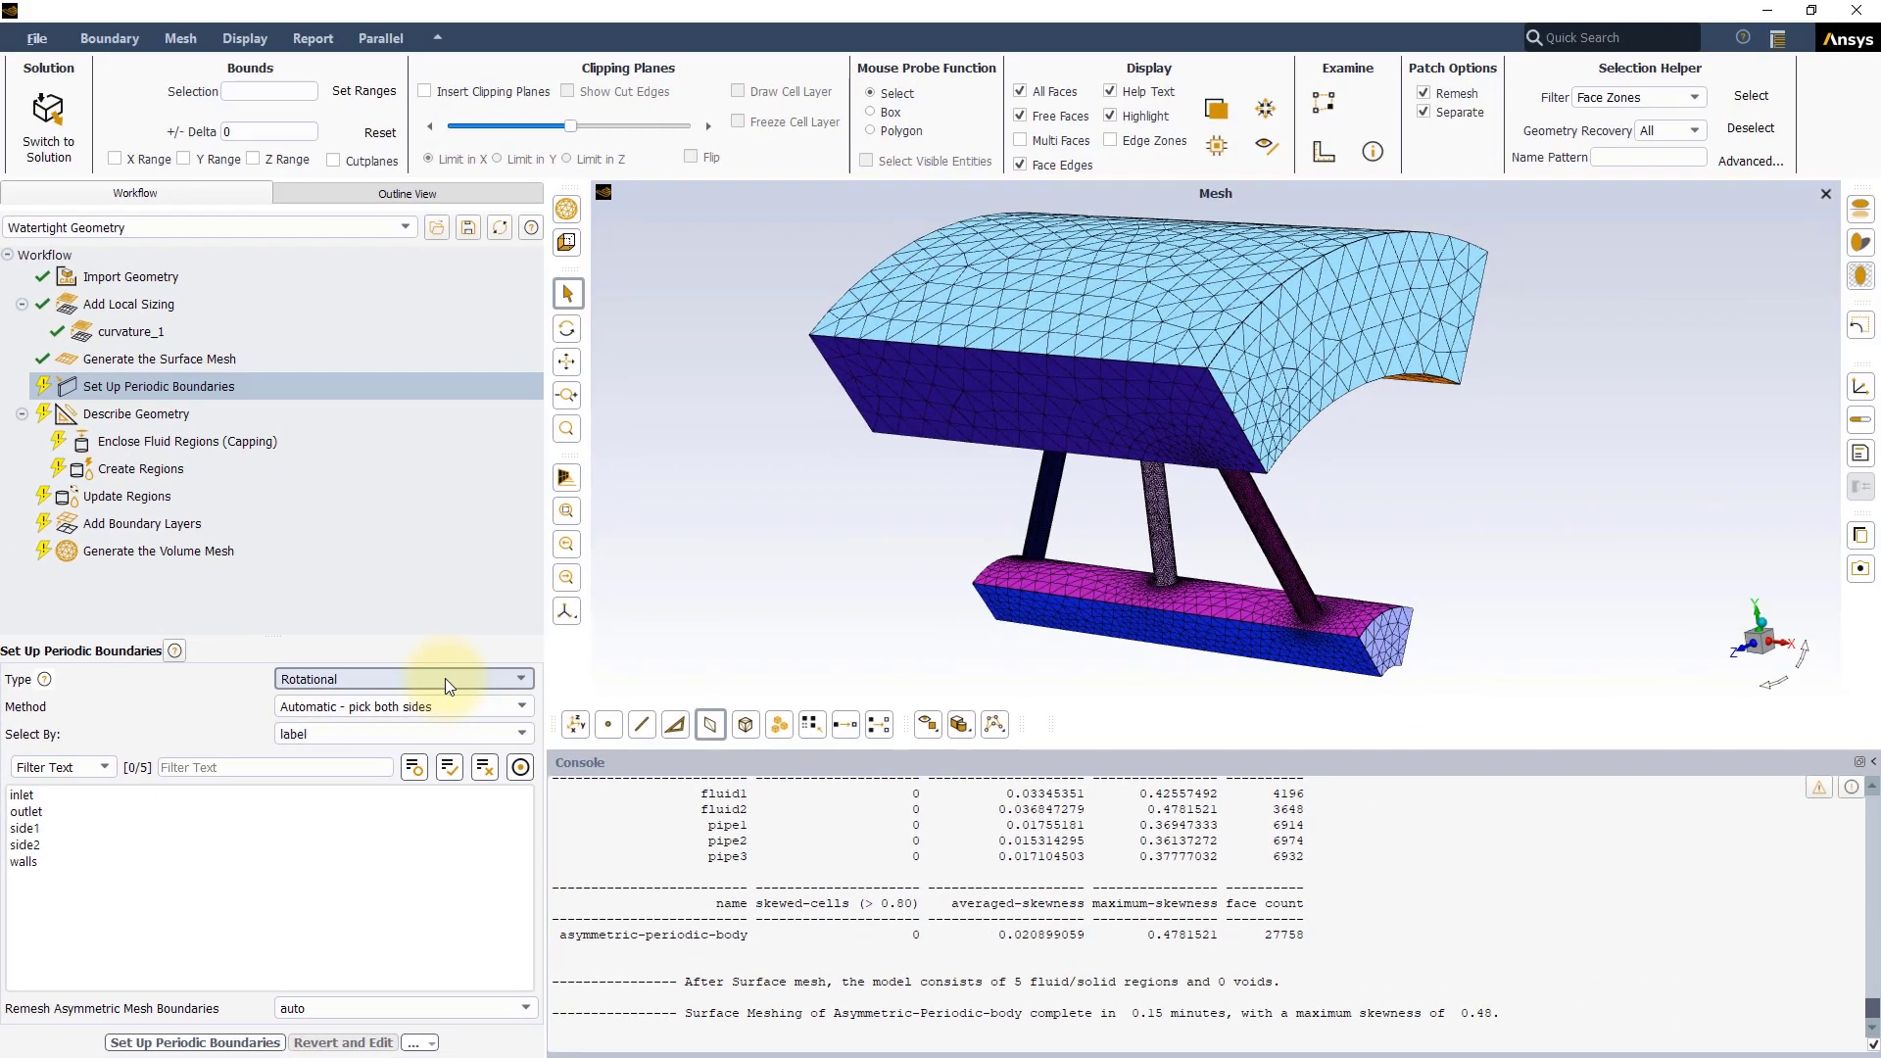
mouse_move(1248, 367)
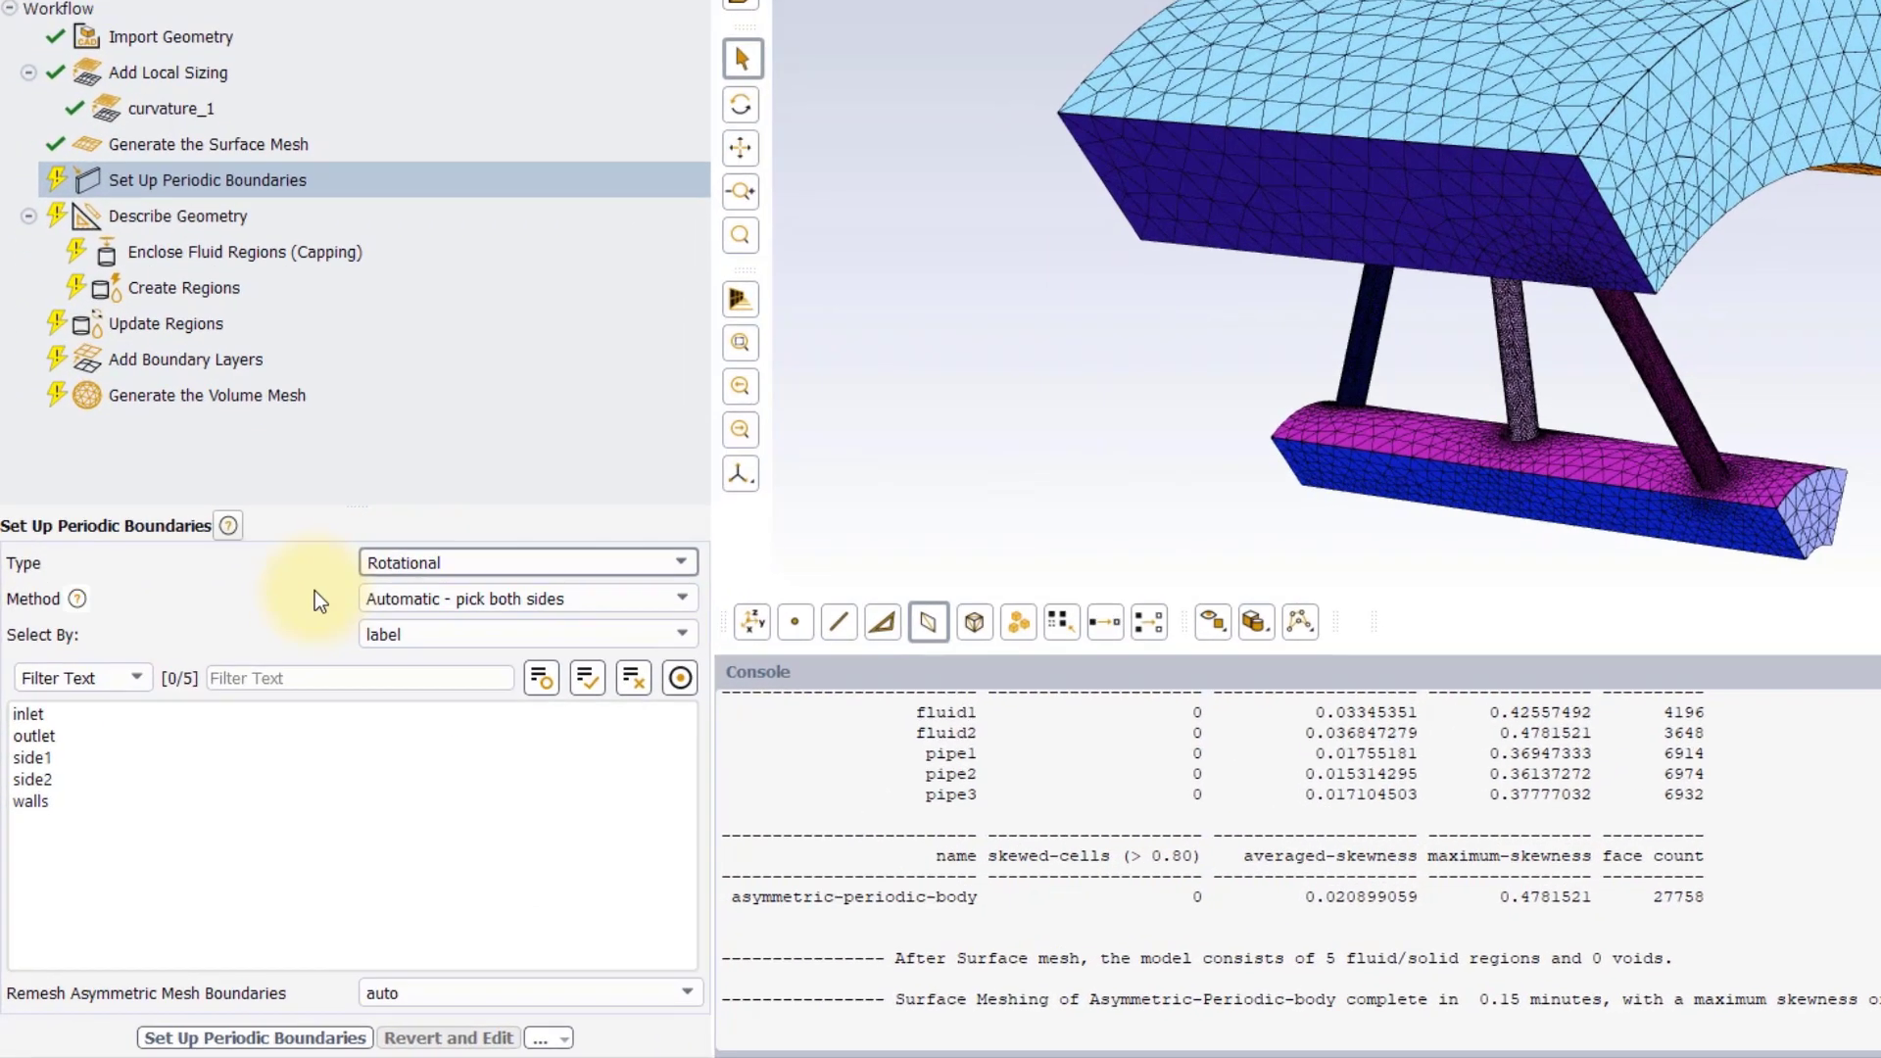
click(680, 599)
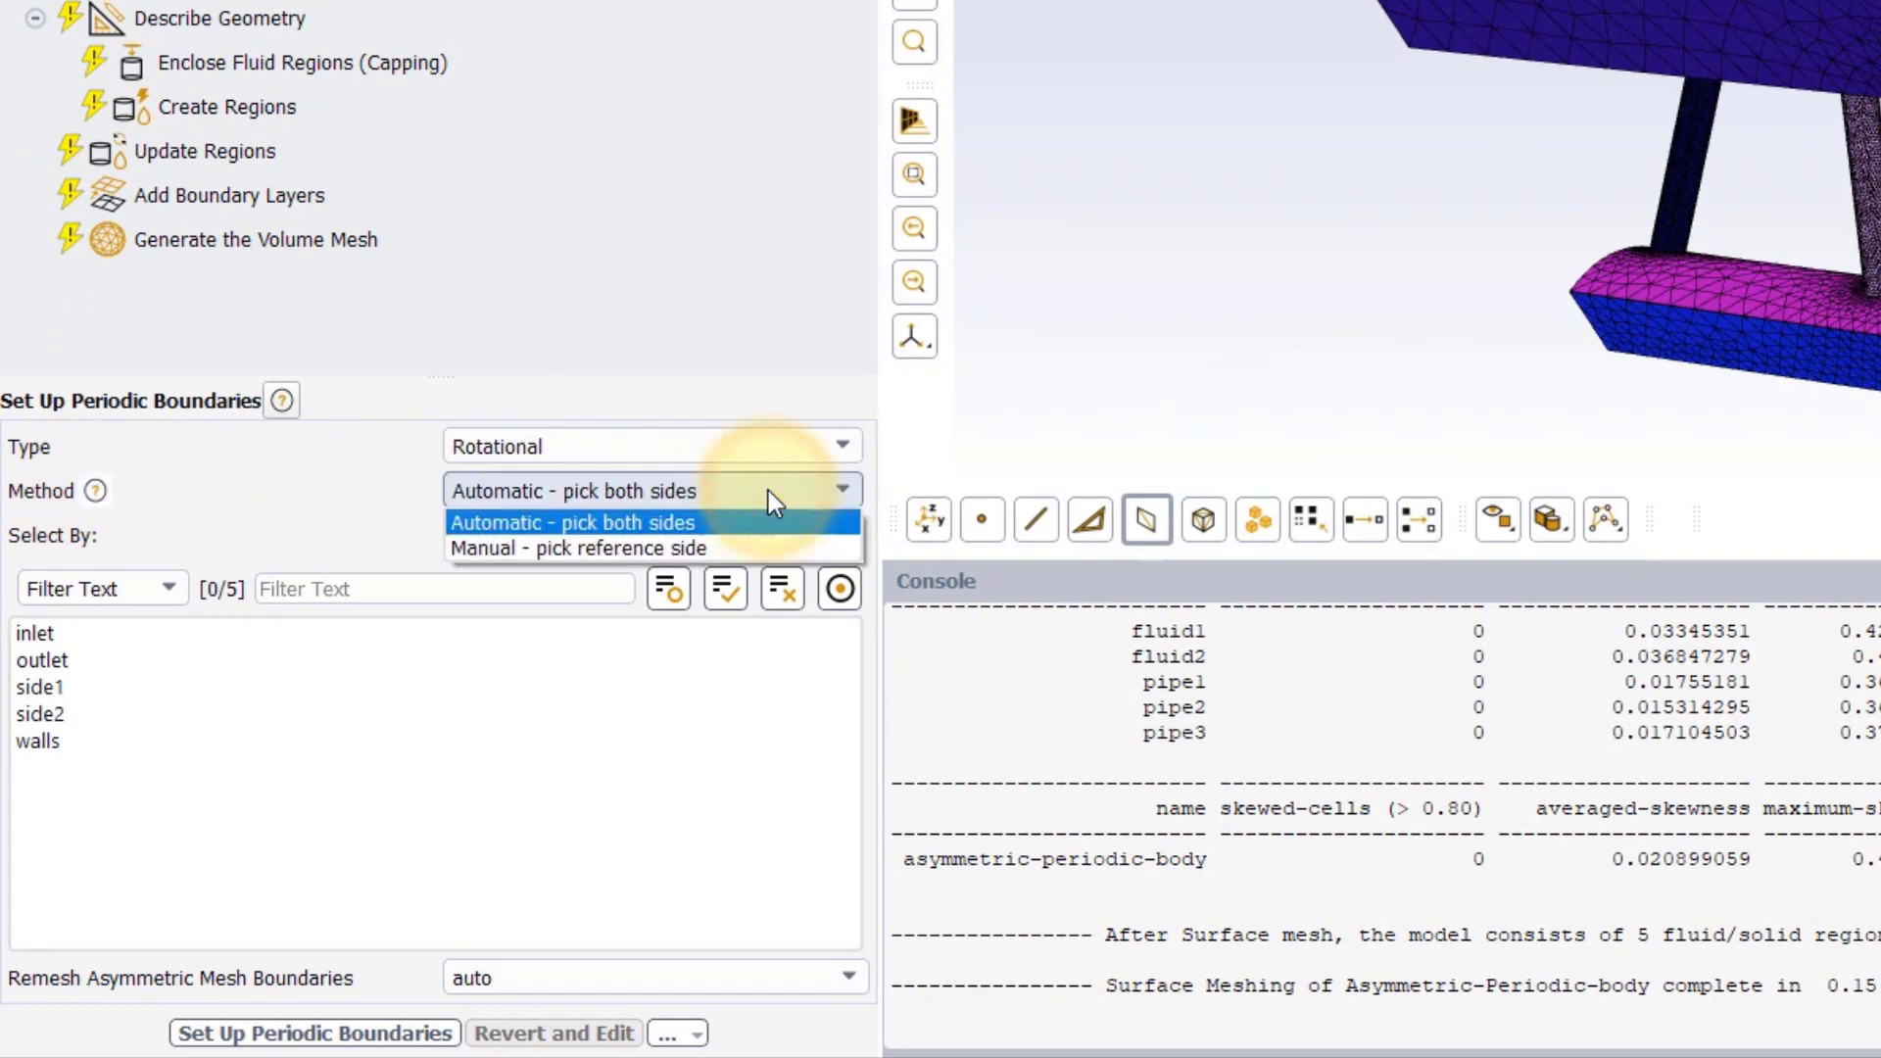
mouse_move(752, 537)
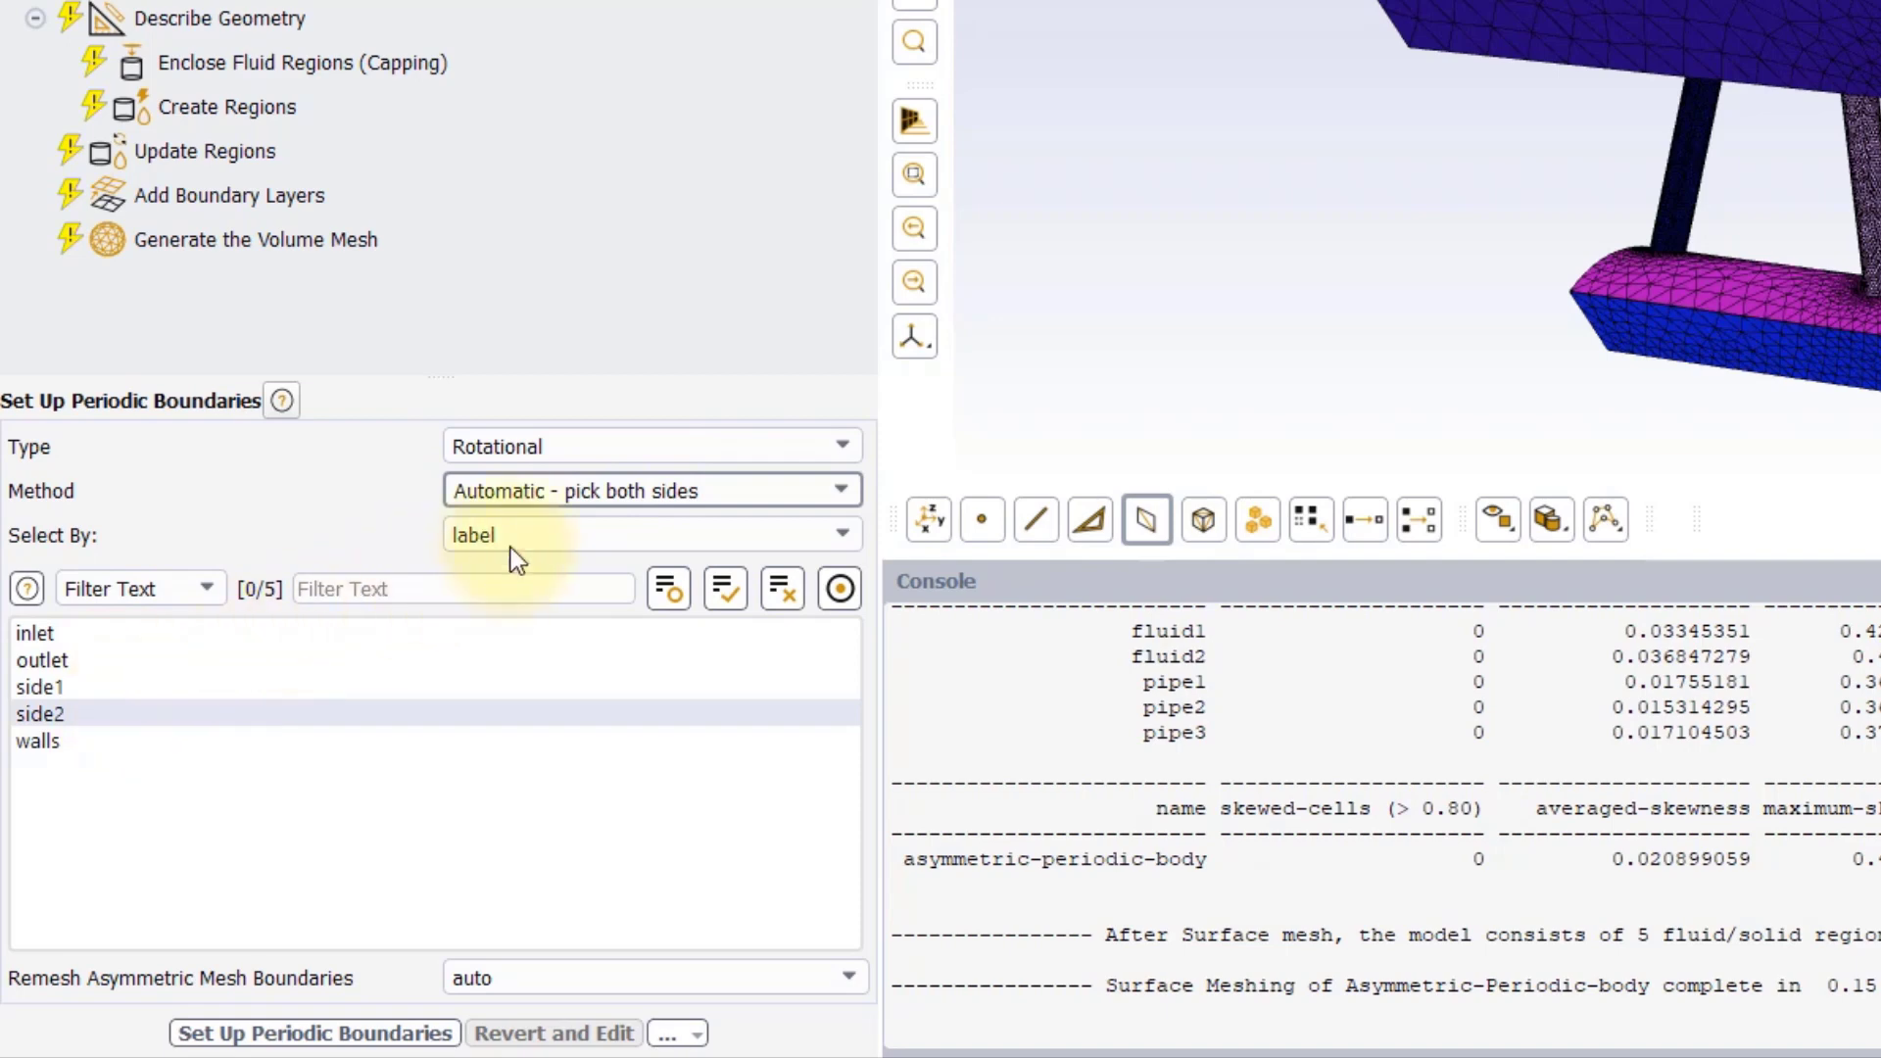
click(650, 490)
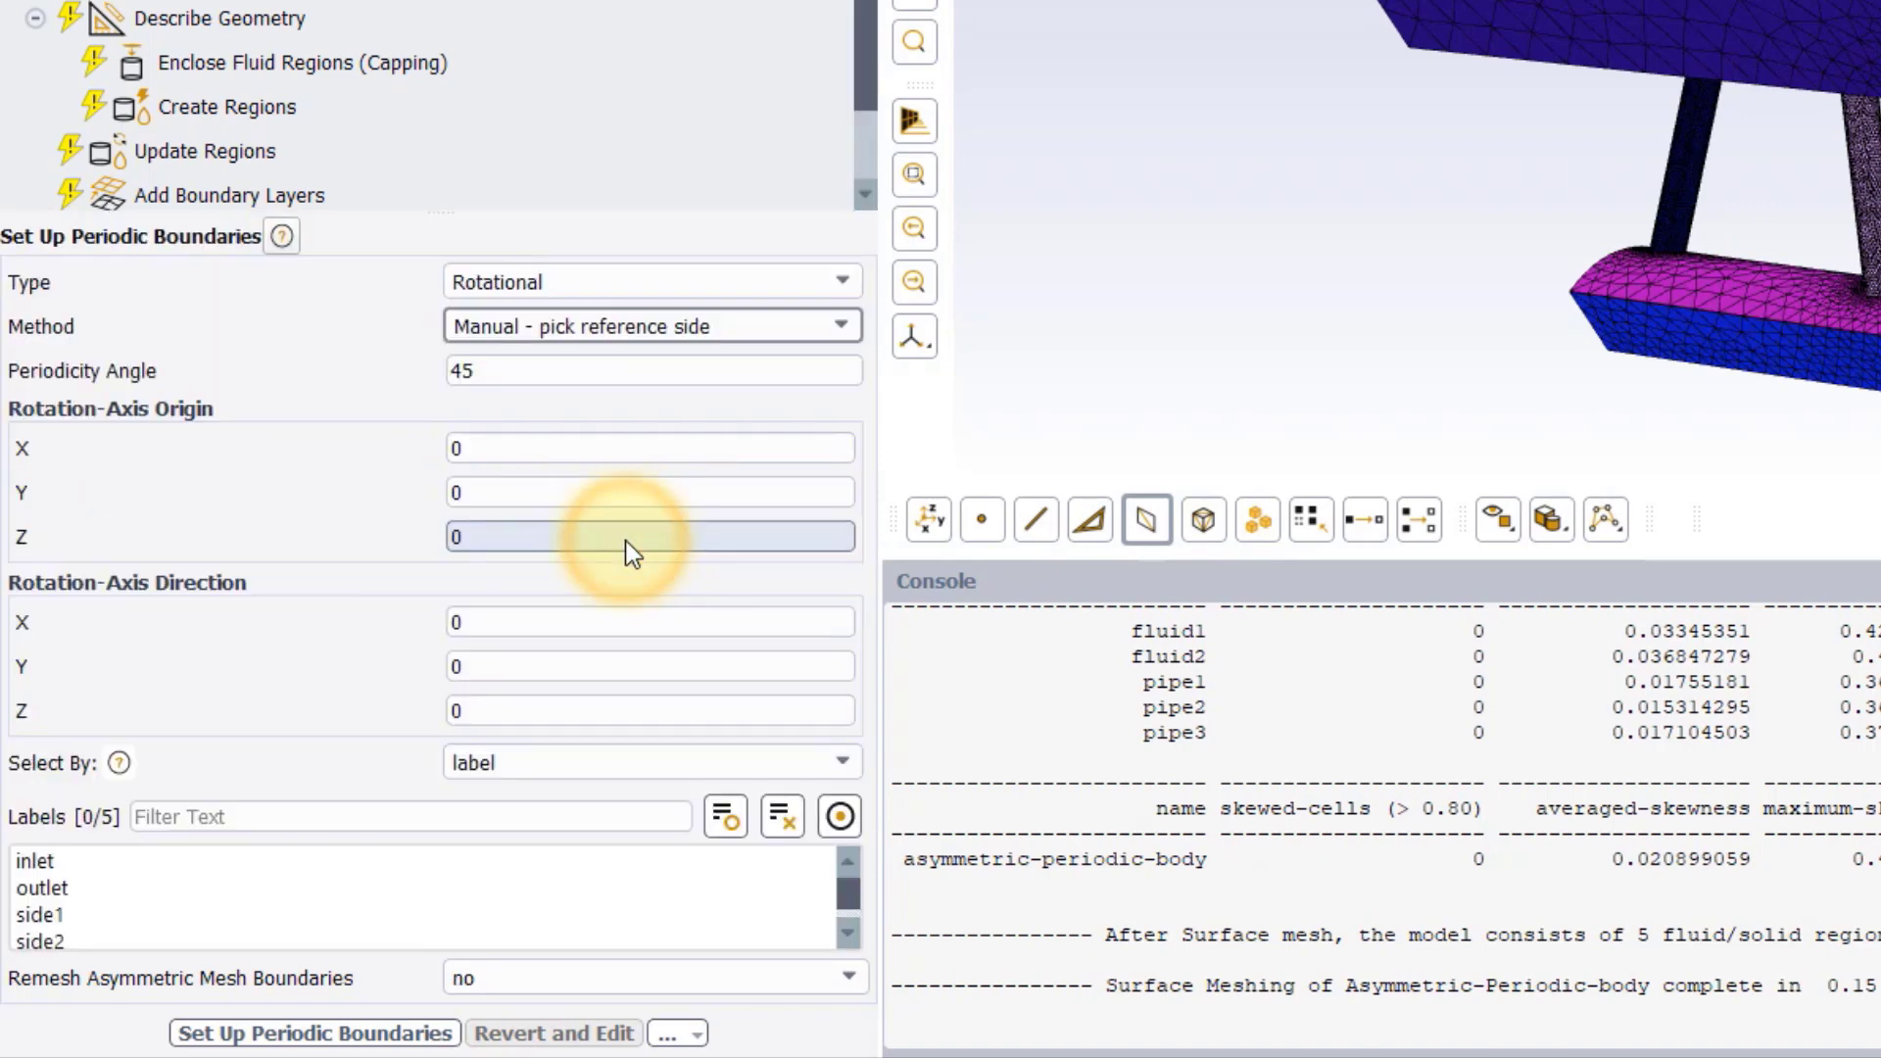
mouse_move(537, 466)
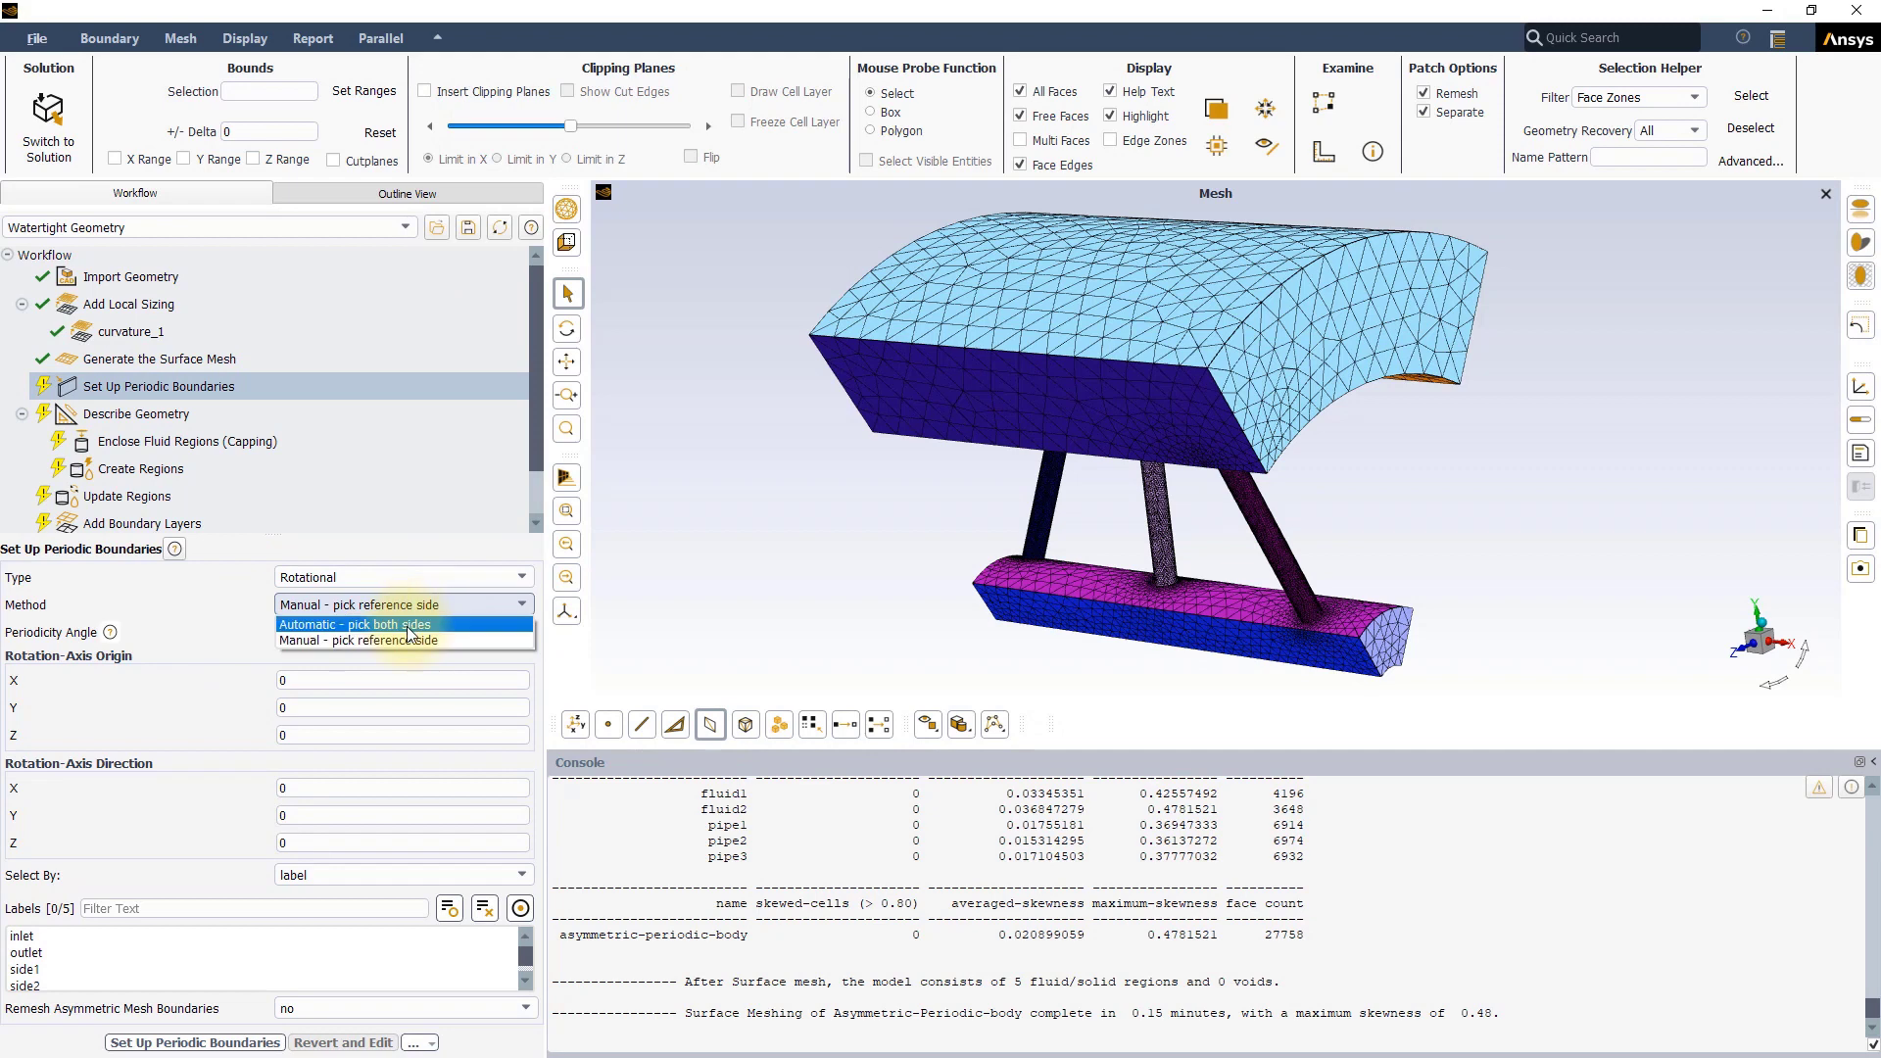
- Return to Automatic - pick both sides and select side1 and side2 as the periodic pair
click(354, 623)
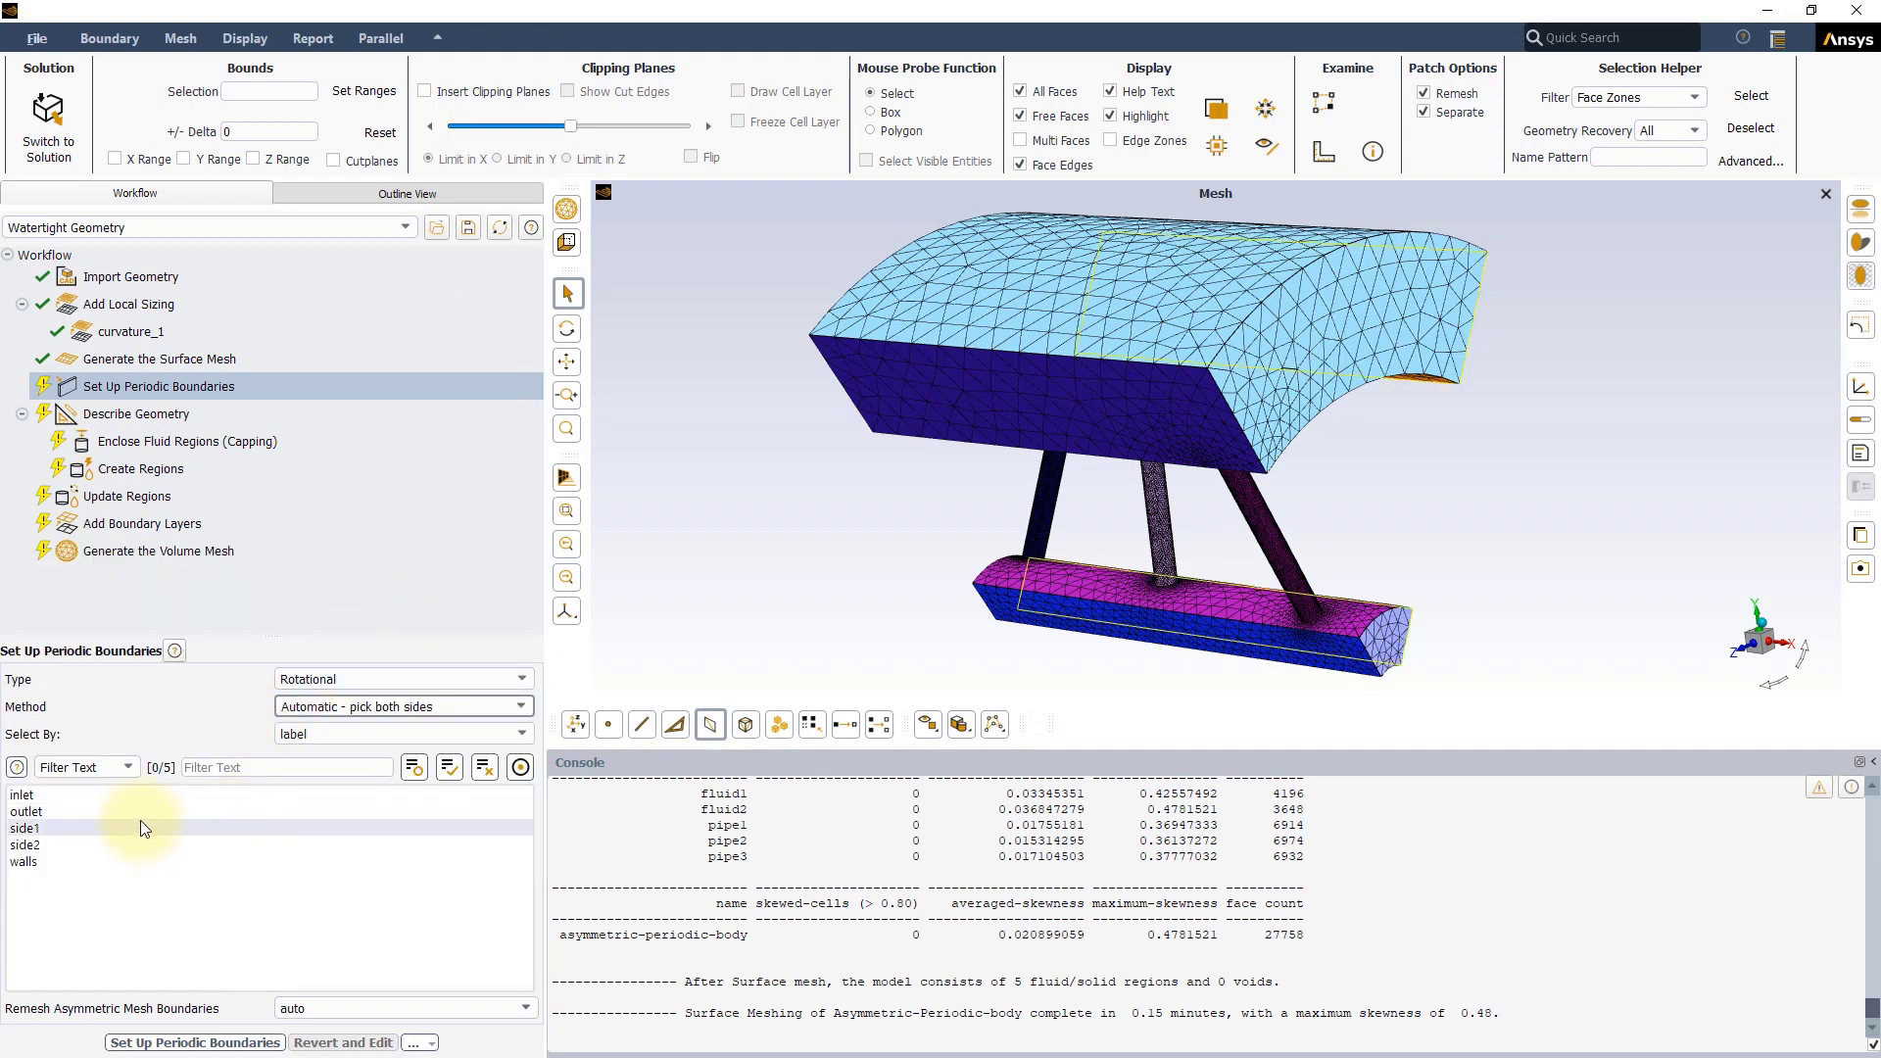
click(26, 829)
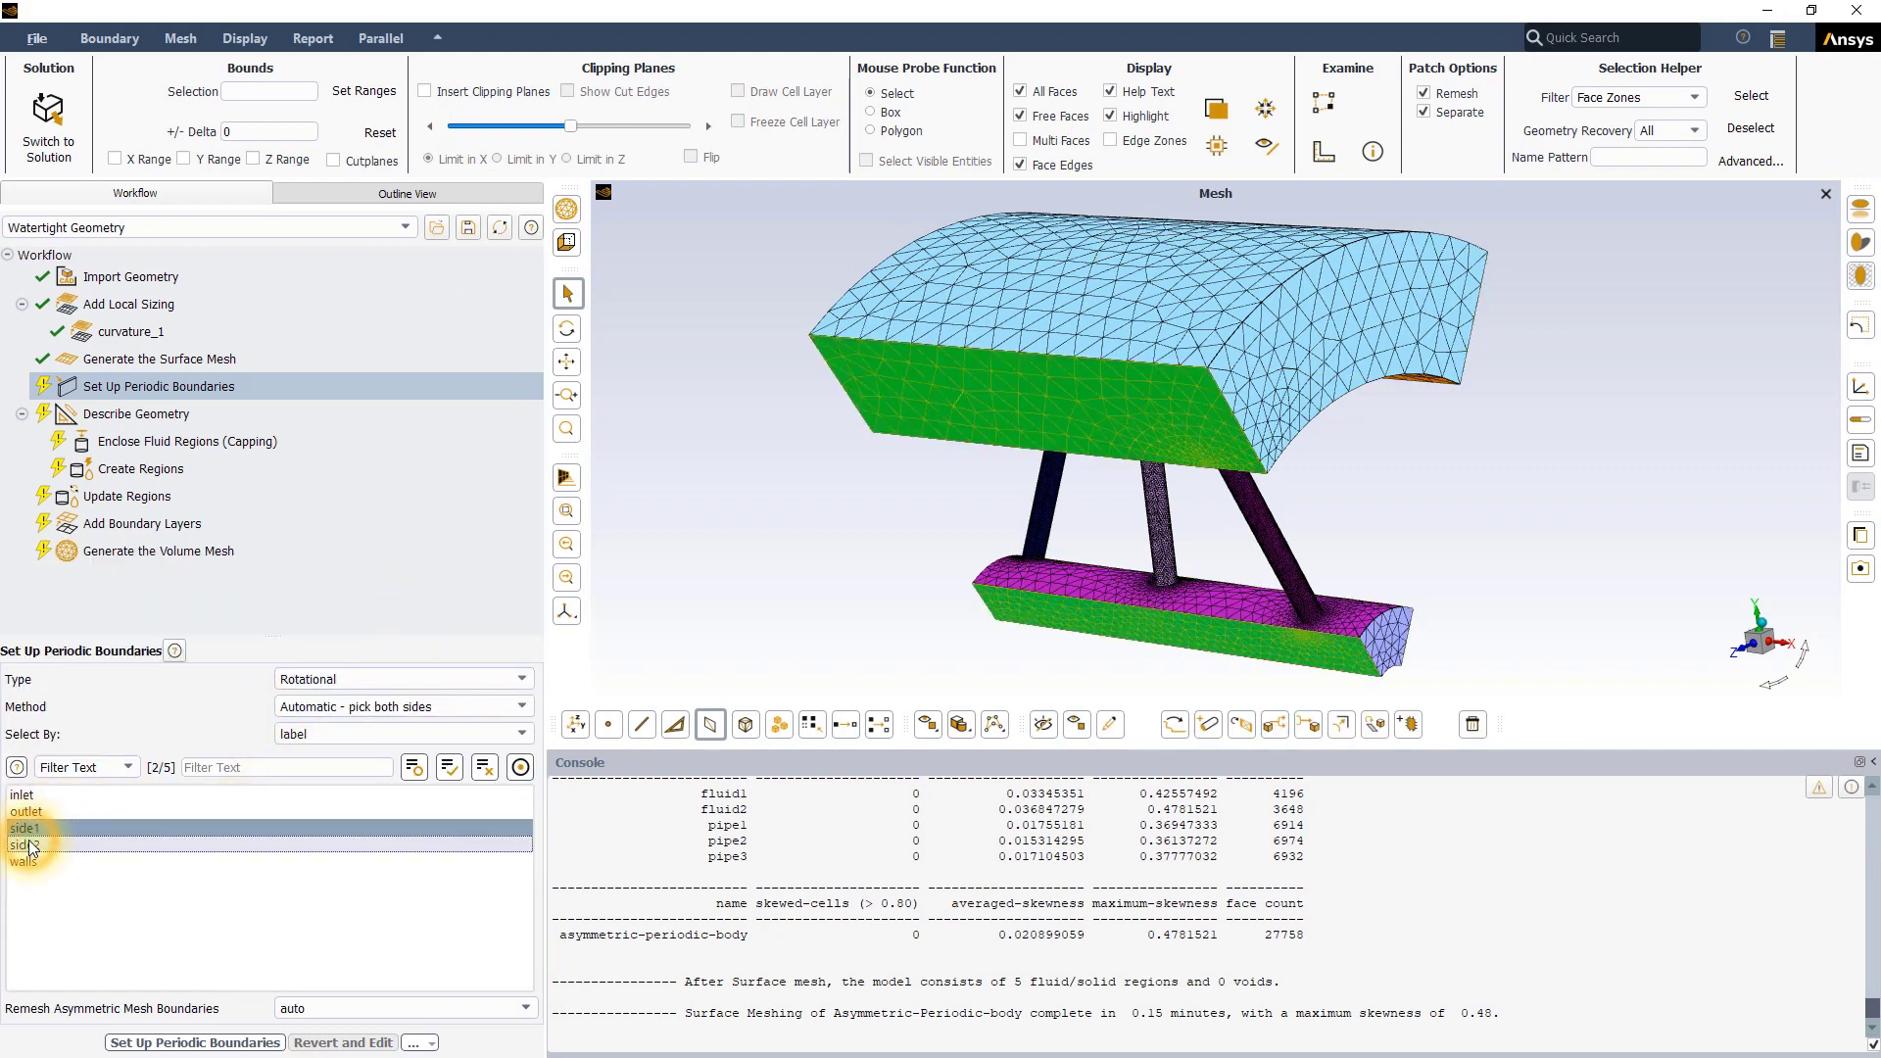
click(26, 844)
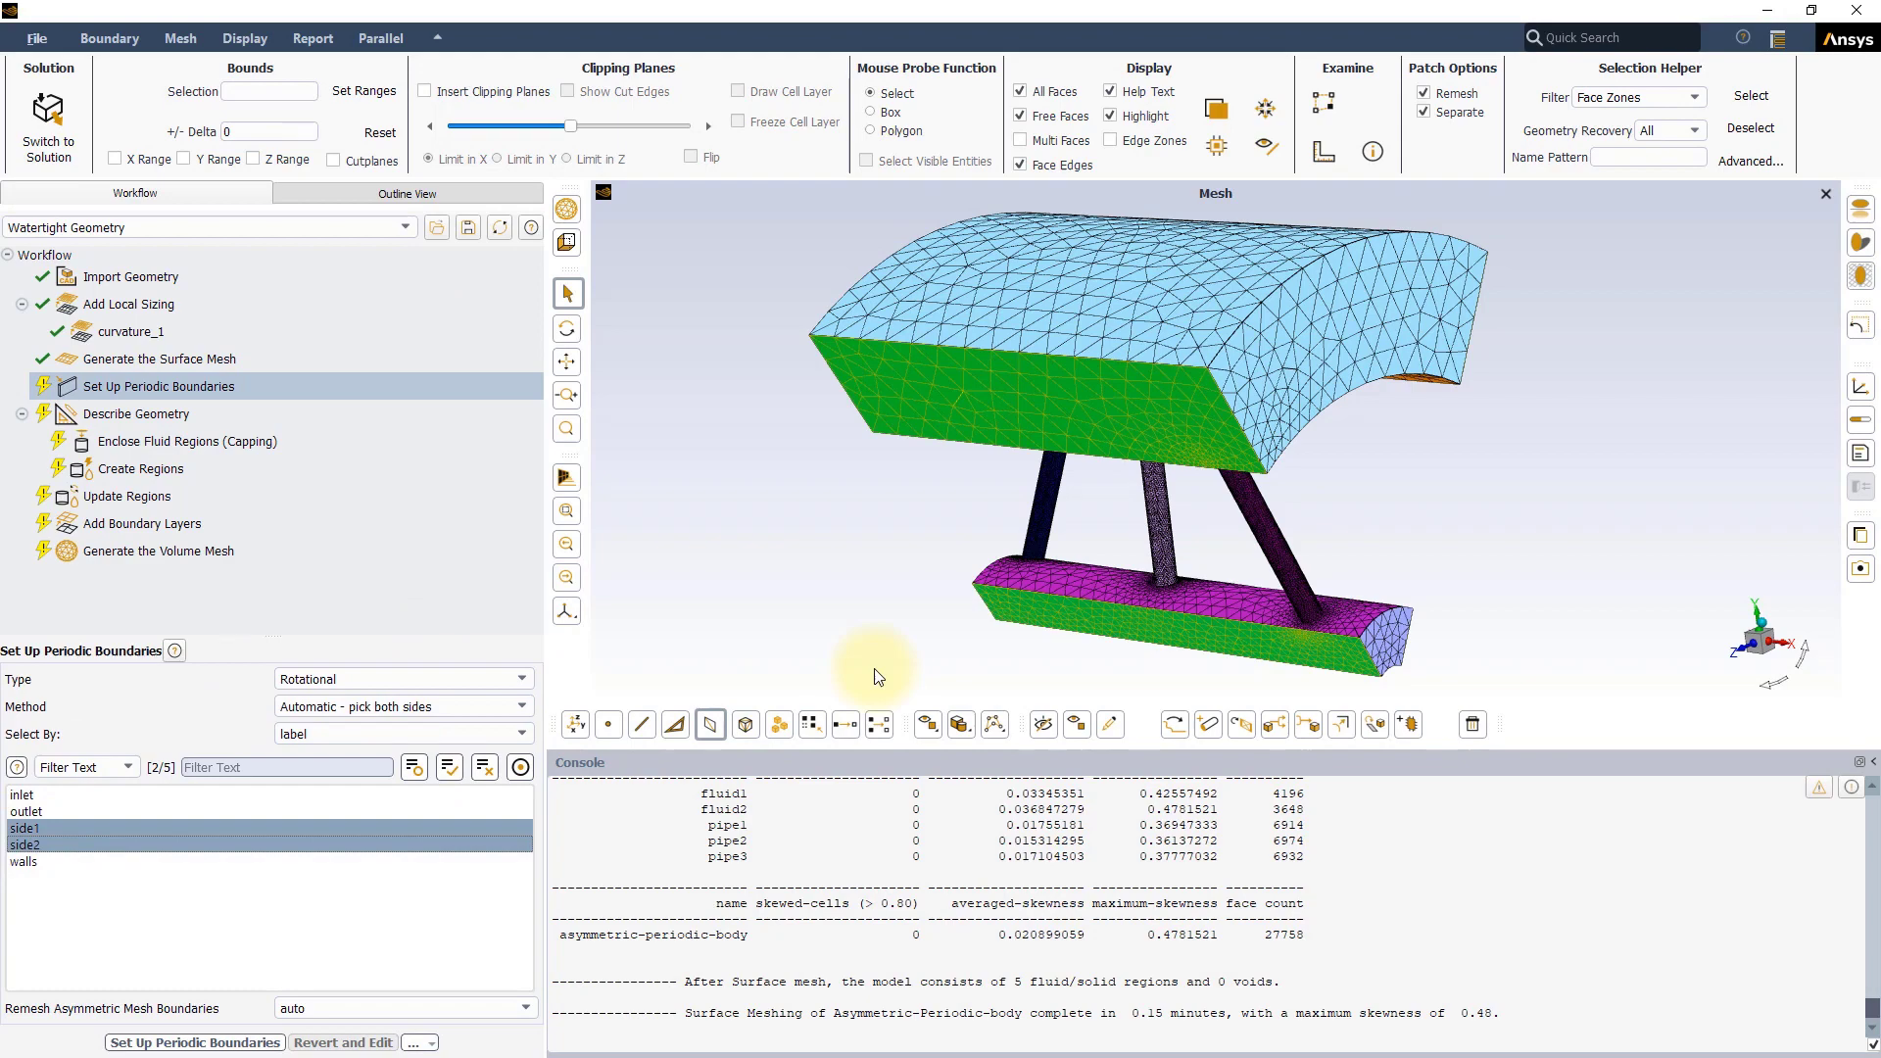
mouse_move(1044, 650)
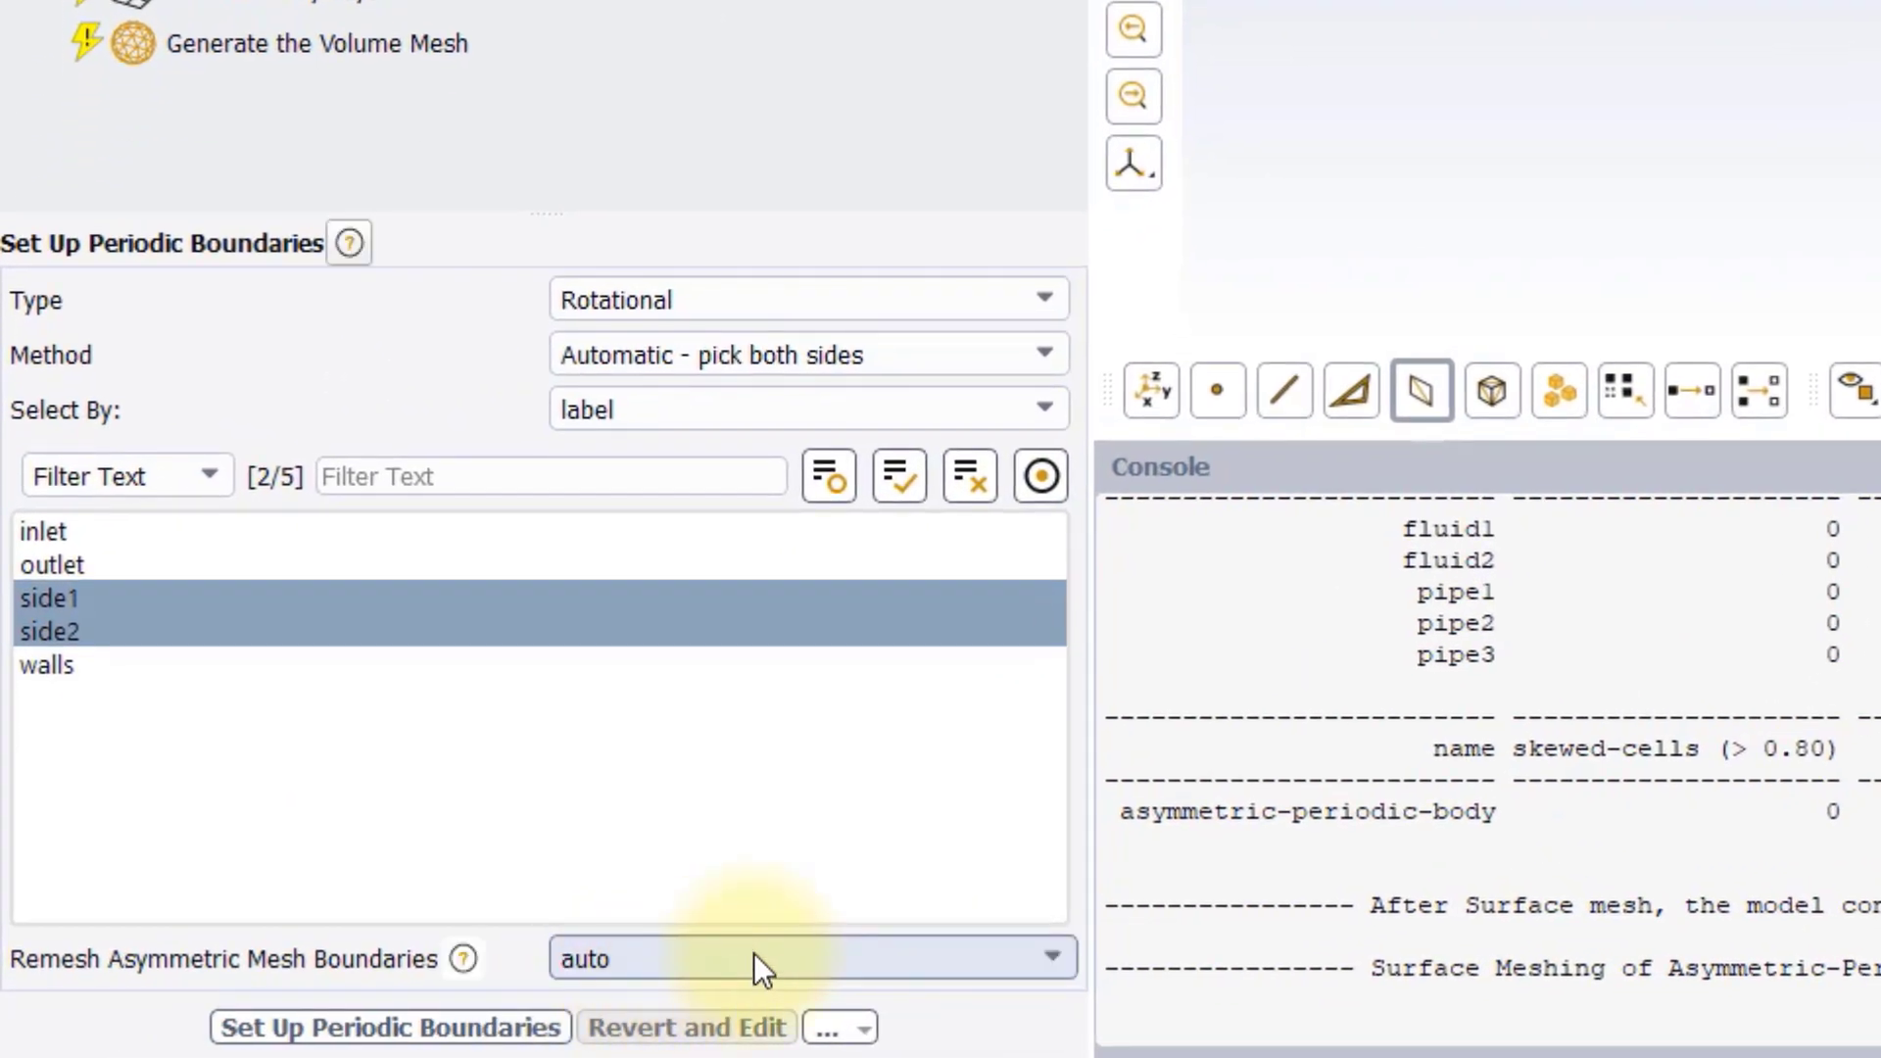
mouse_move(899, 984)
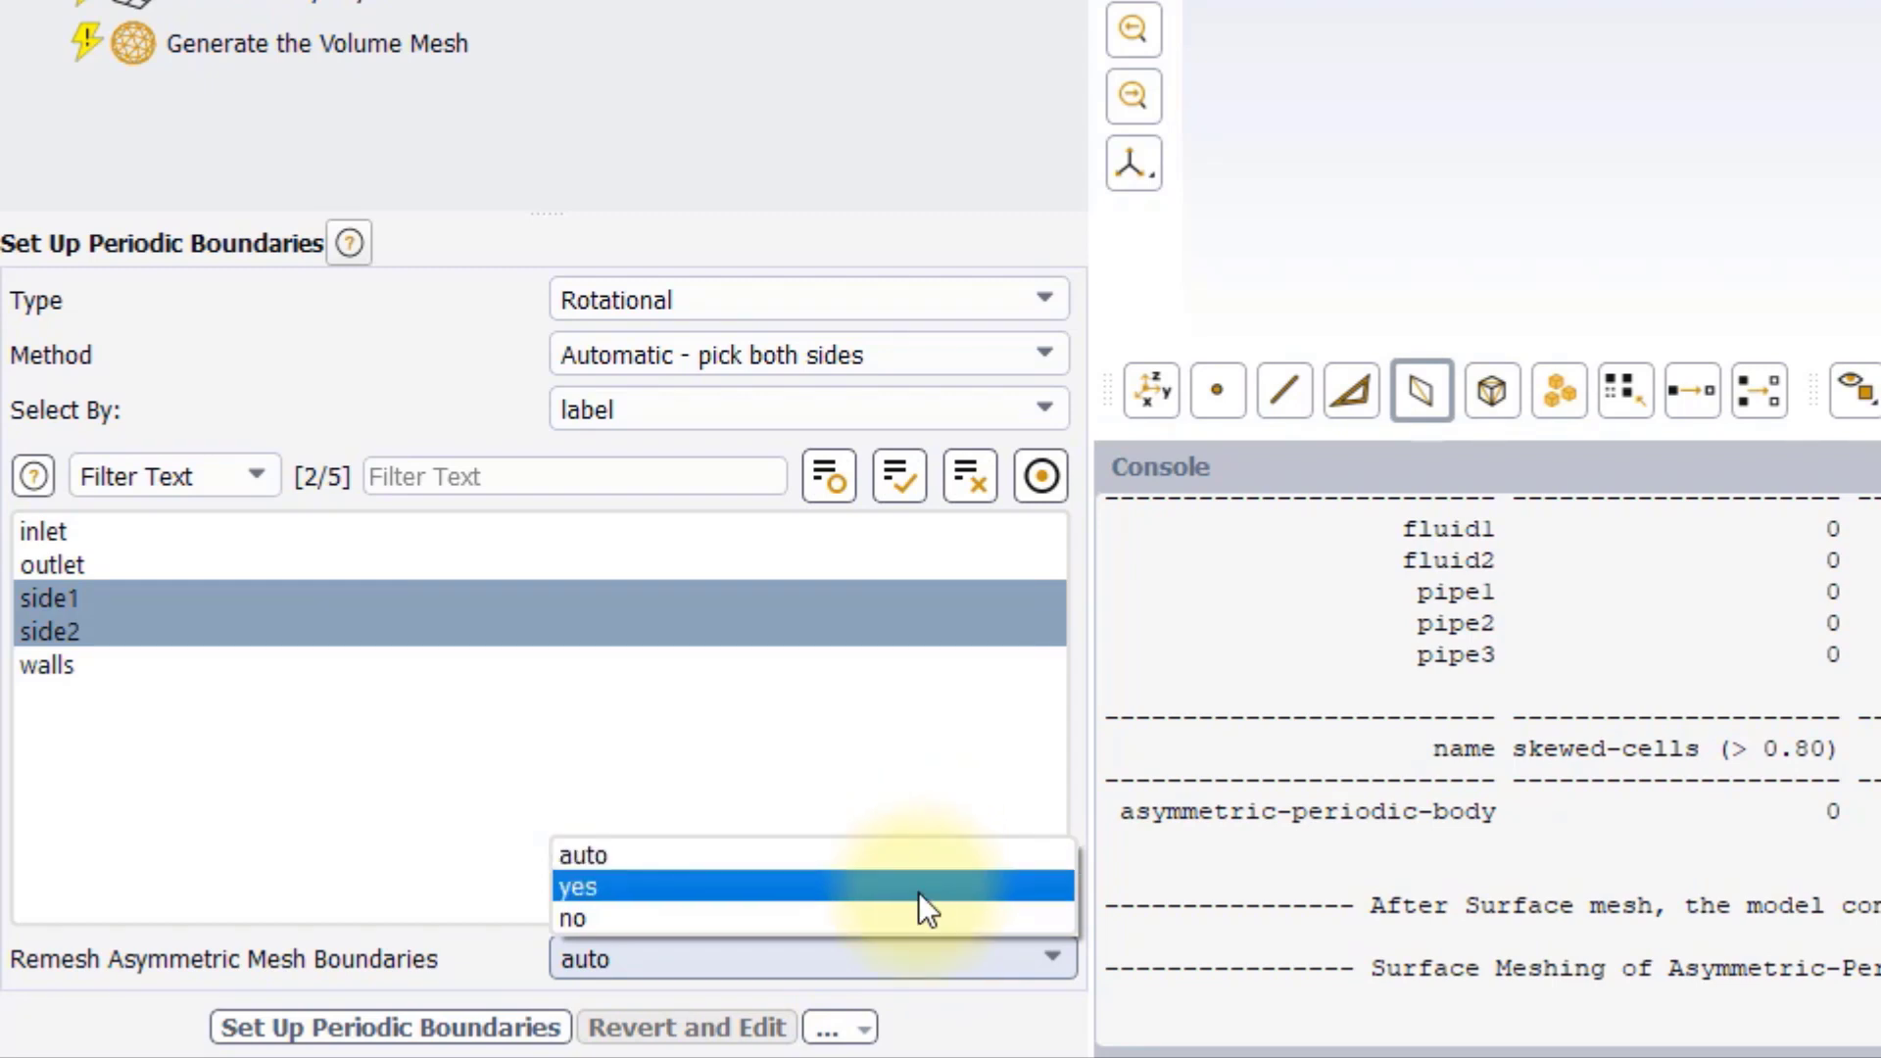
mouse_move(921, 921)
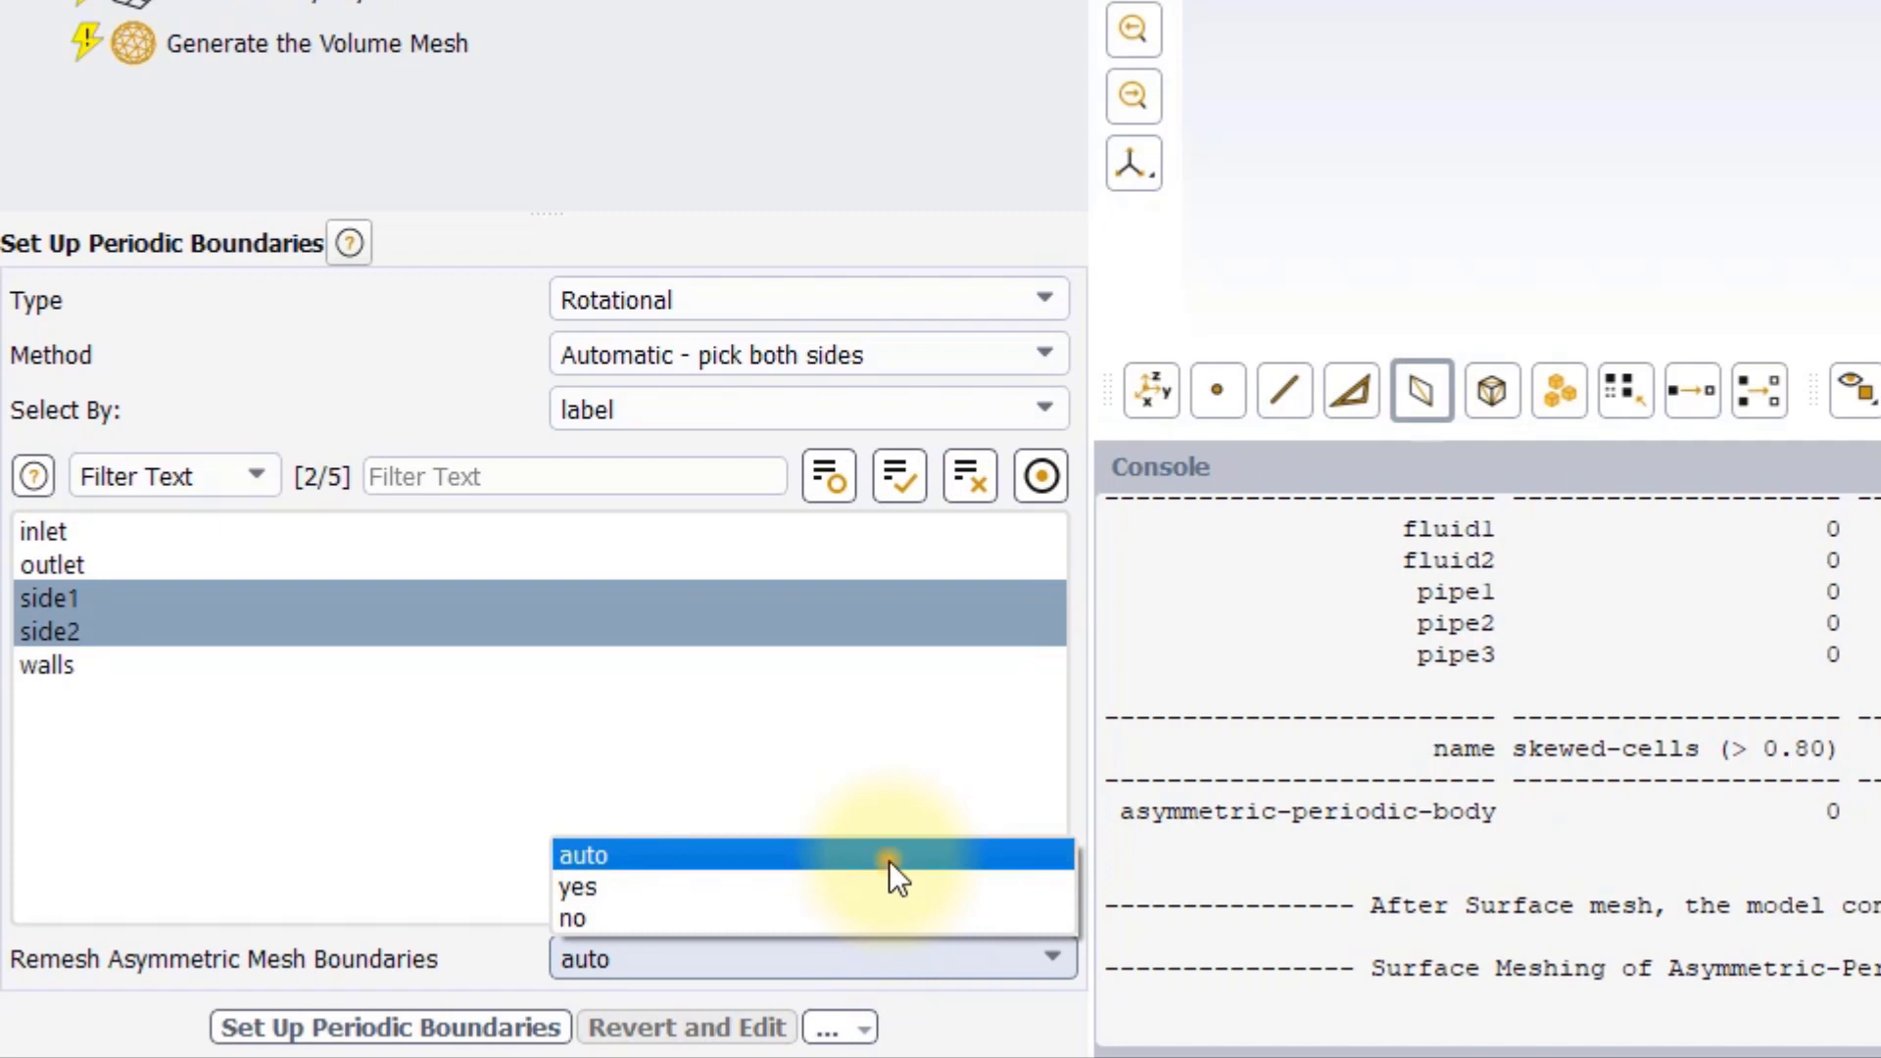
click(584, 854)
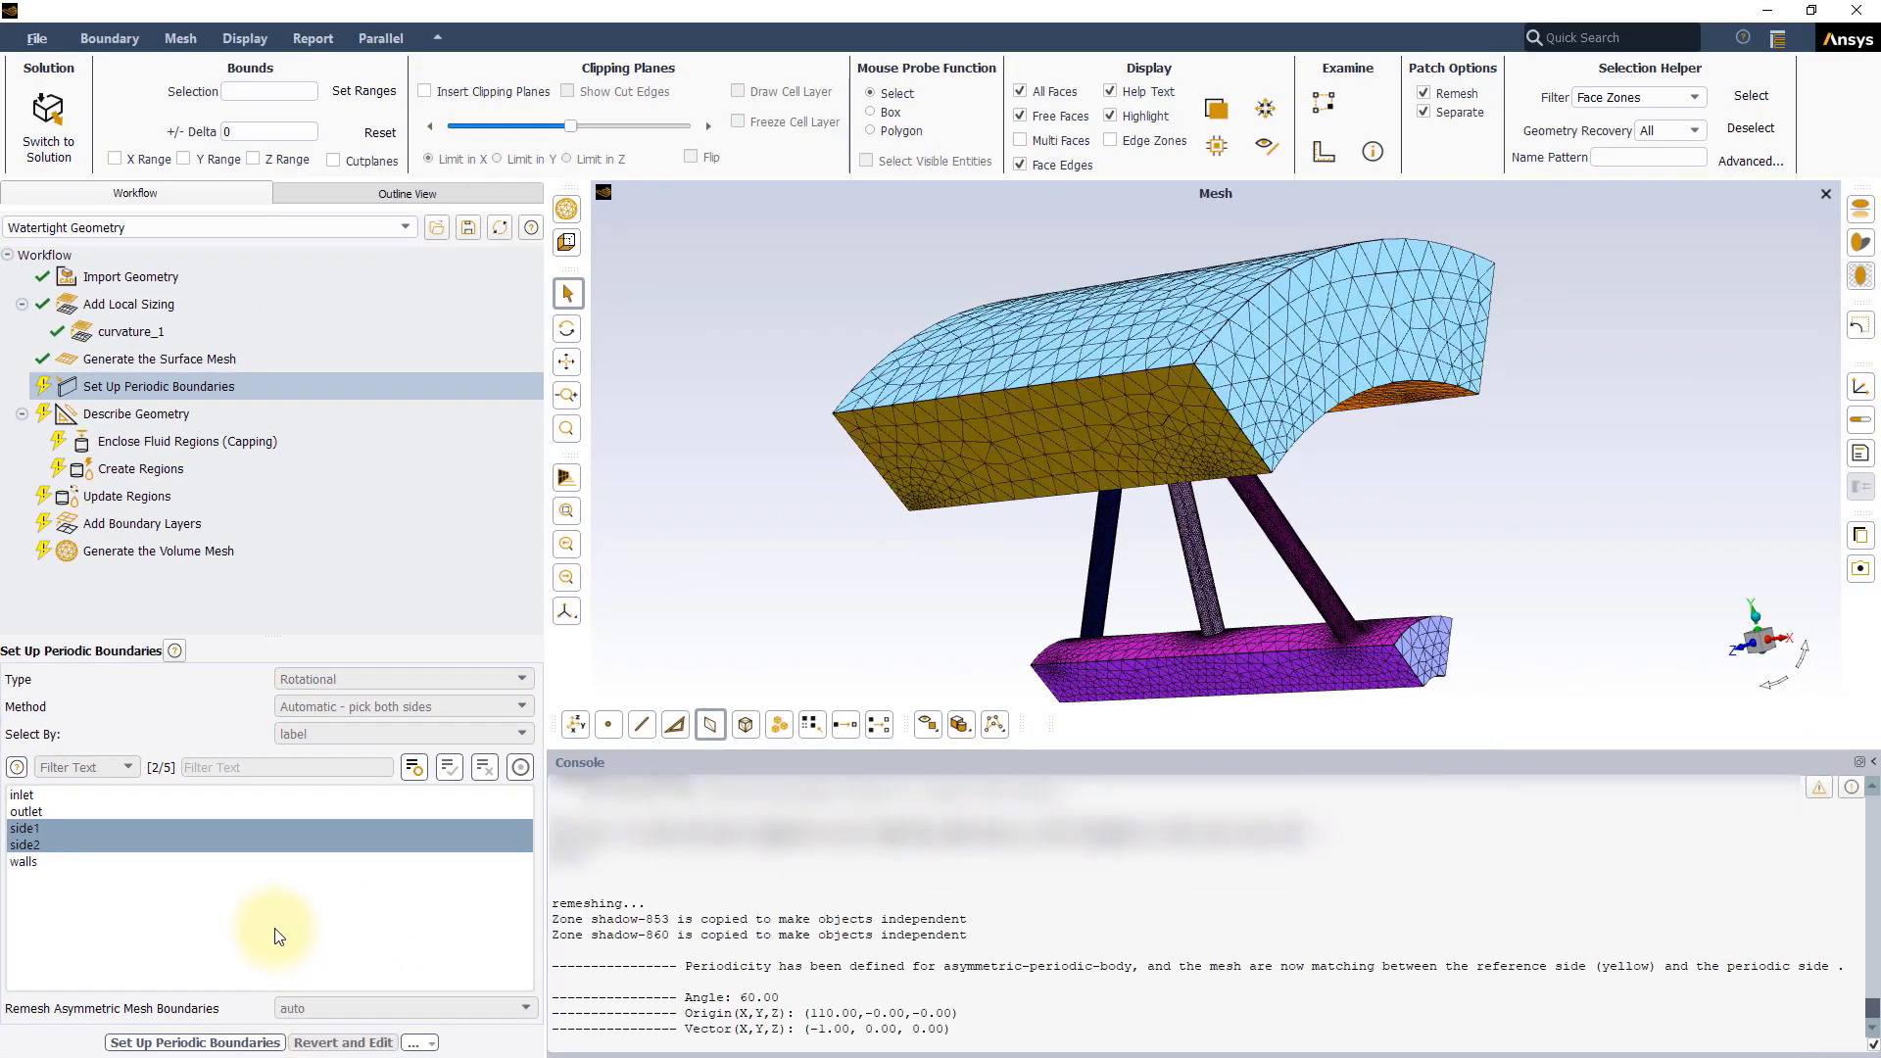
- Run Set Up Periodic Boundaries so both periodic sides are remeshed to match
click(137, 414)
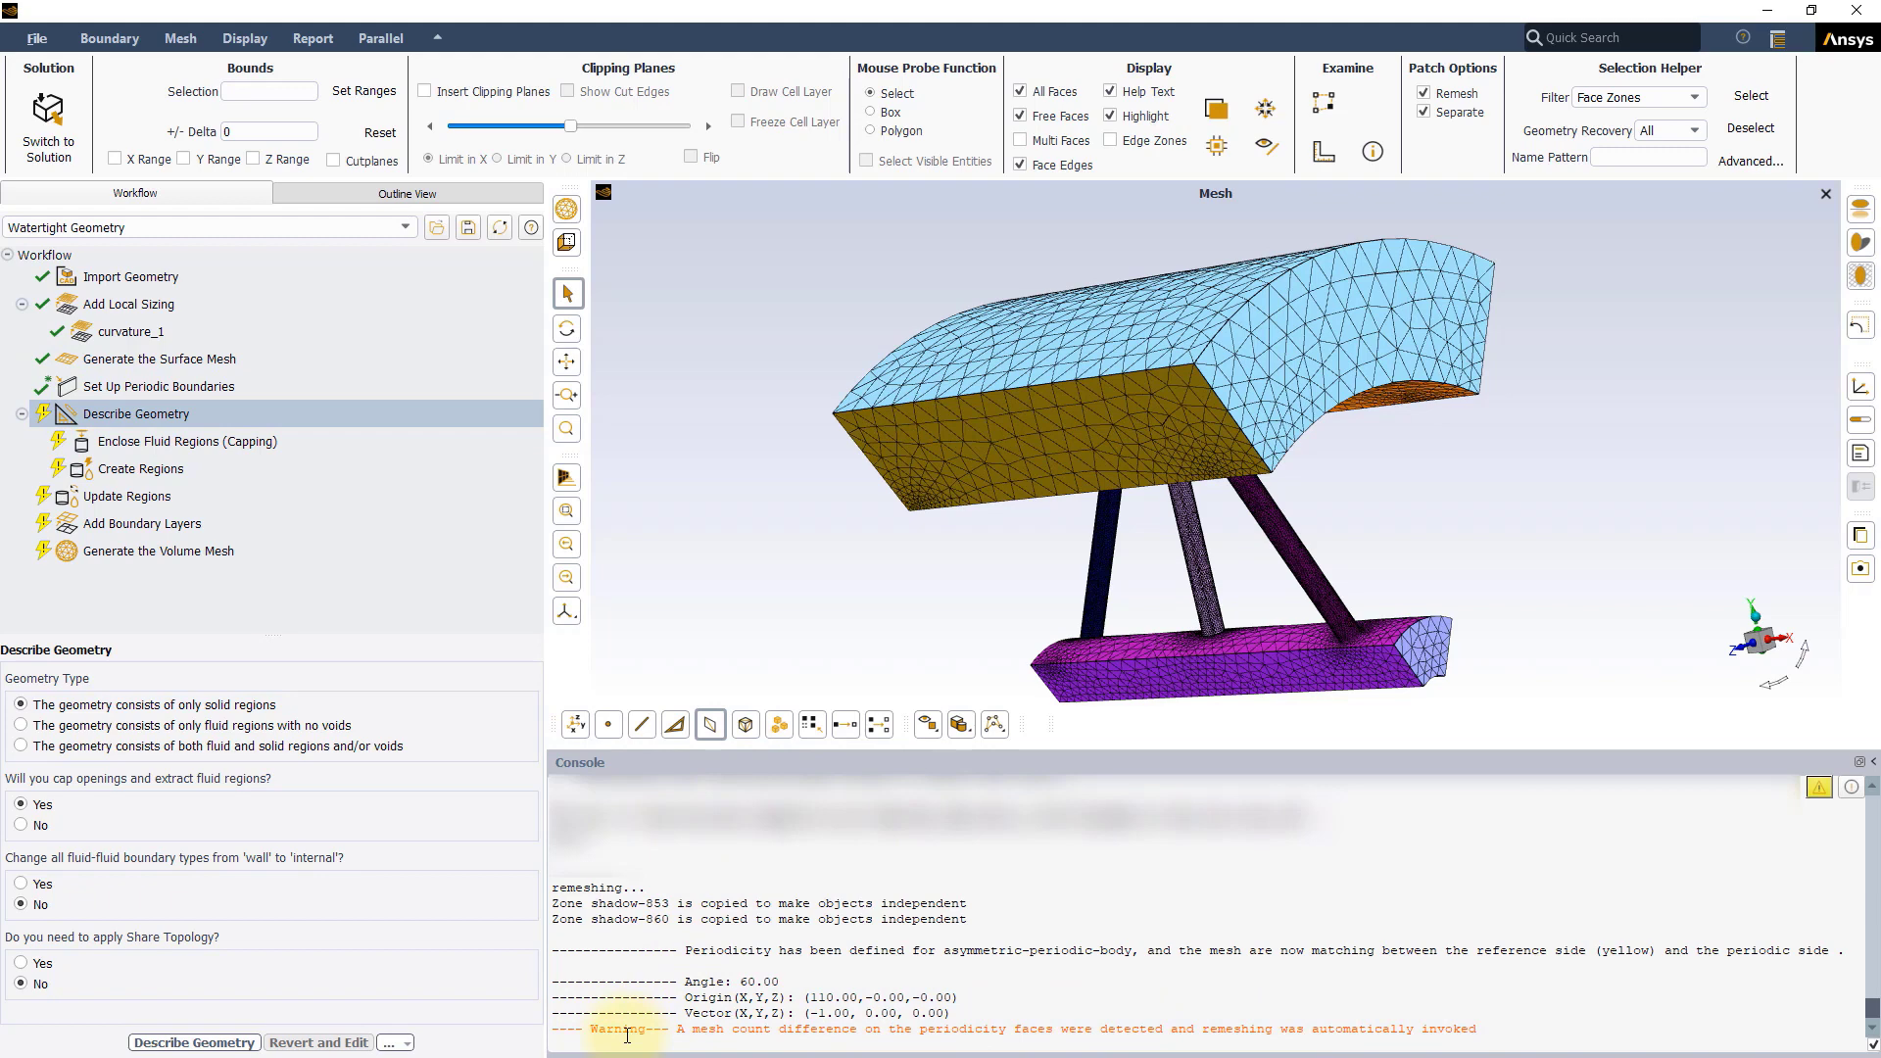
mouse_move(690, 655)
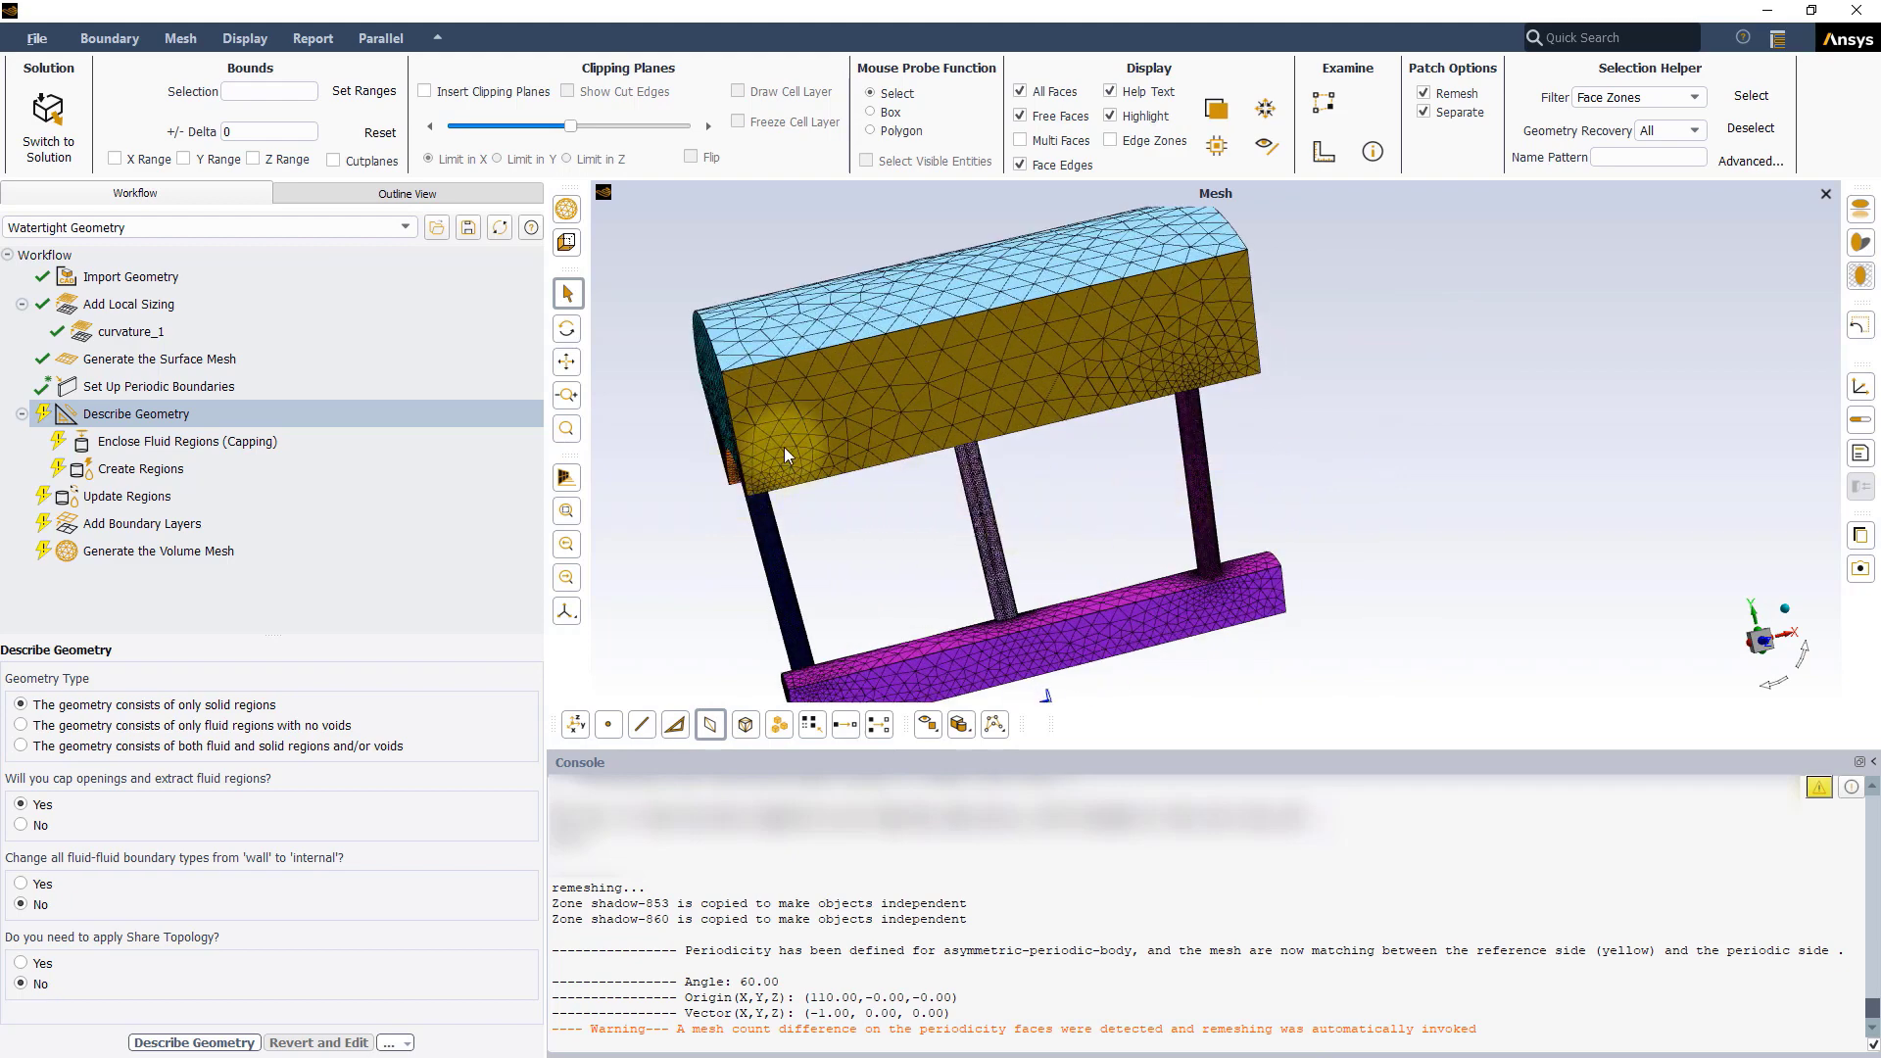
mouse_move(1183, 623)
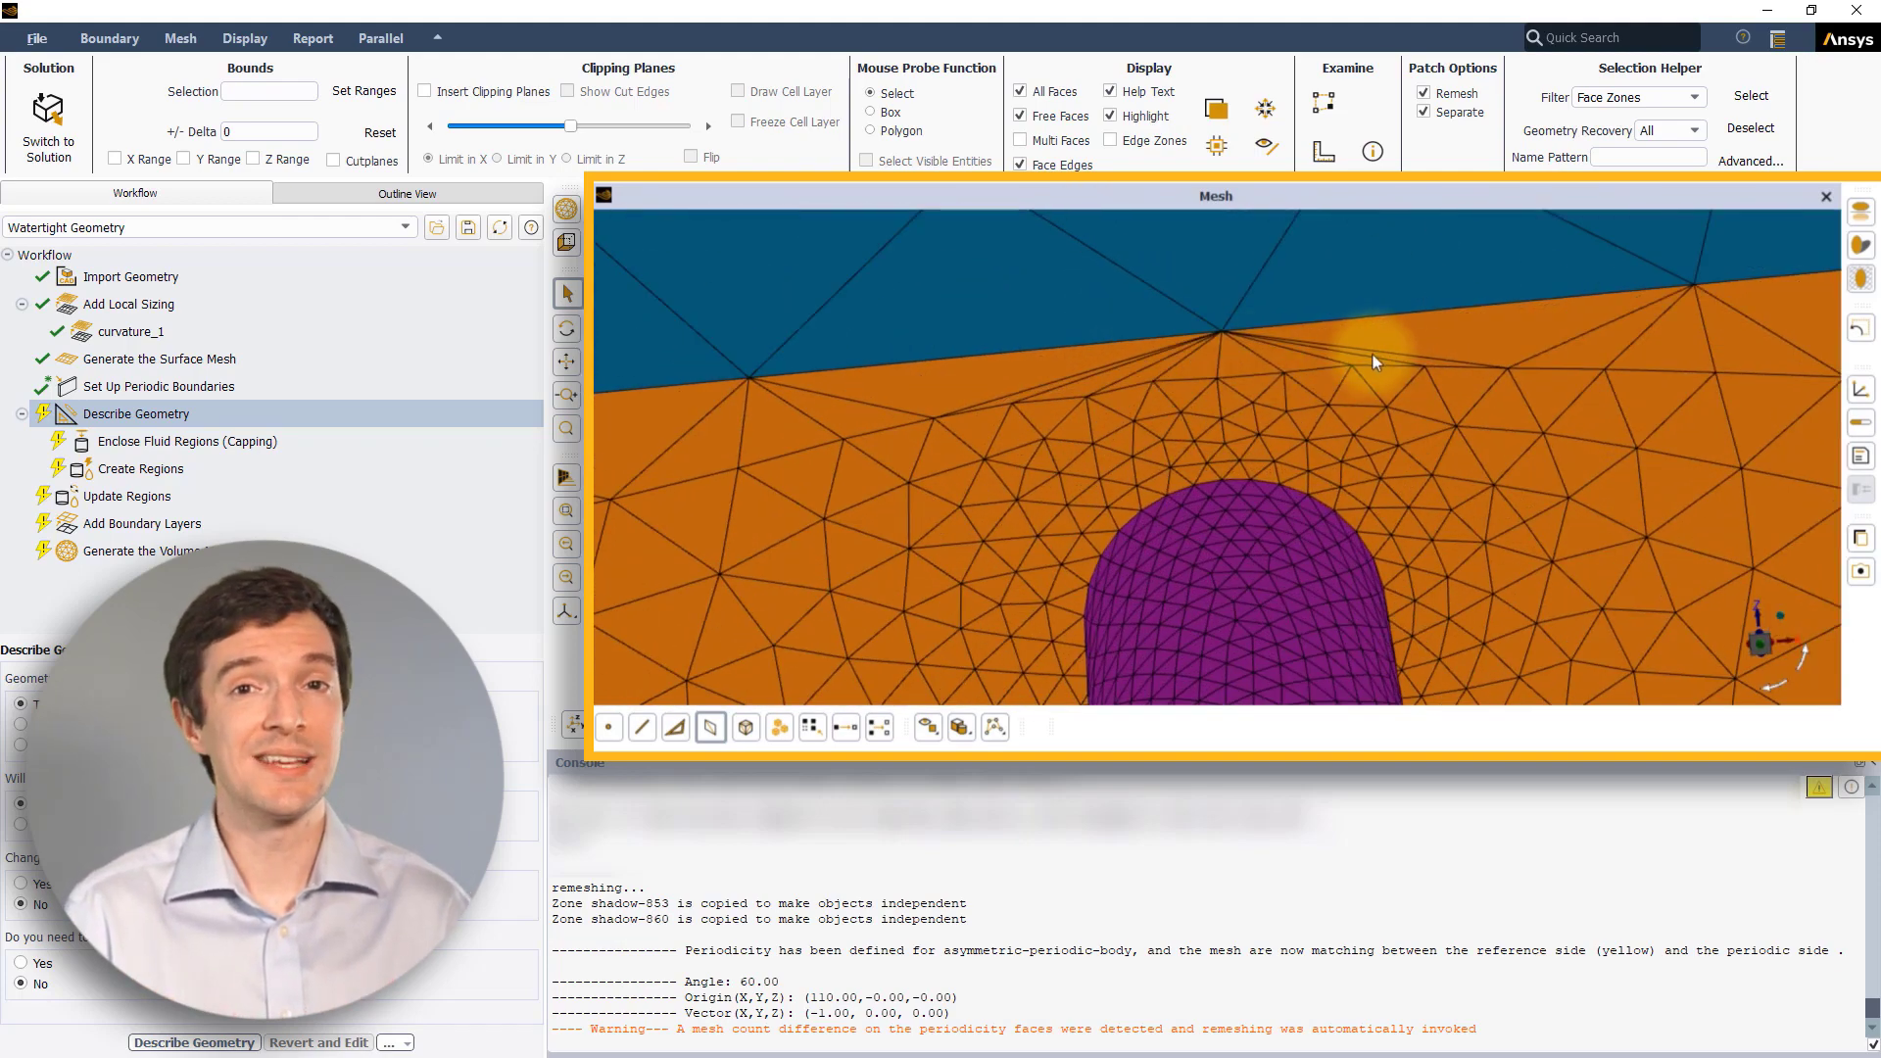
mouse_move(1137, 396)
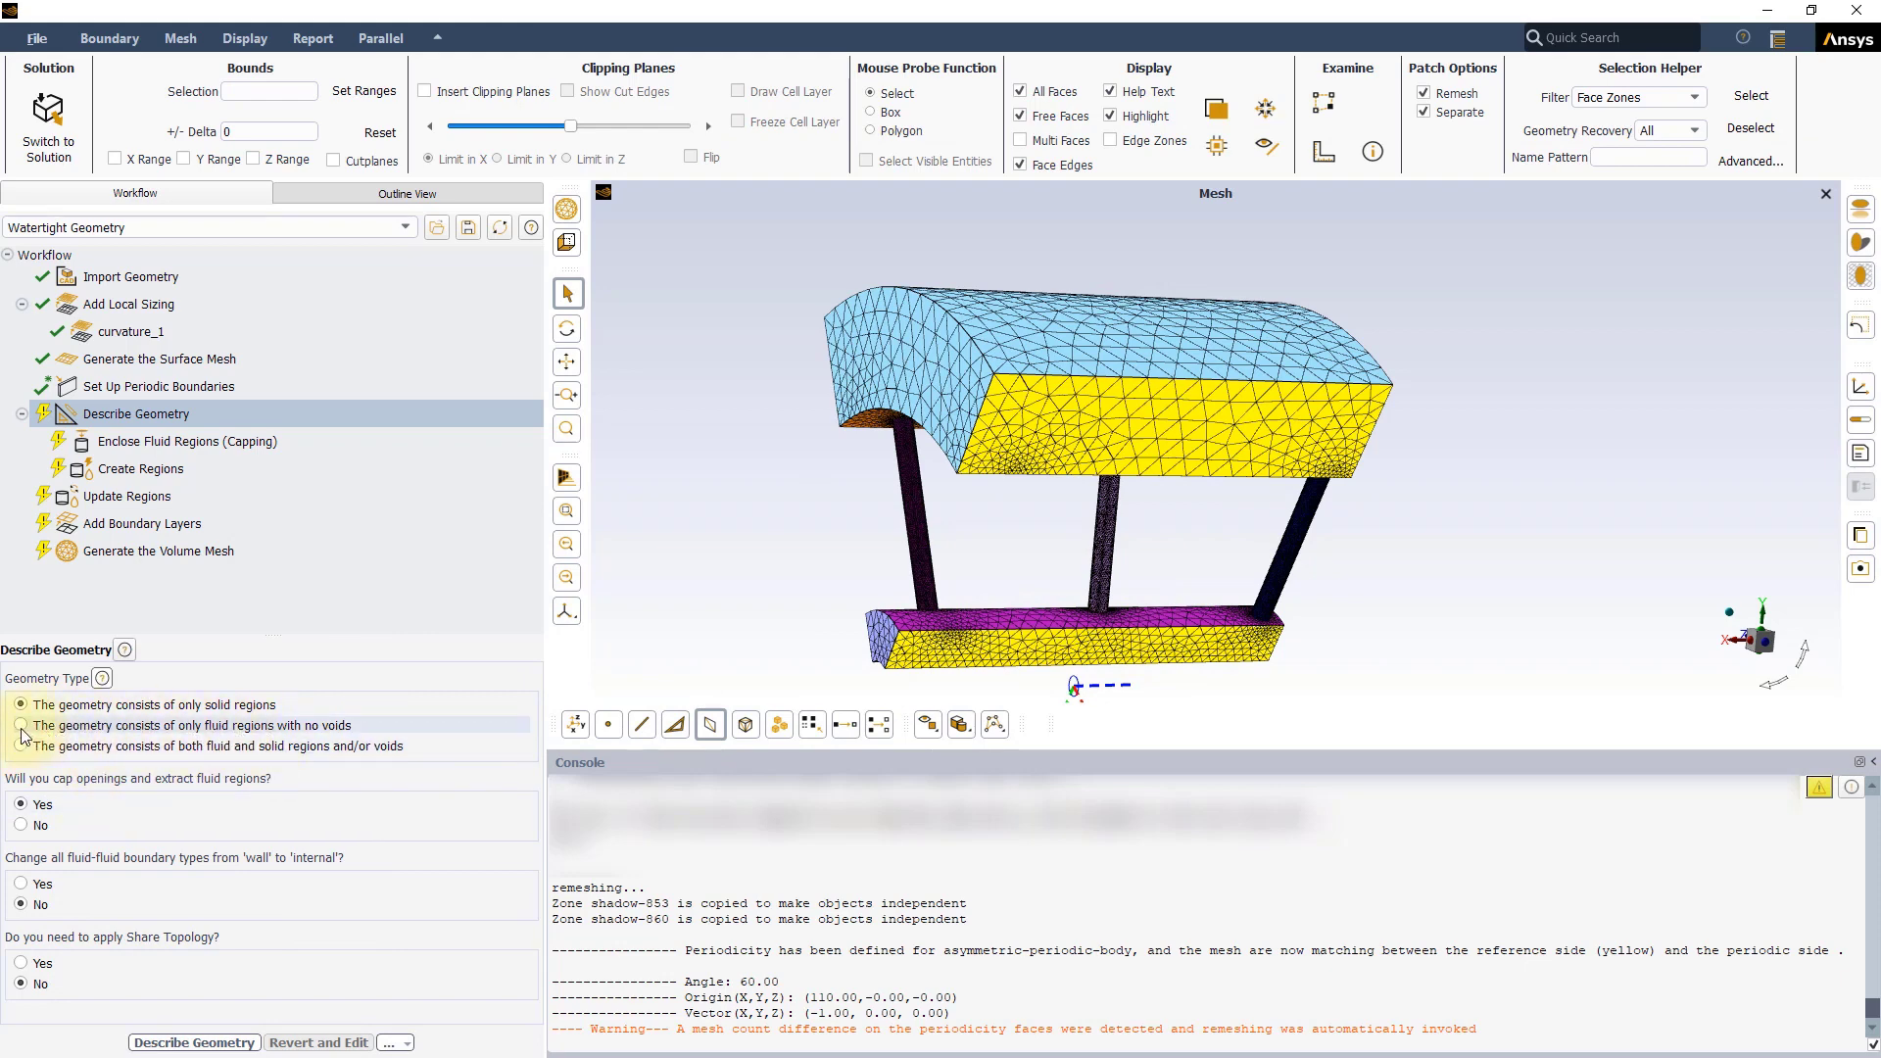
- Describe the geometry as fluid regions only with internal fluid-fluid boundaries and apply
click(22, 725)
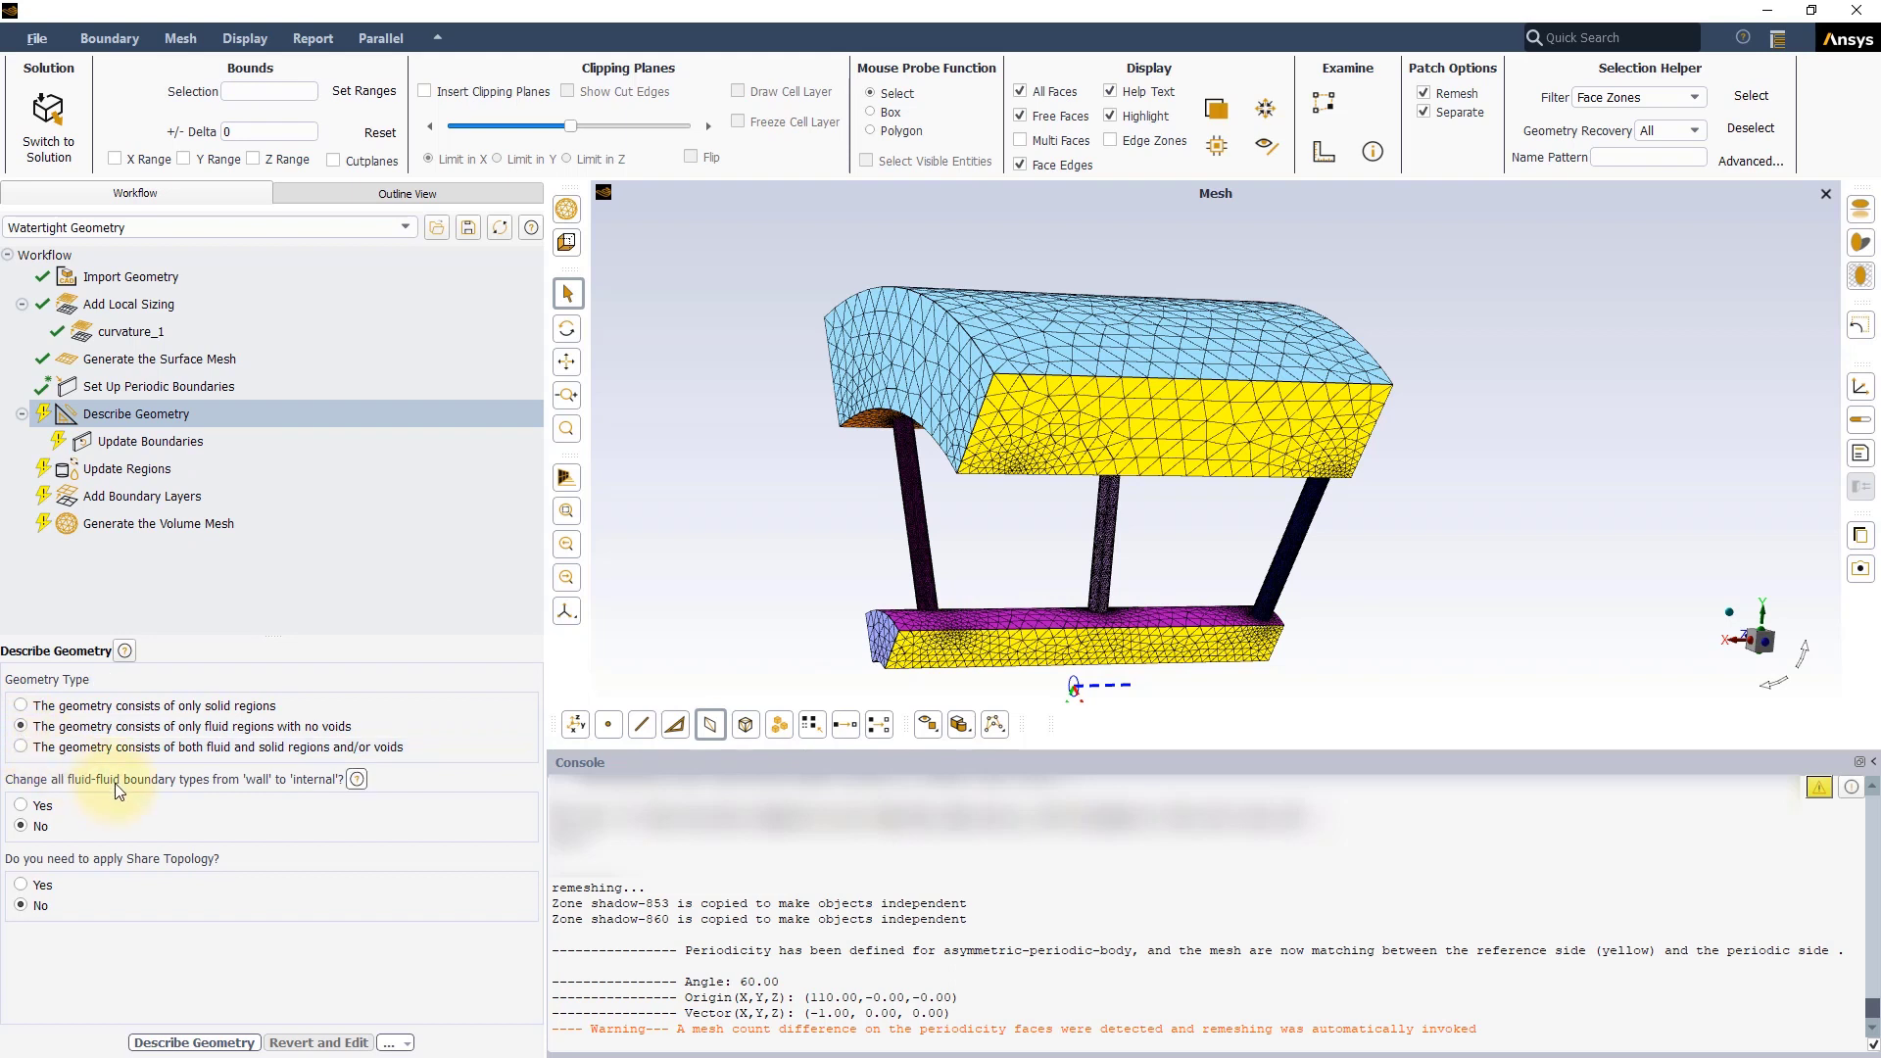
mouse_move(72, 794)
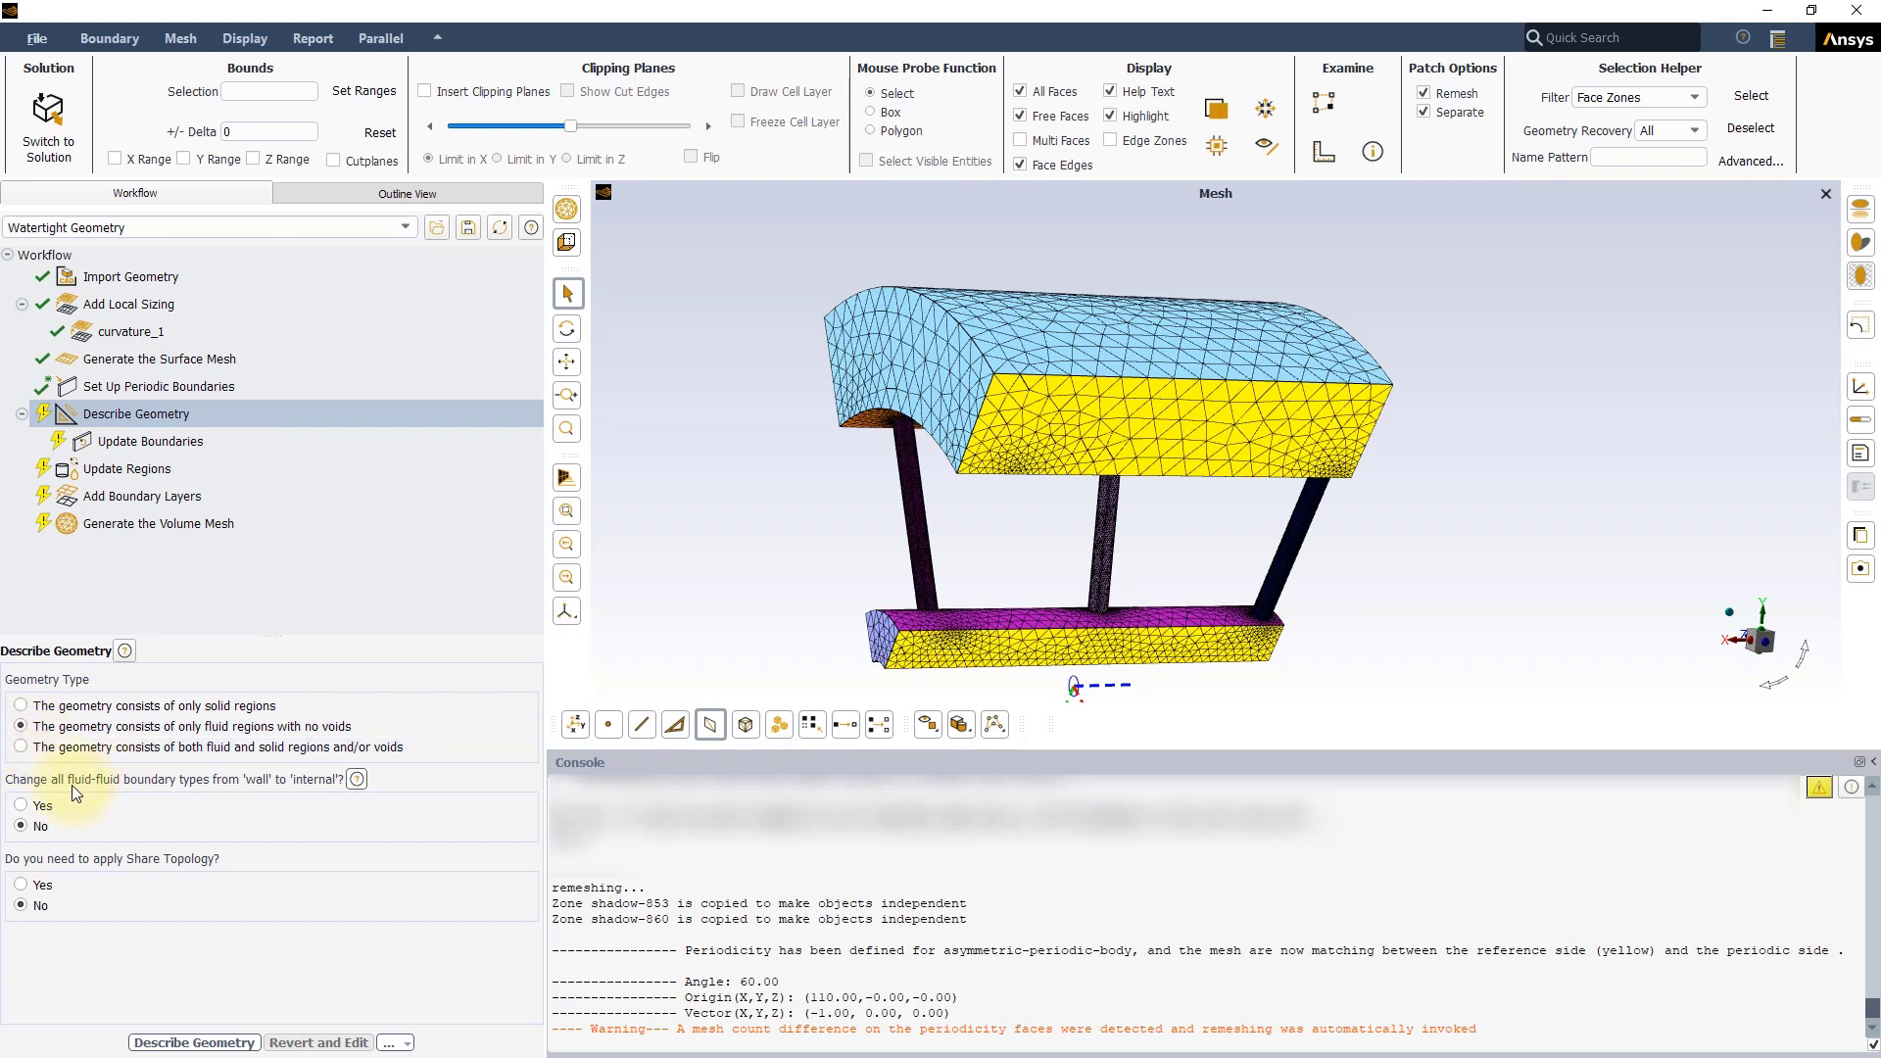
click(24, 806)
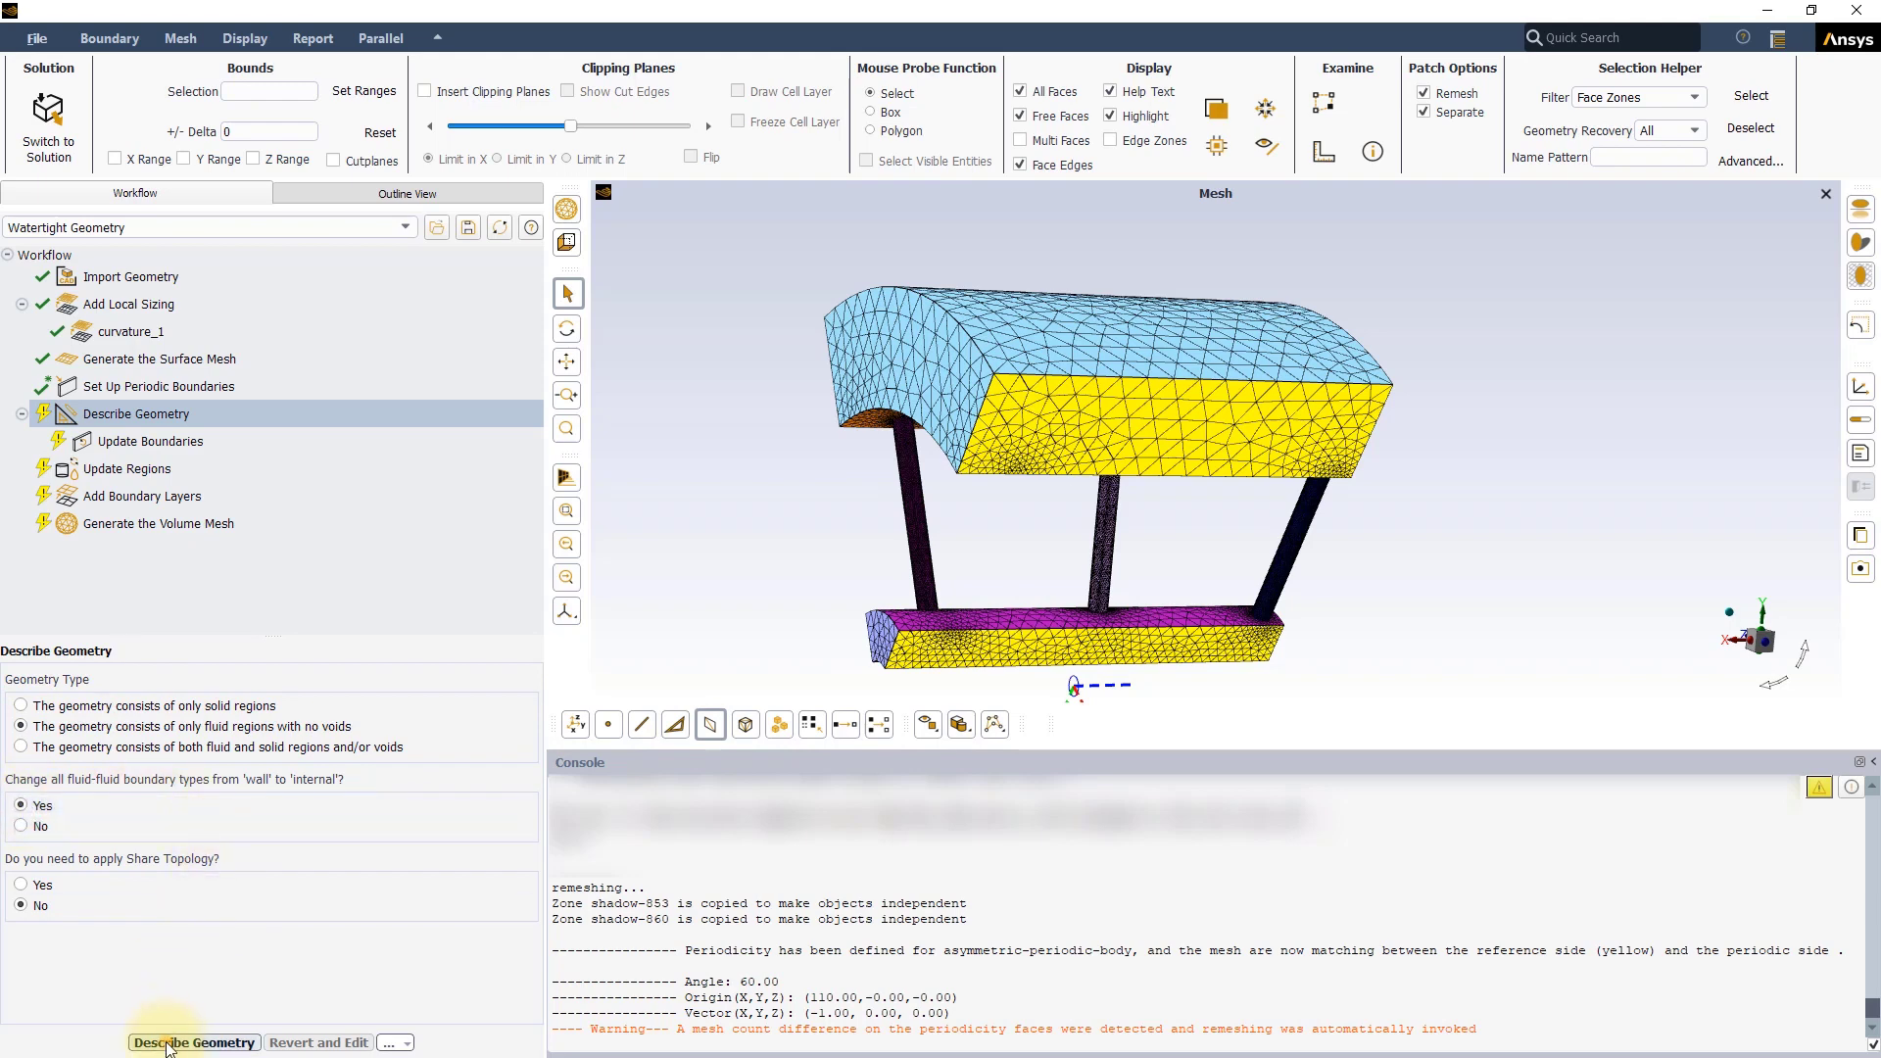
click(194, 1040)
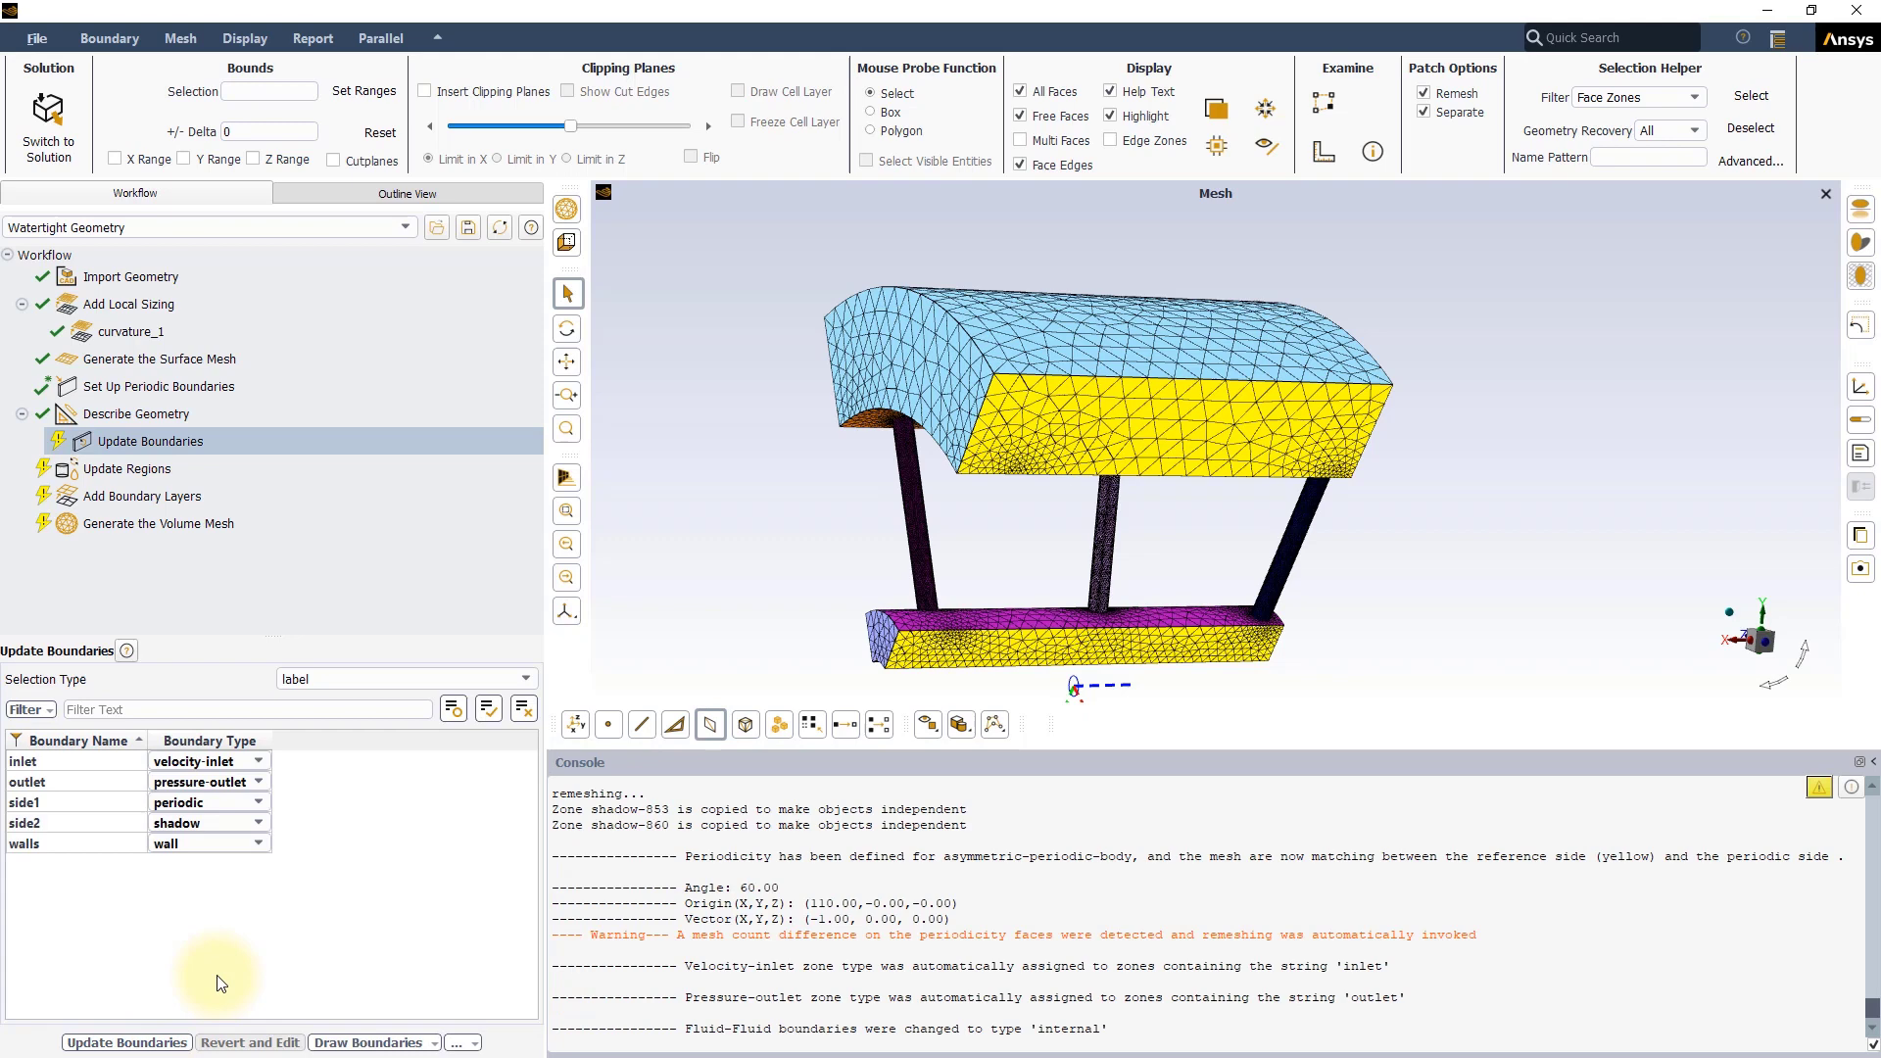
- Check side1 is periodic and side2 shadow in Update Boundaries, and display only side1
click(198, 801)
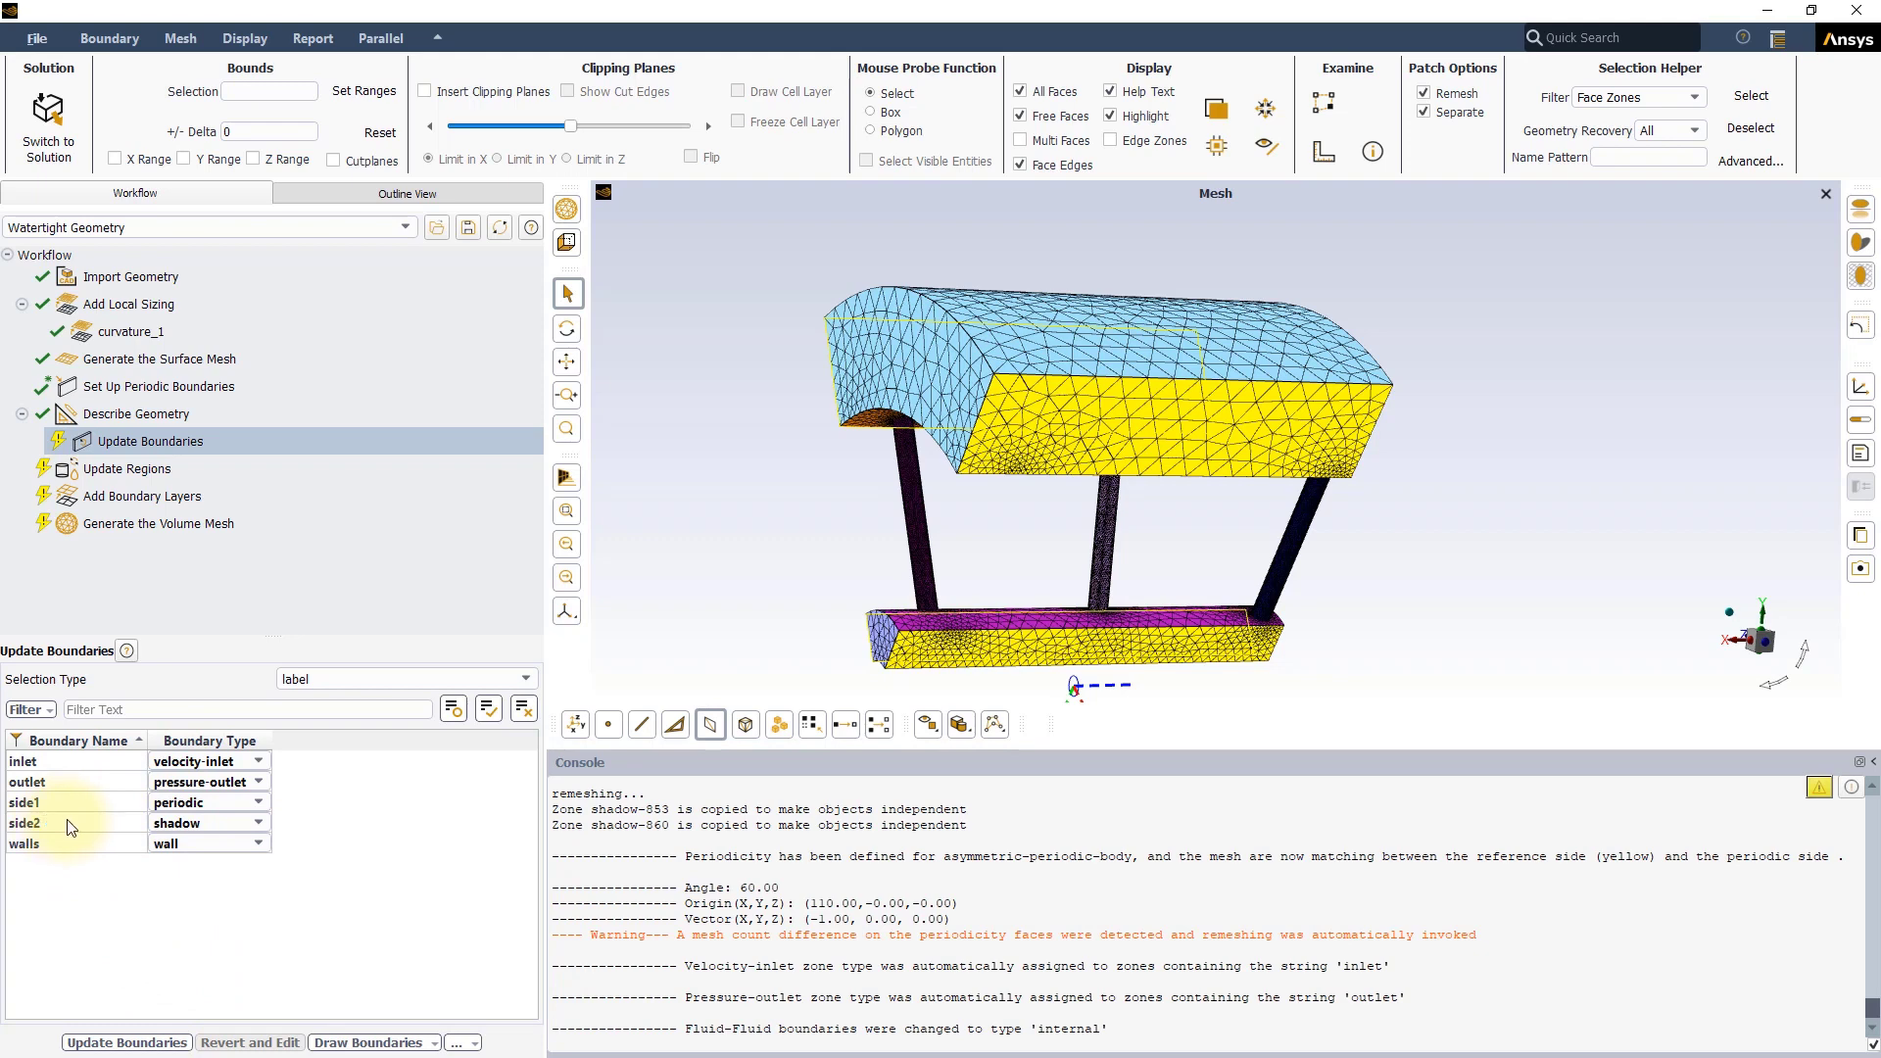
click(204, 823)
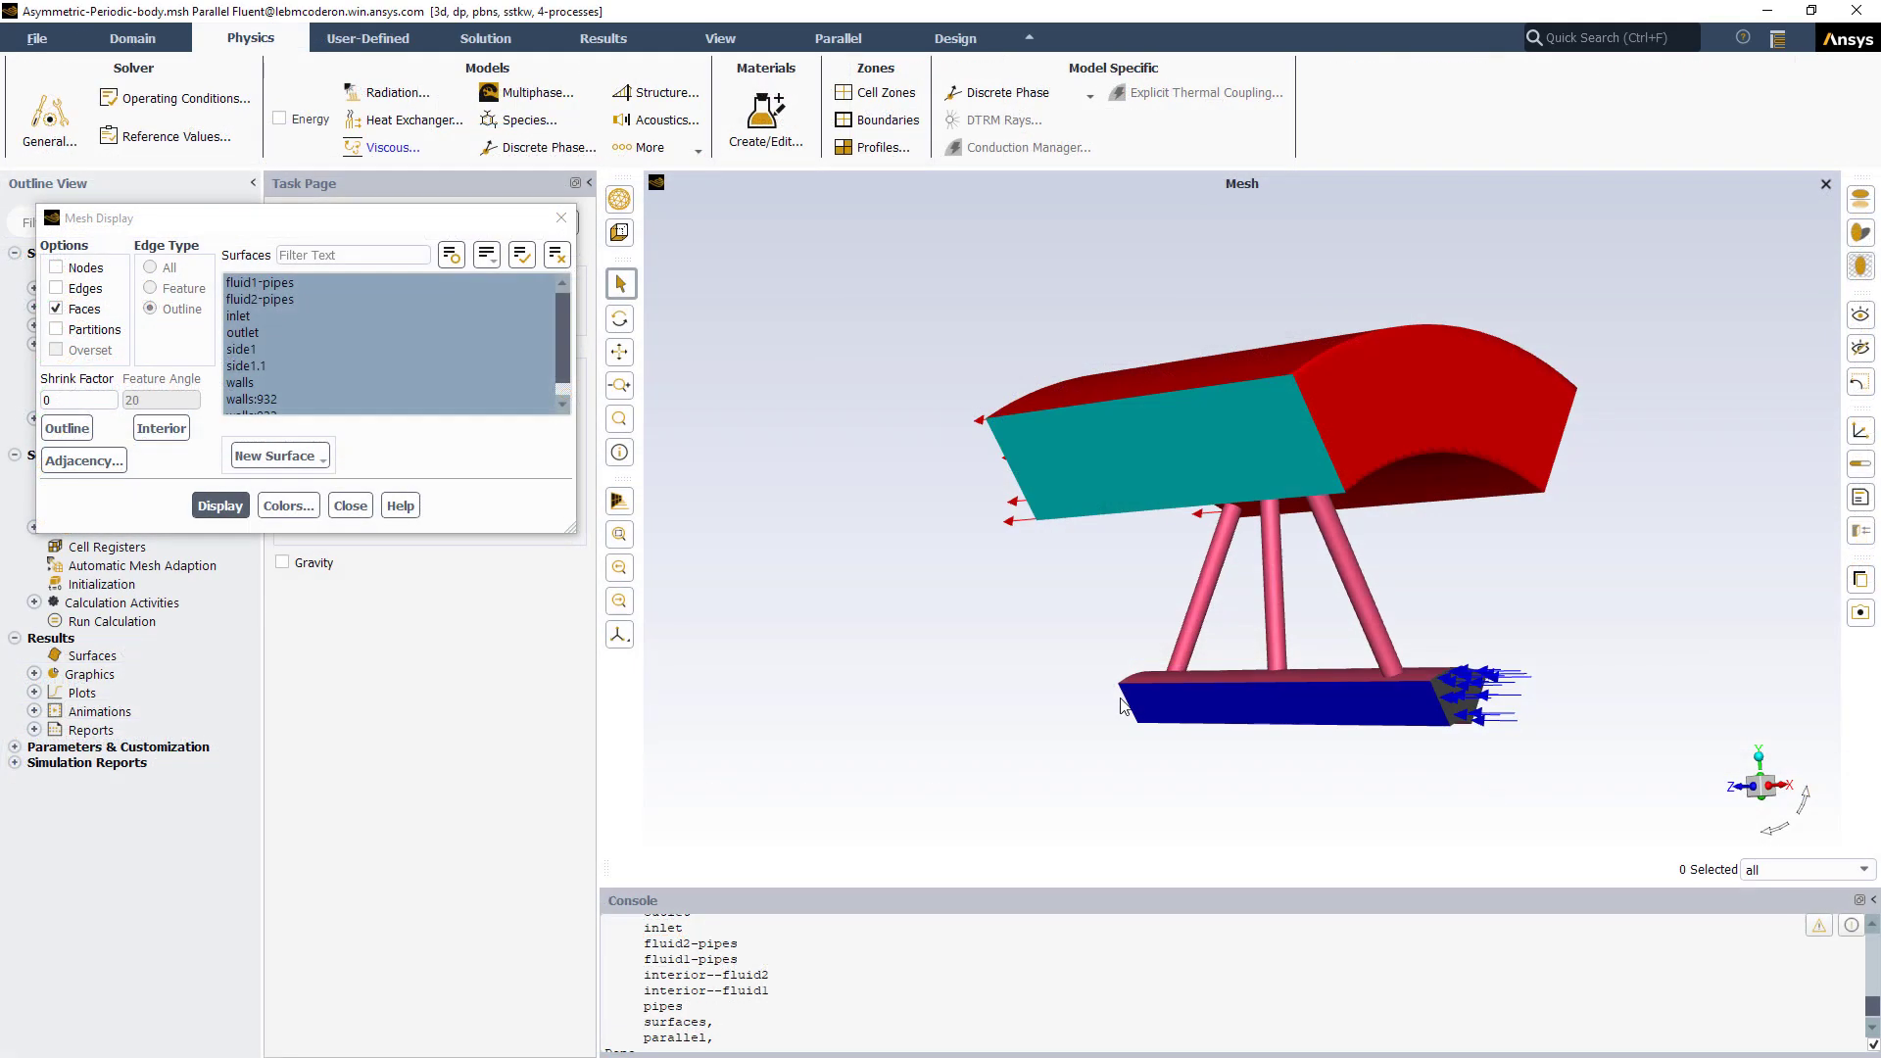
click(243, 349)
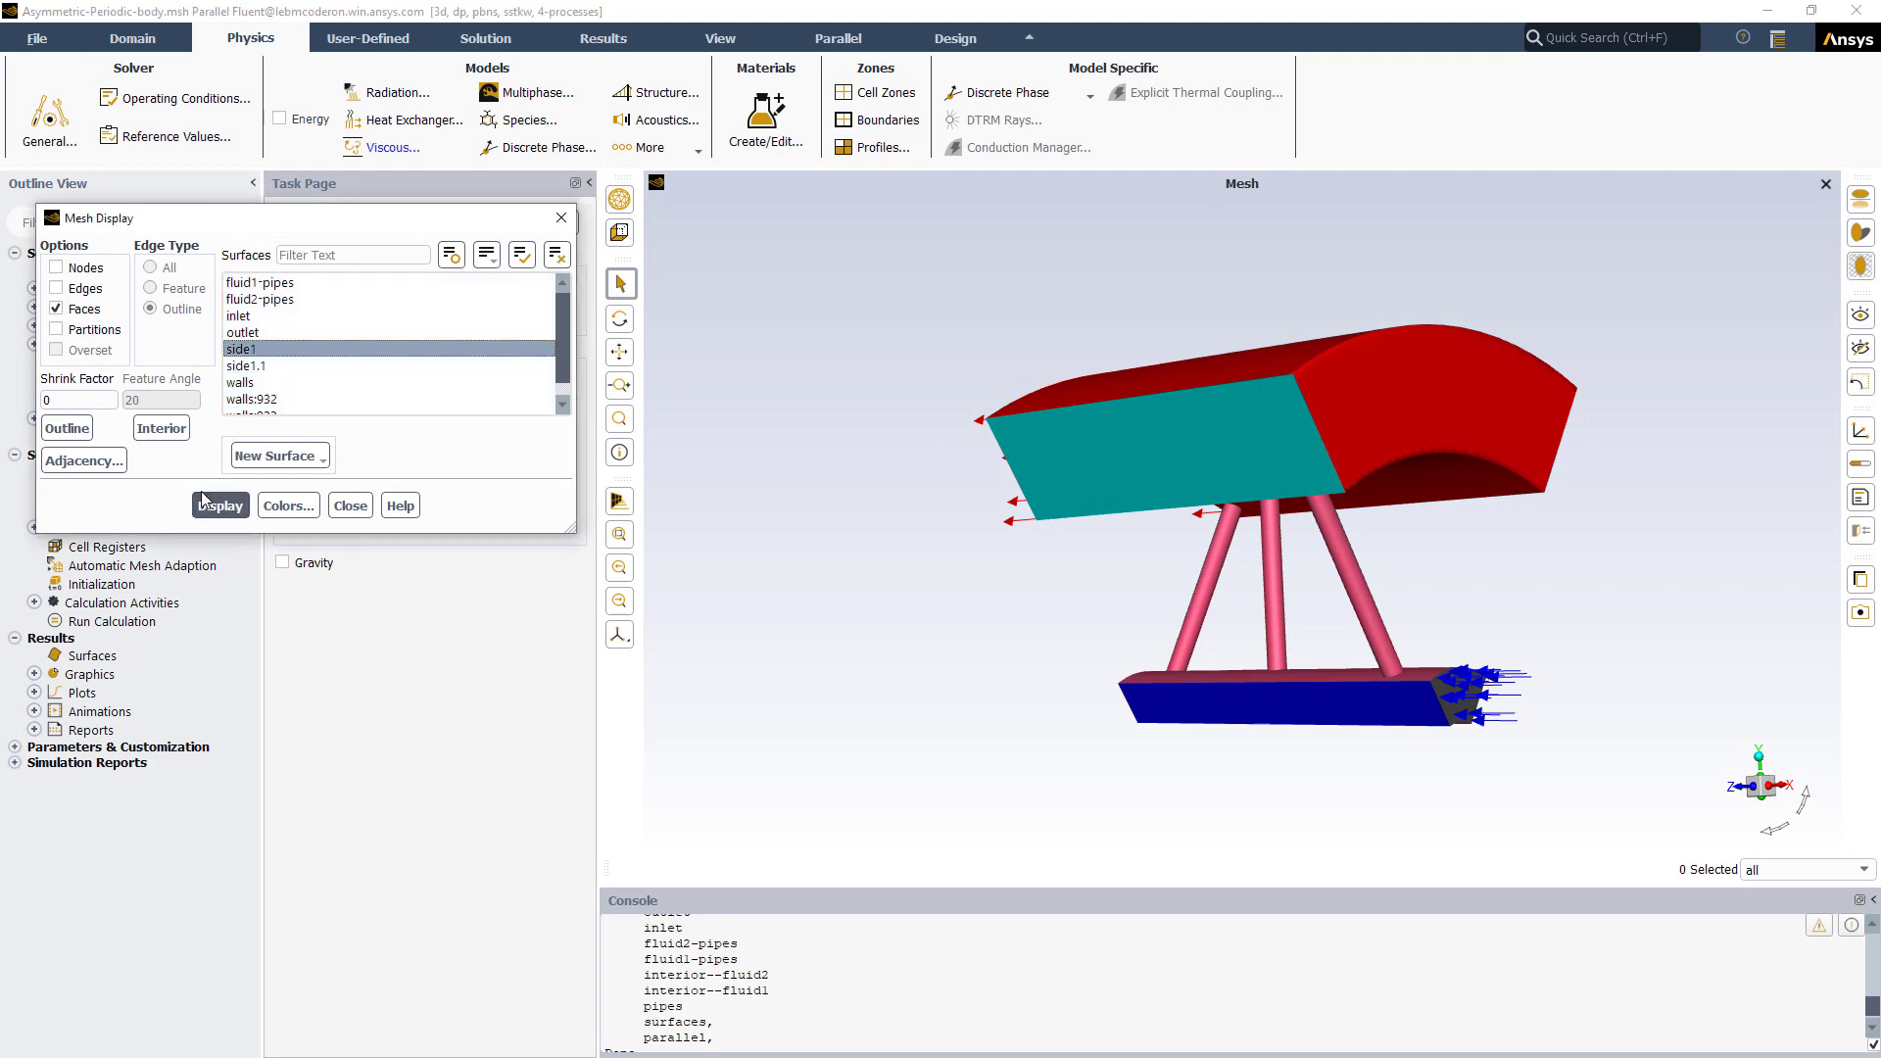
click(219, 505)
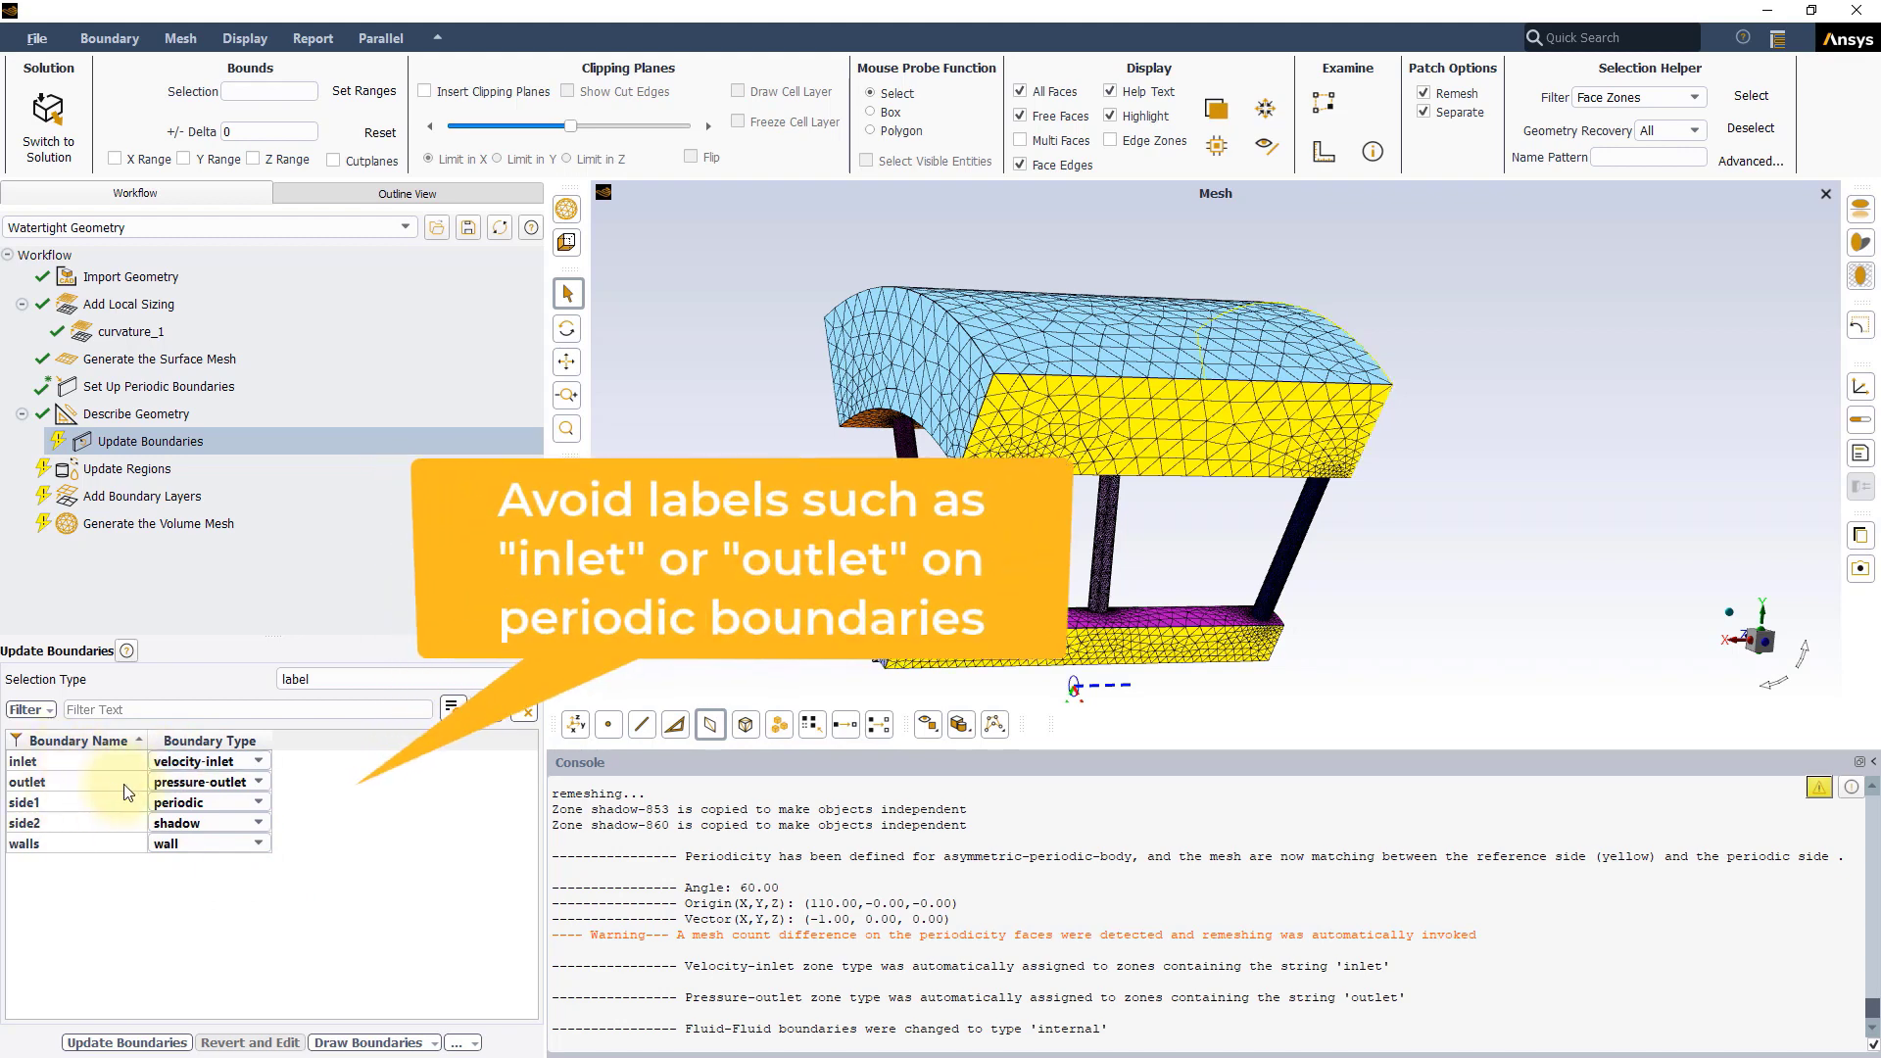
mouse_move(378, 819)
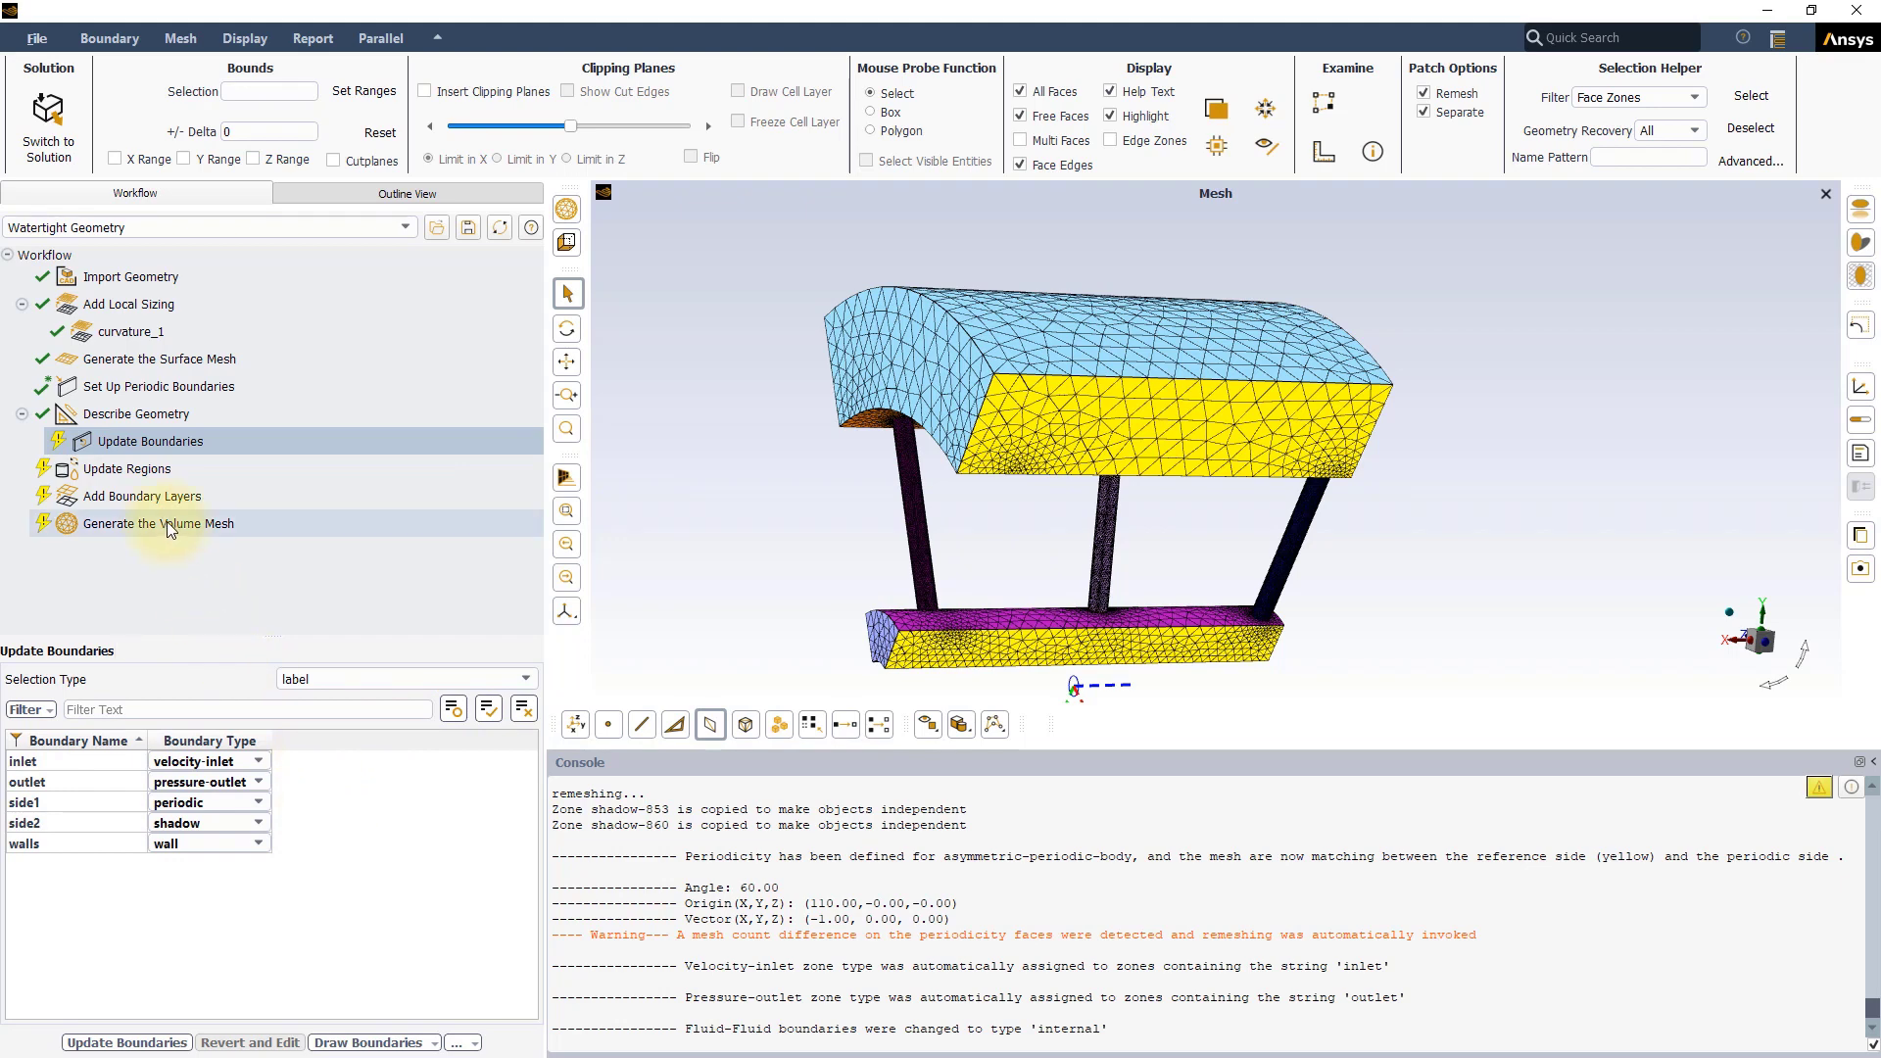
- Set the volume mesh Fill With to poly-hexcore in Generate the Volume Mesh
click(157, 526)
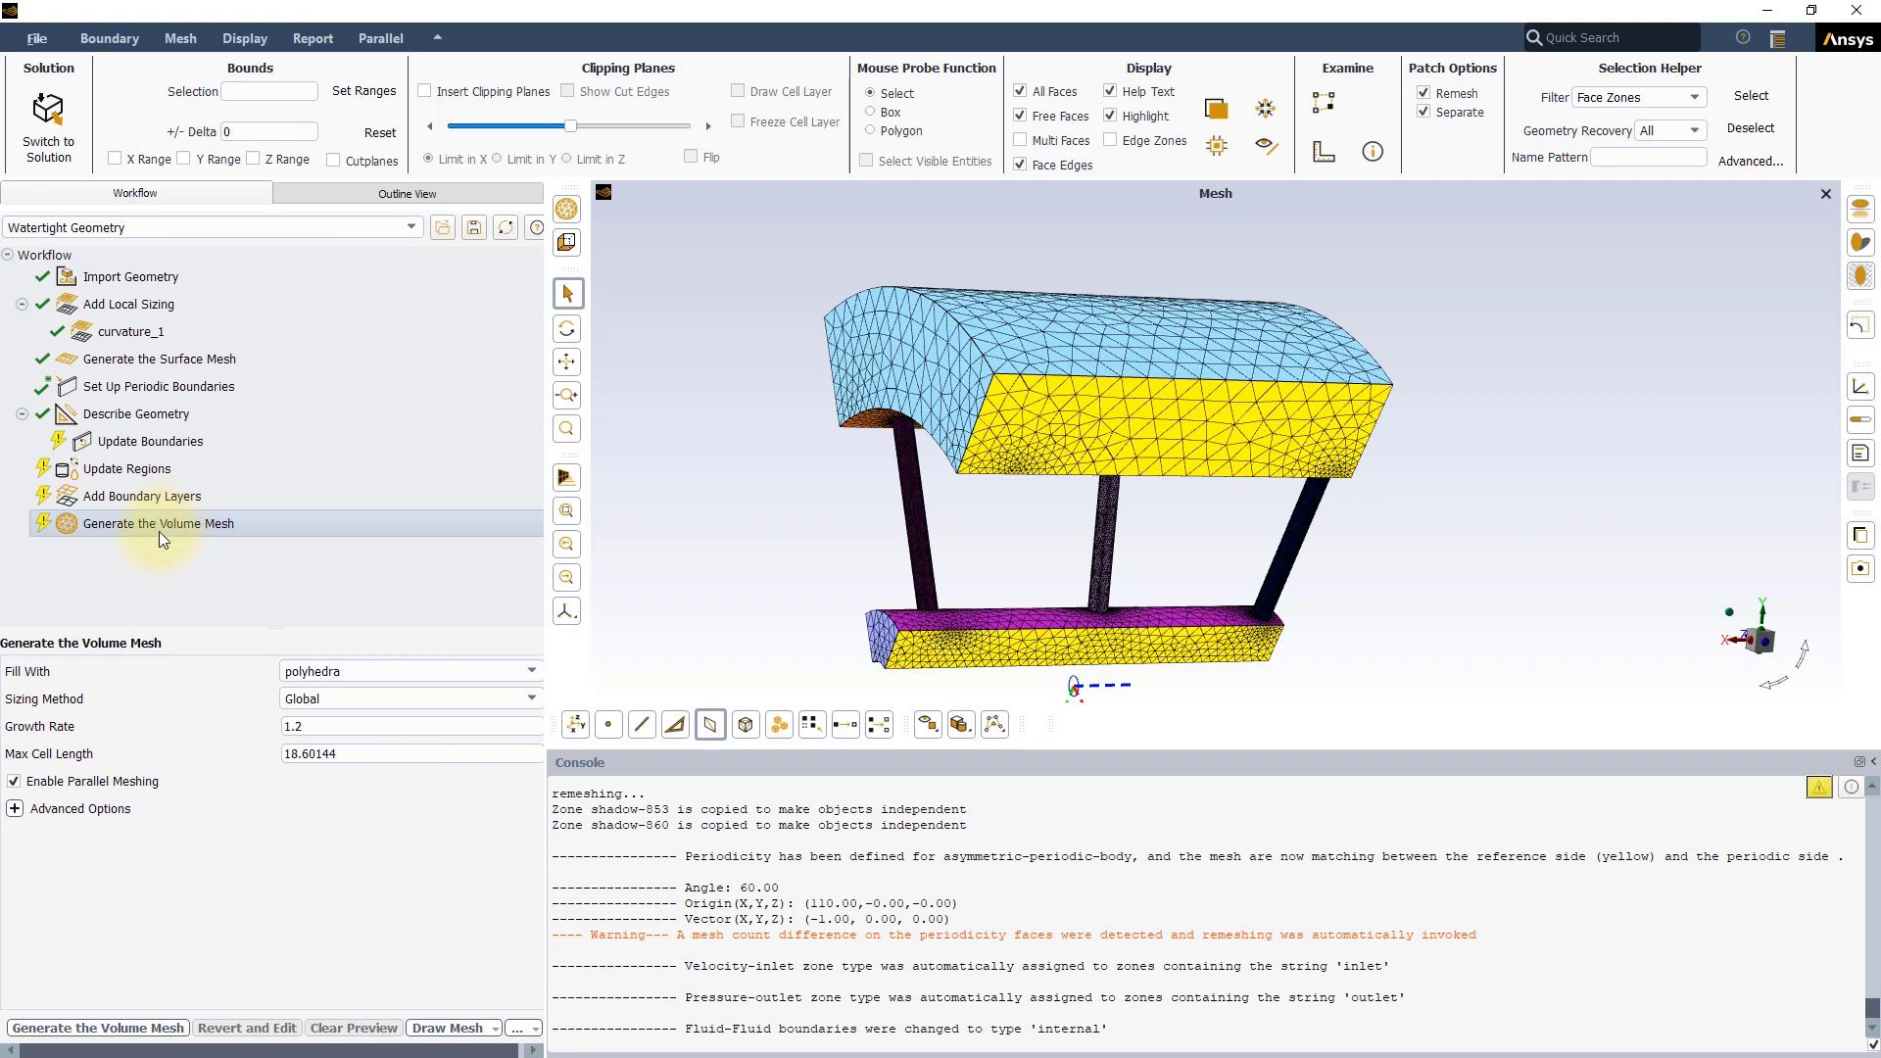
click(525, 670)
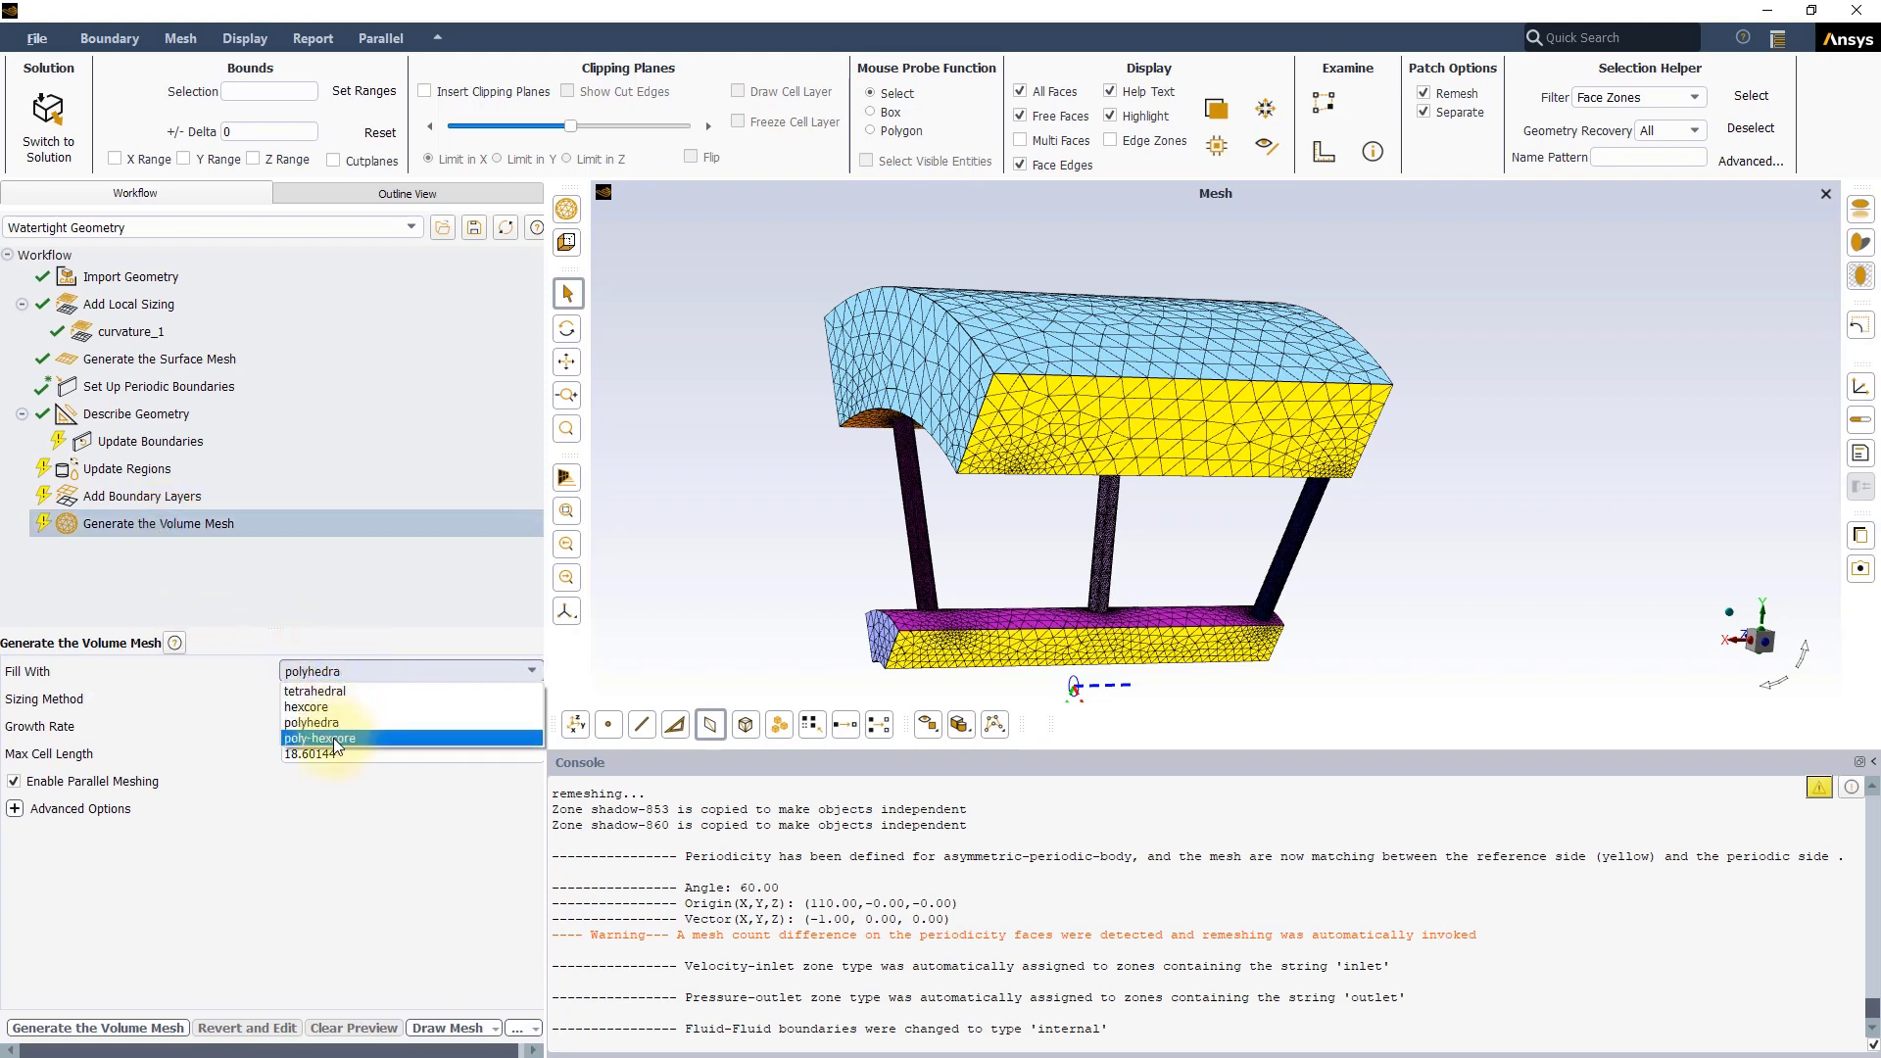
click(317, 739)
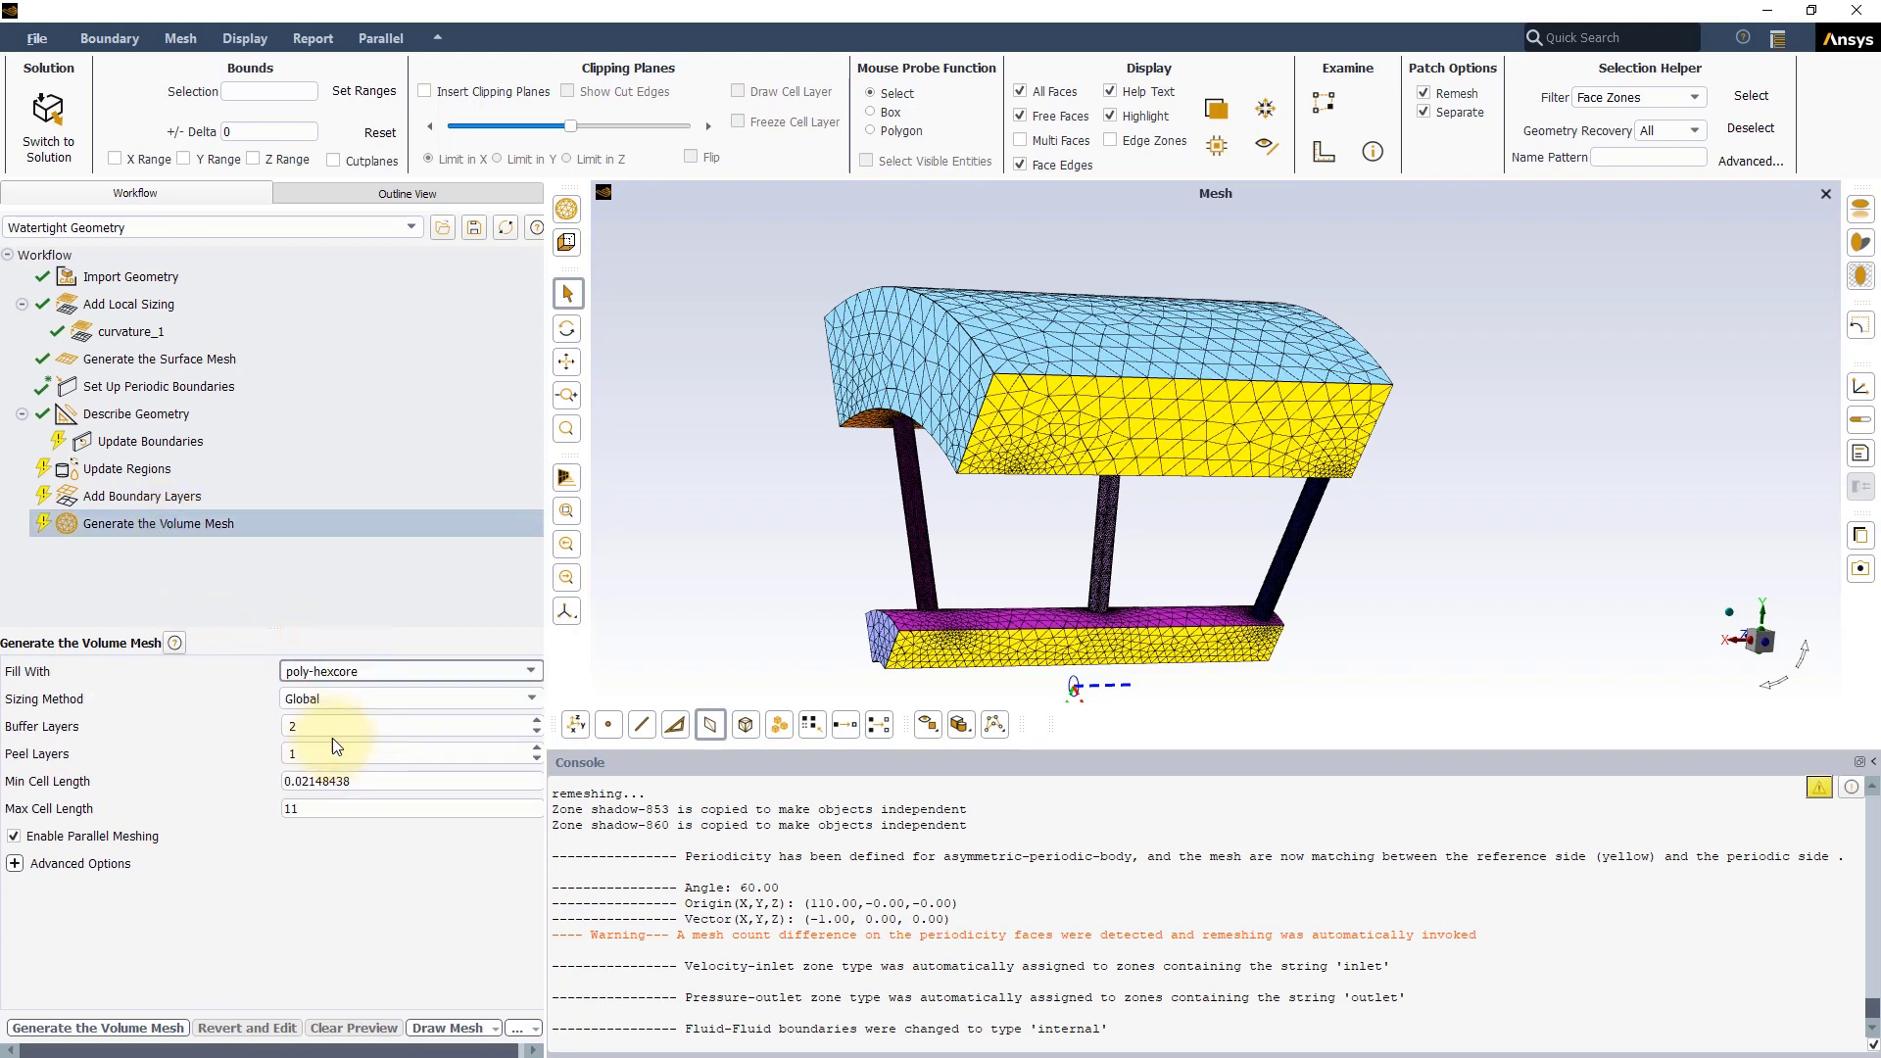
click(411, 782)
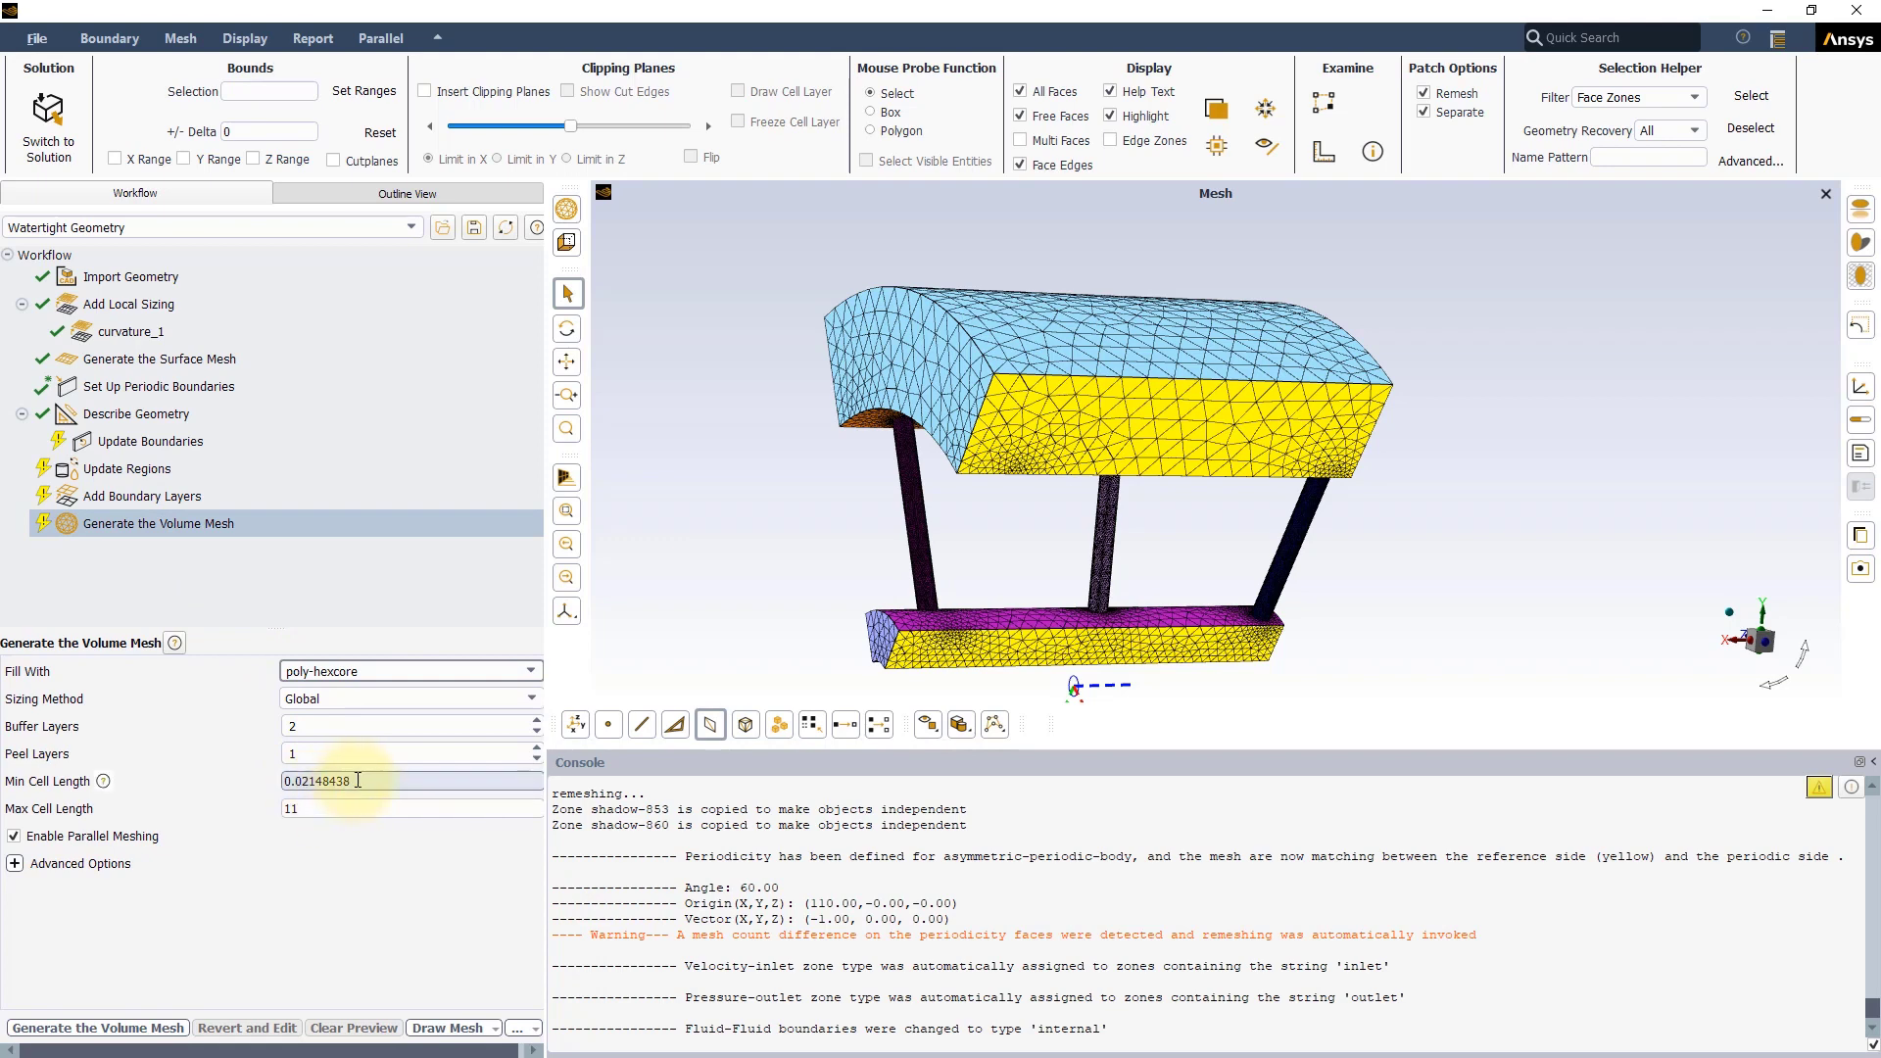